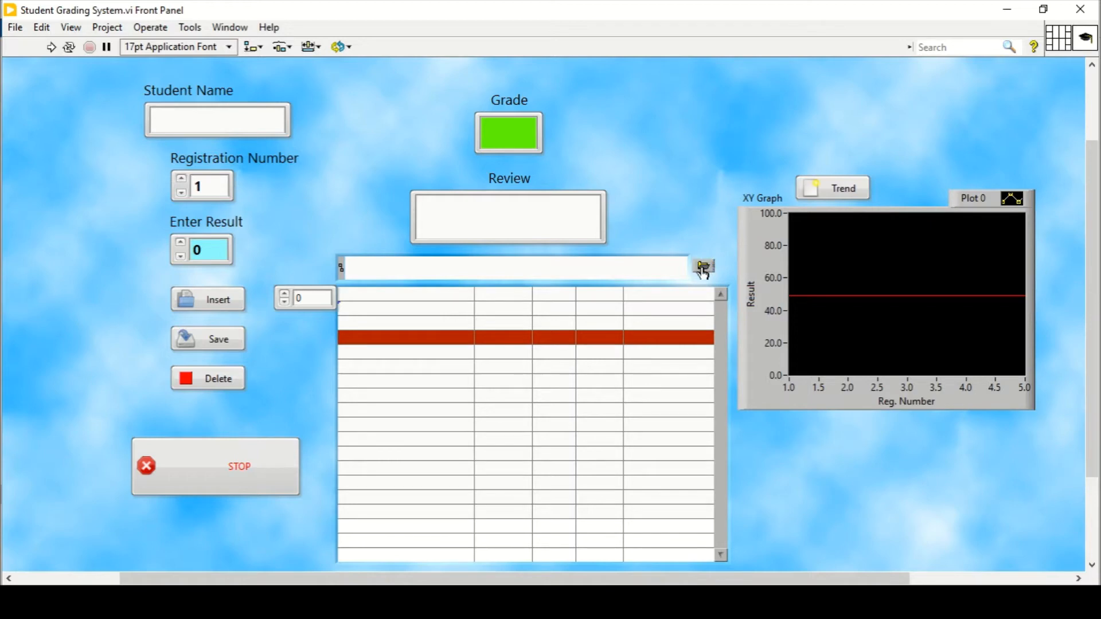
- Browse to Local Disk (F:) and set the file path control to Book1.csv
{"action": "left_click", "coordinate": [703, 266]}
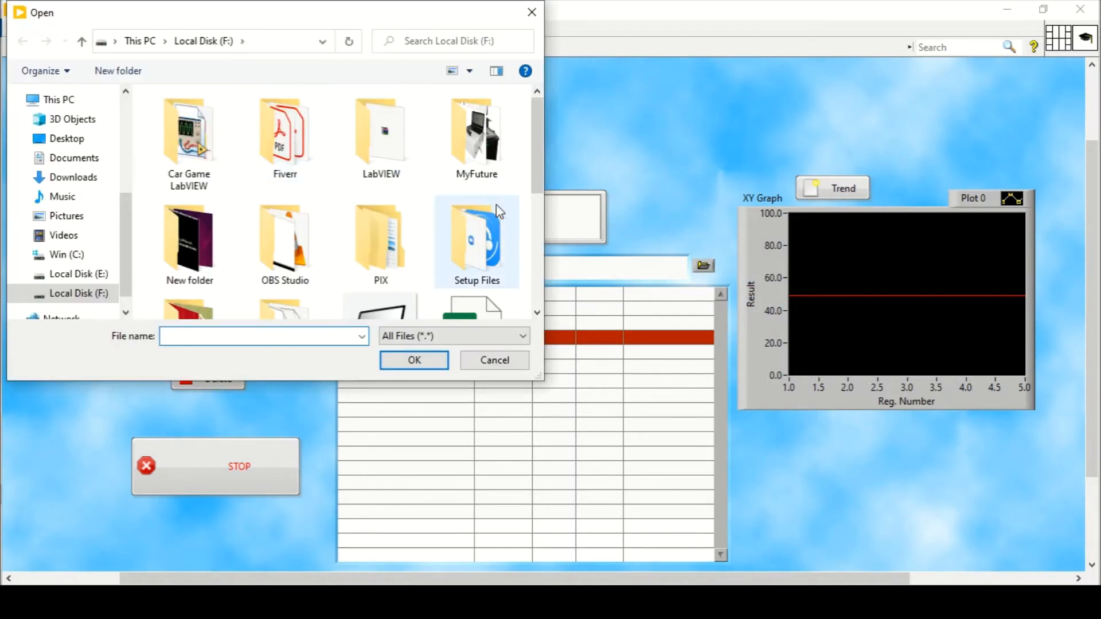
{"action": "scroll", "scroll_direction": "down", "scroll_amount": 3}
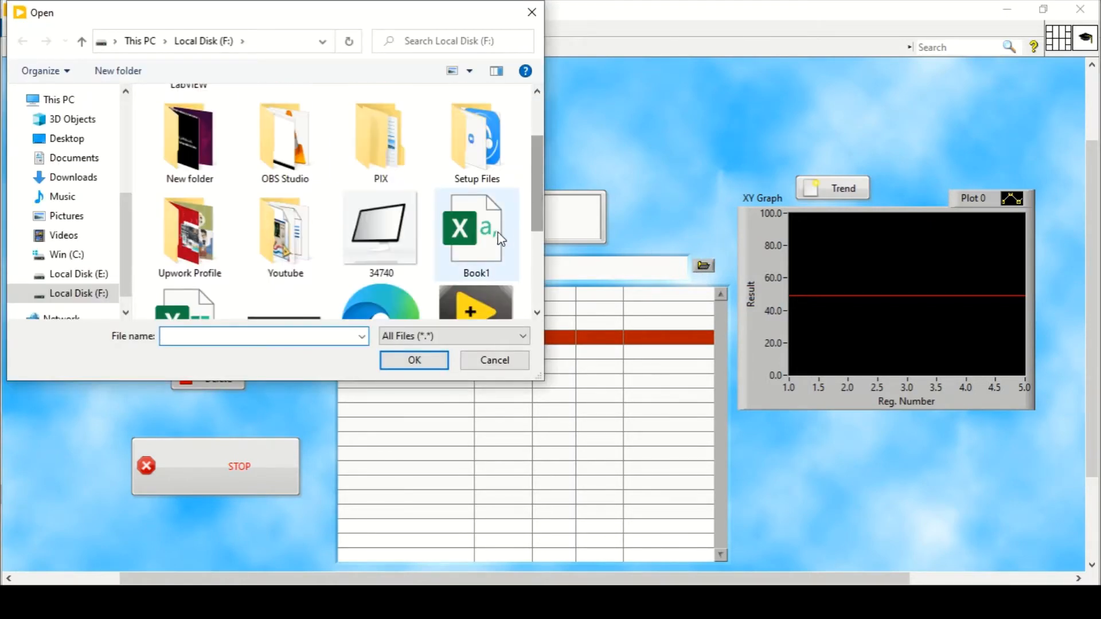
{"action": "left_click", "coordinate": [494, 360]}
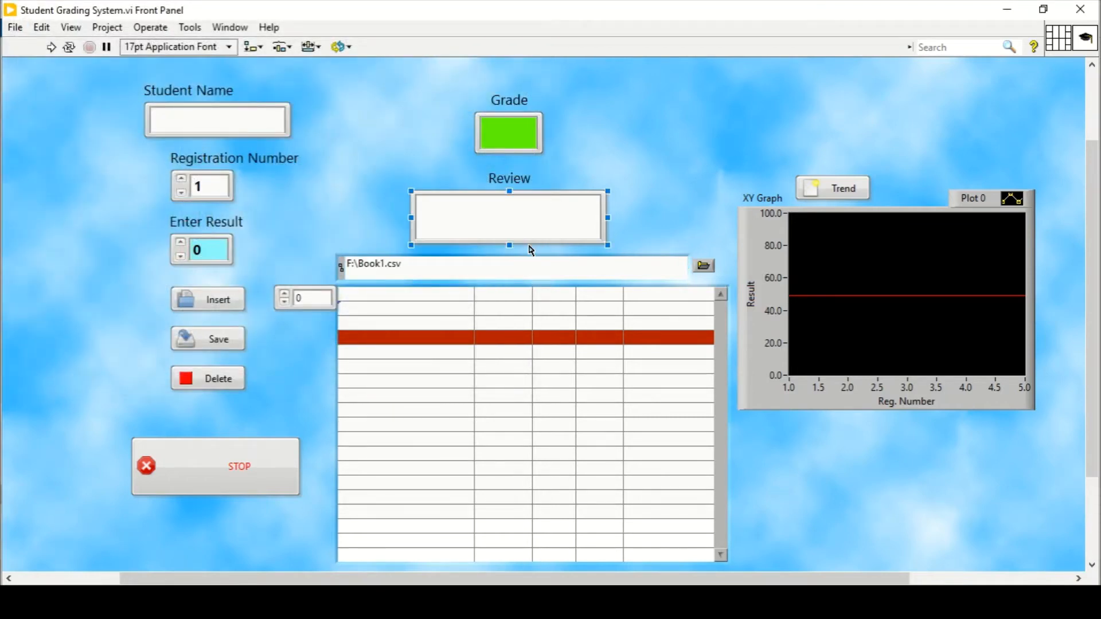
- Make F:\Book1.csv the path control's default value, then deselect the control
{"action": "left_click", "coordinate": [491, 266]}
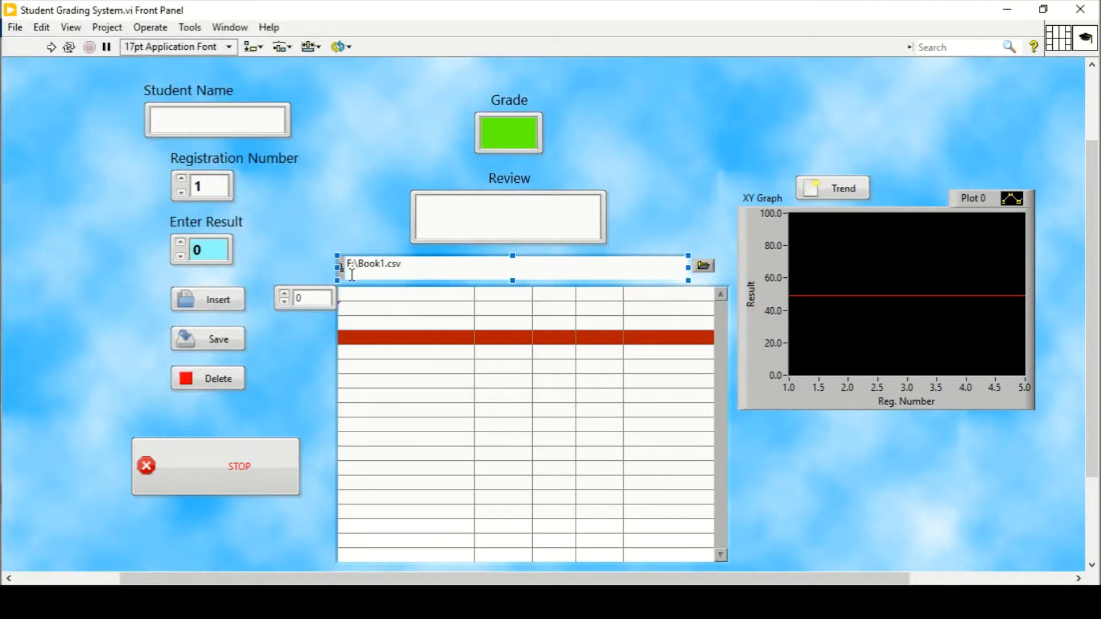
{"action": "mouse_move", "coordinate": [419, 287]}
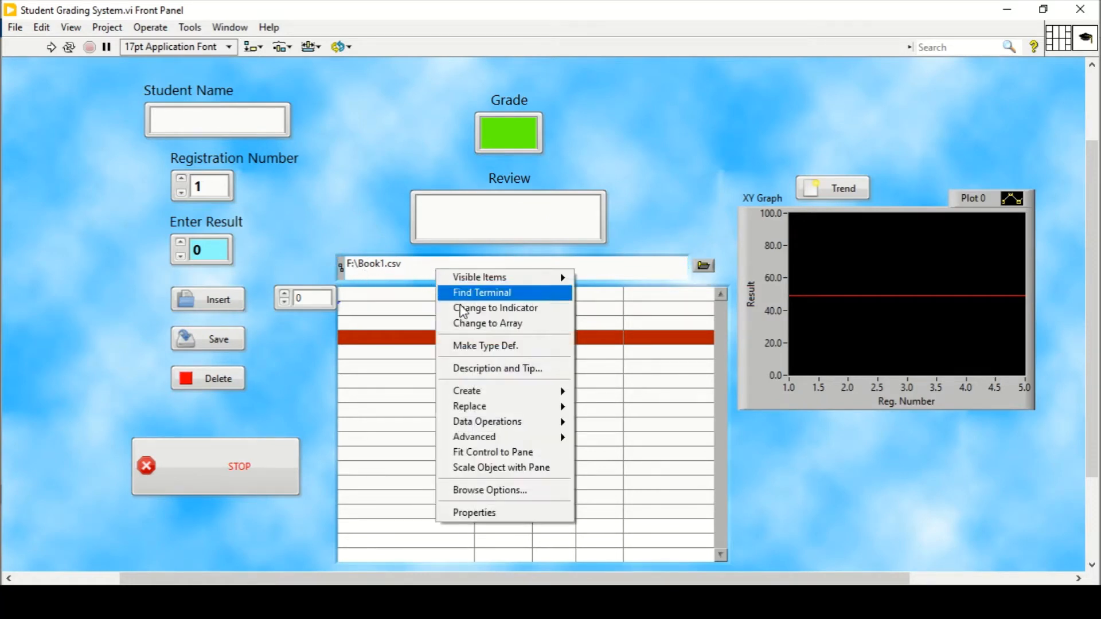
{"action": "mouse_move", "coordinate": [487, 421]}
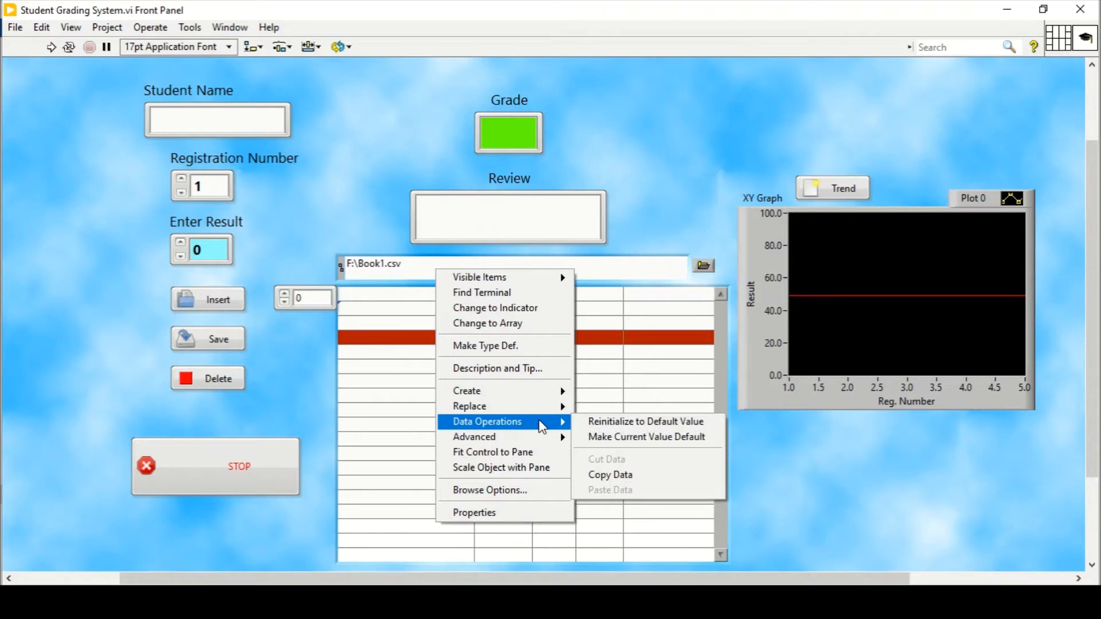
{"action": "left_click", "coordinate": [595, 435]}
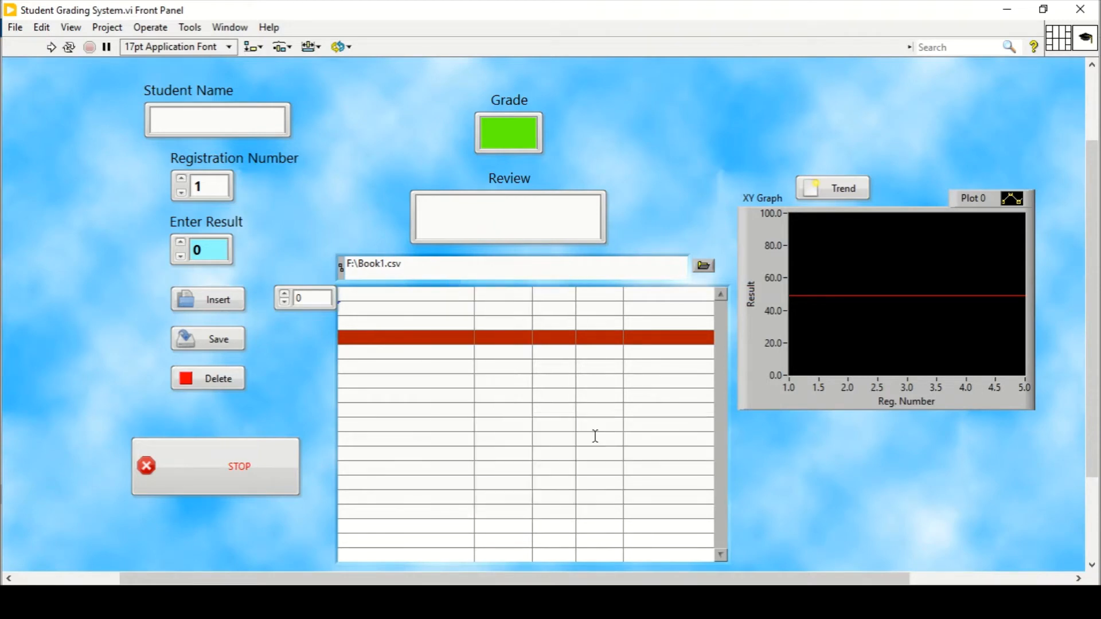
{"action": "left_click", "coordinate": [507, 217]}
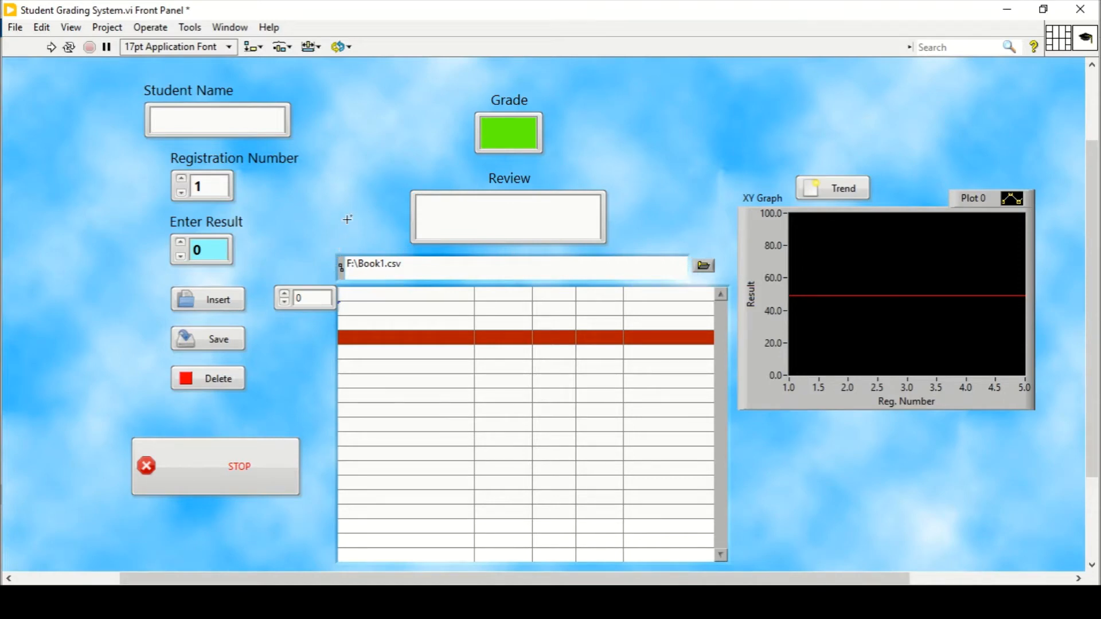
{"action": "left_click", "coordinate": [508, 218]}
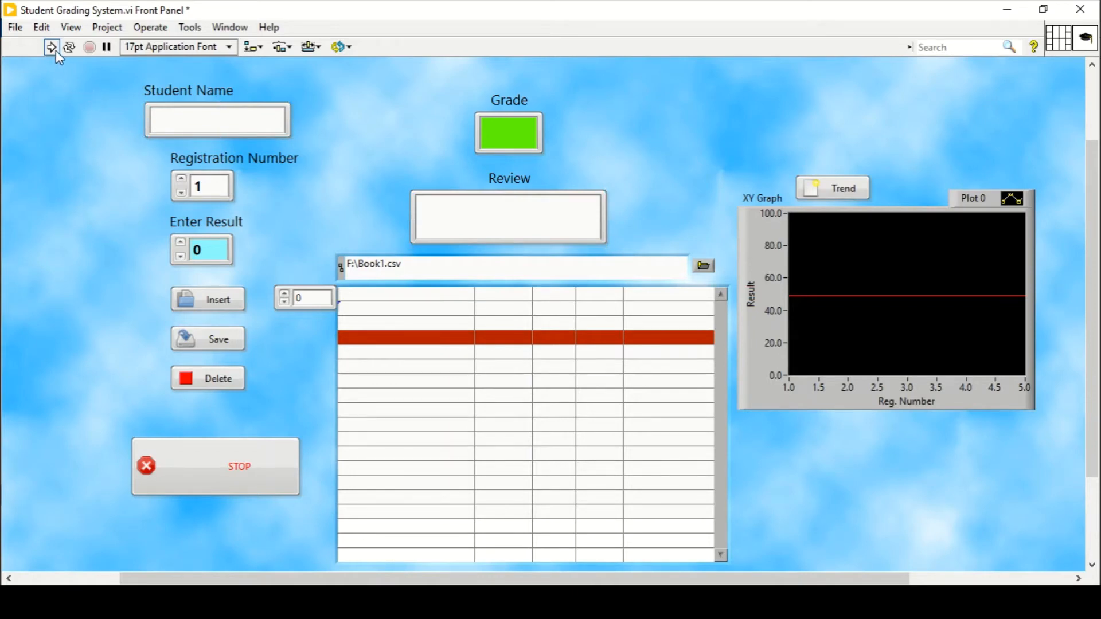
- Run the VI and insert student Abdul with result 78 as registration 1
{"action": "left_click", "coordinate": [51, 47]}
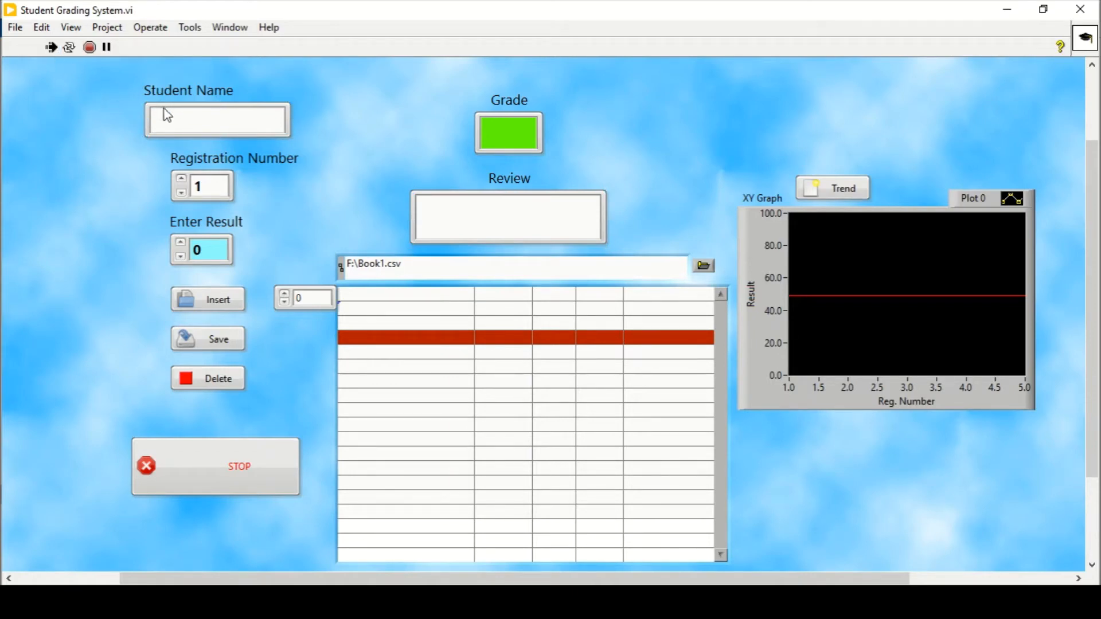
{"action": "mouse_move", "coordinate": [221, 70]}
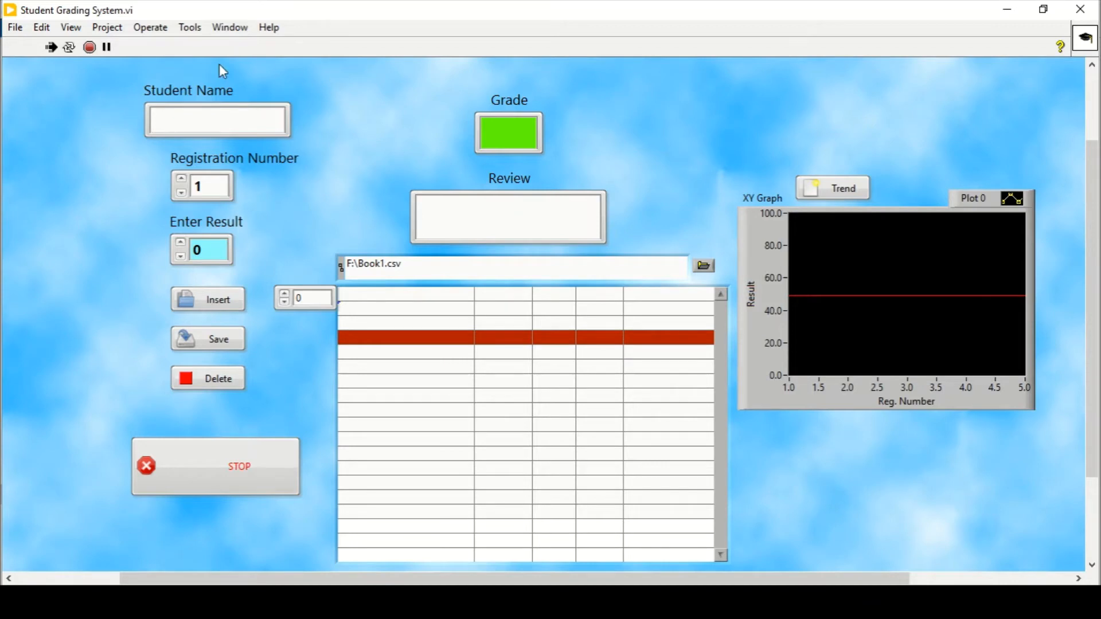
{"action": "left_click", "coordinate": [217, 119]}
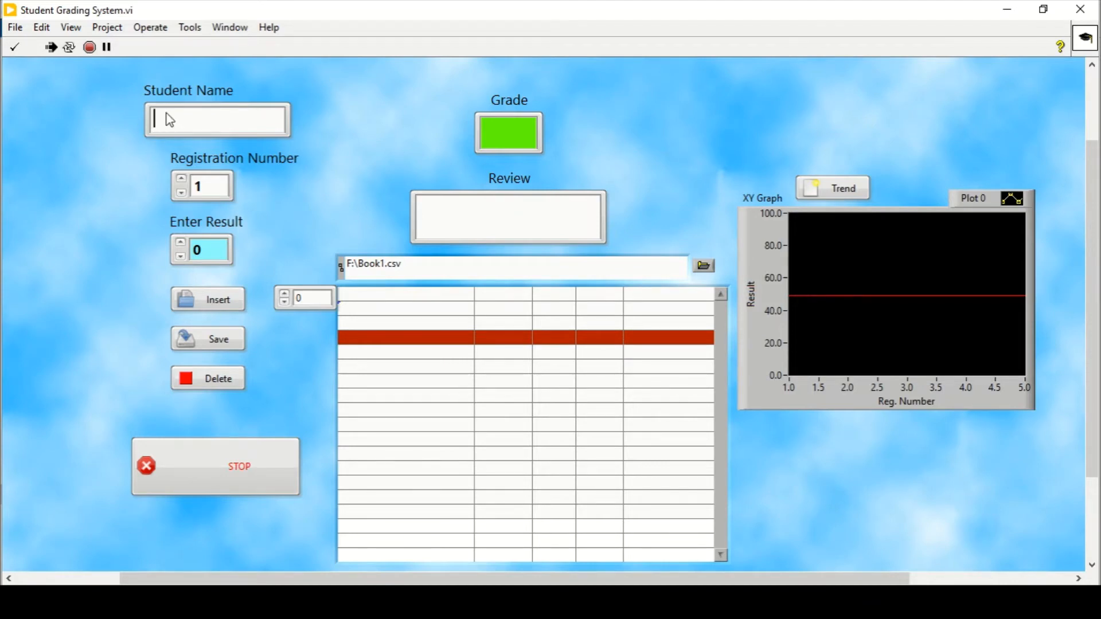
{"action": "type", "text": "Abdul"}
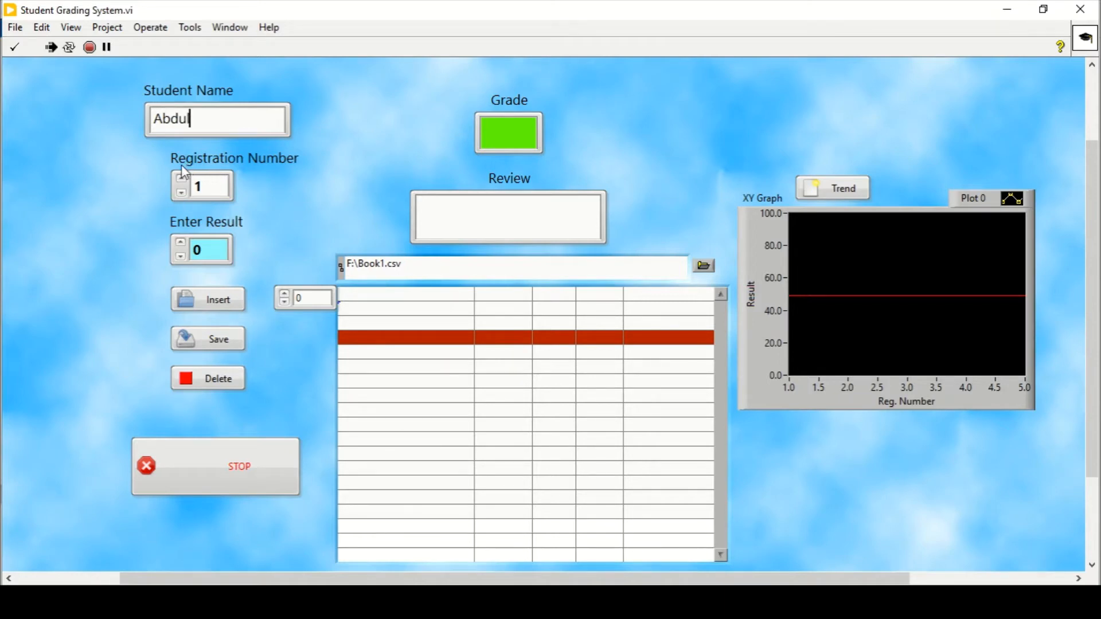
{"action": "mouse_move", "coordinate": [191, 214]}
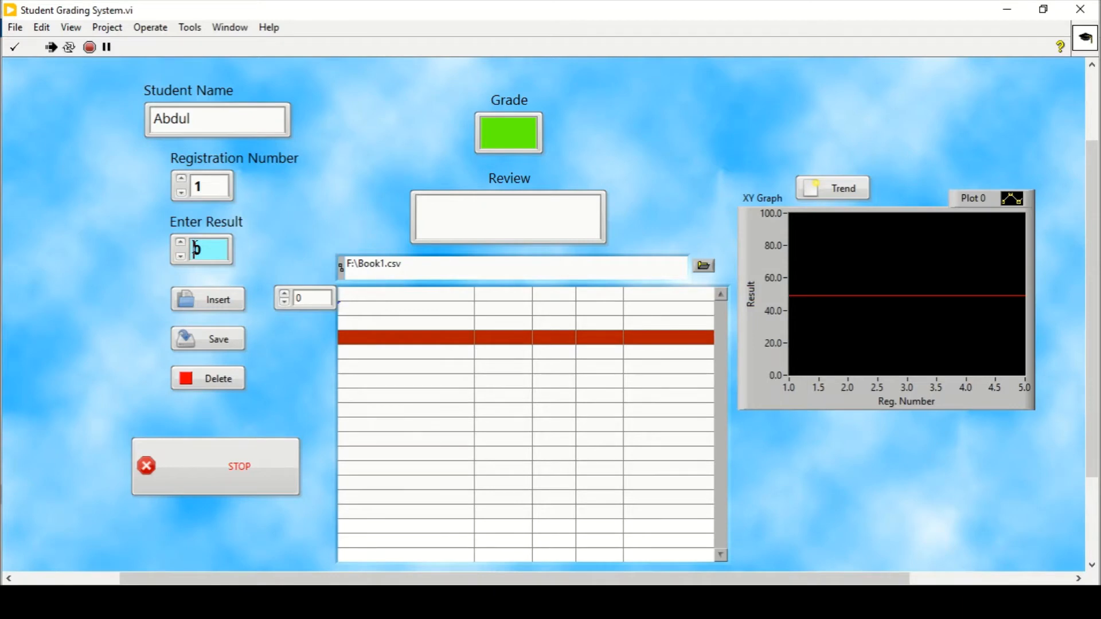
{"action": "type", "text": "7"}
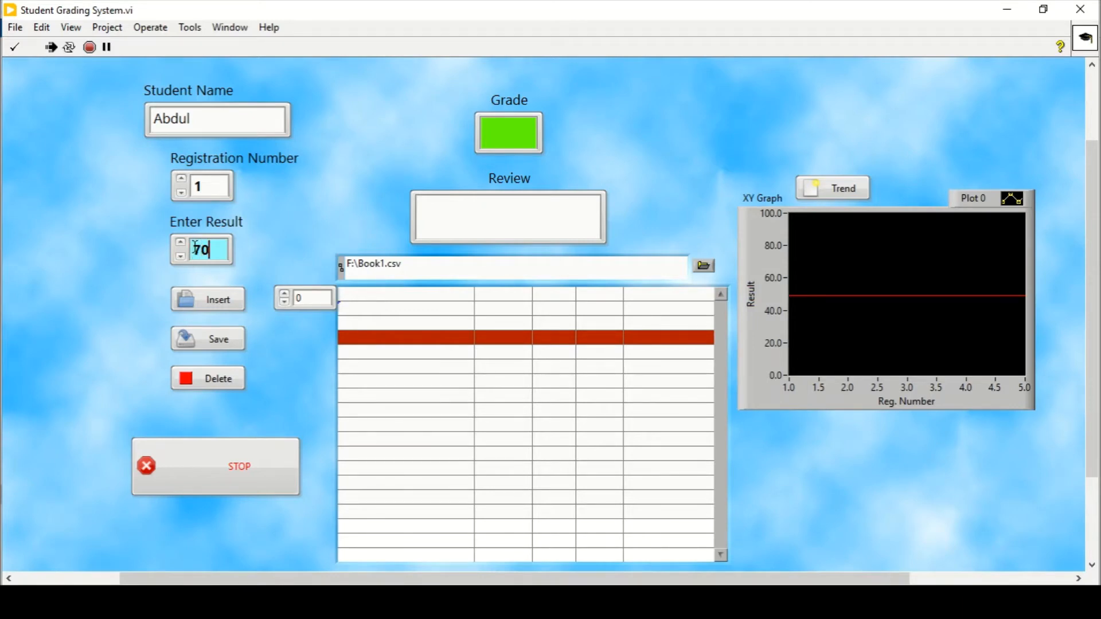
{"action": "type", "text": "78"}
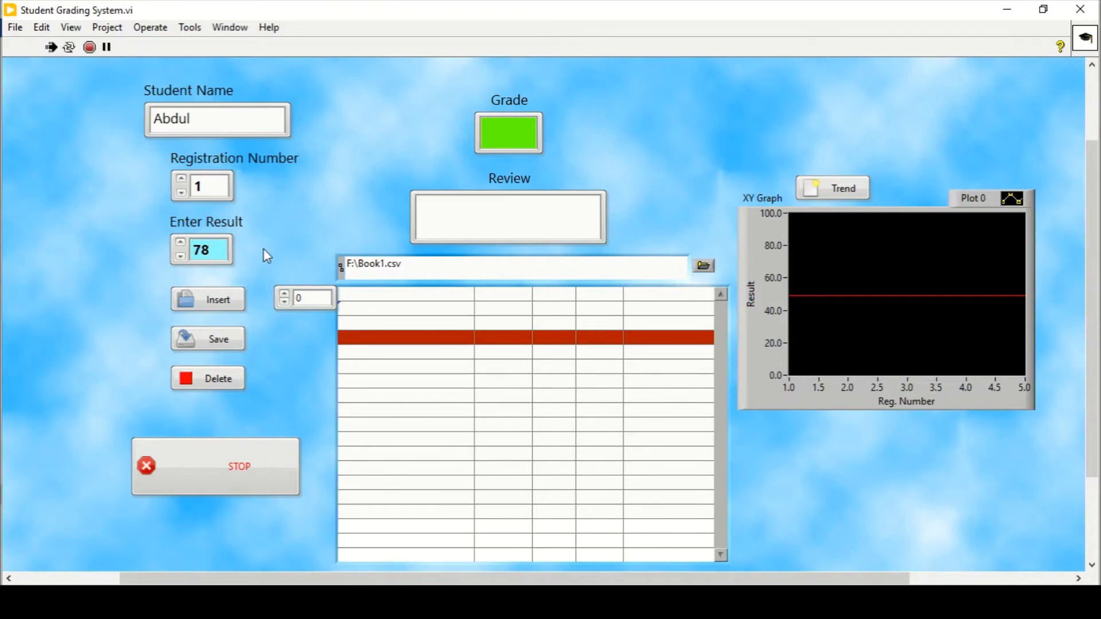
{"action": "left_click", "coordinate": [207, 299]}
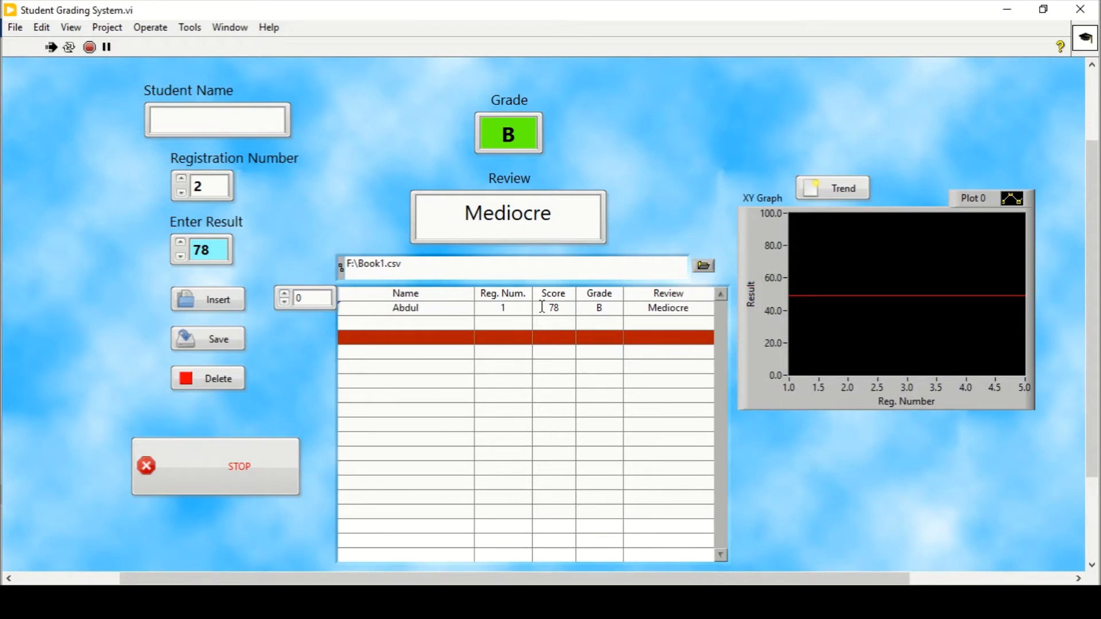
{"action": "mouse_move", "coordinate": [576, 300]}
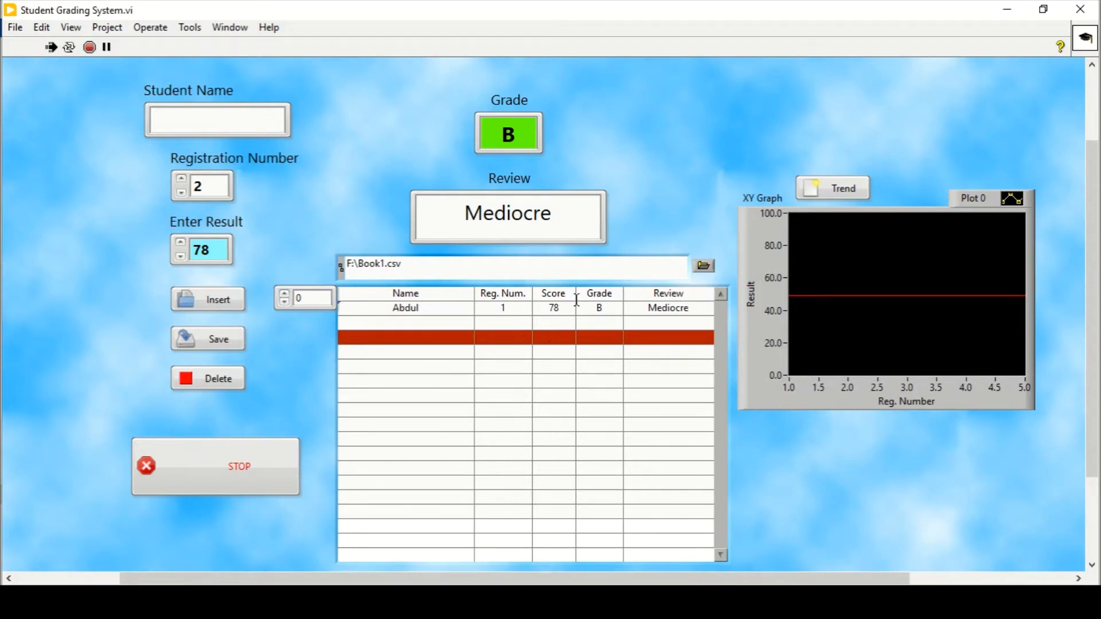
{"action": "mouse_move", "coordinate": [557, 156]}
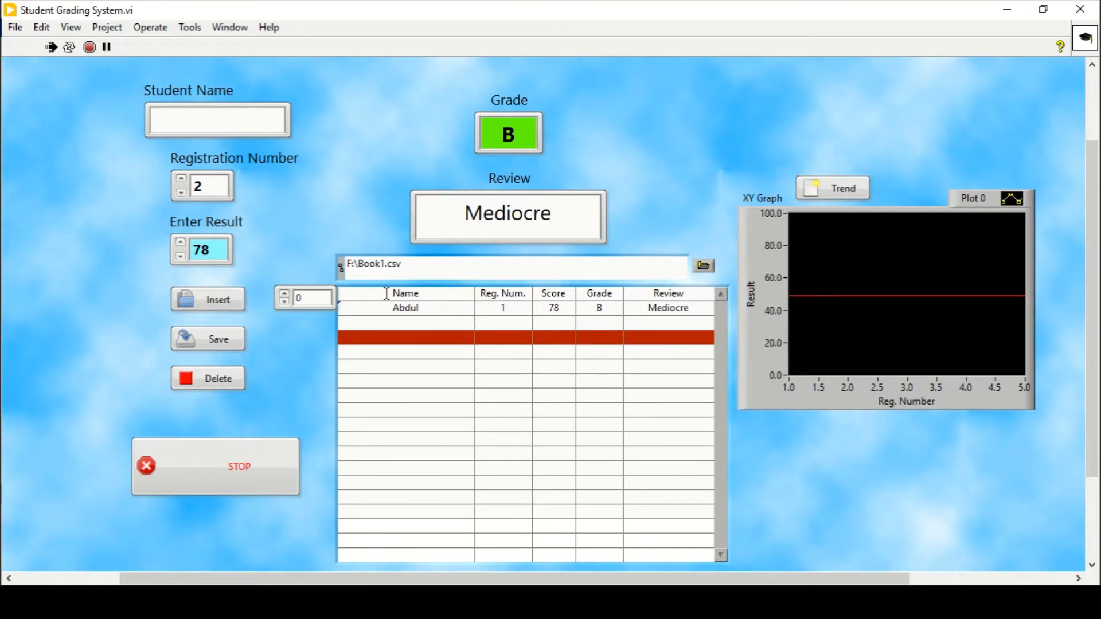
{"action": "mouse_move", "coordinate": [194, 110]}
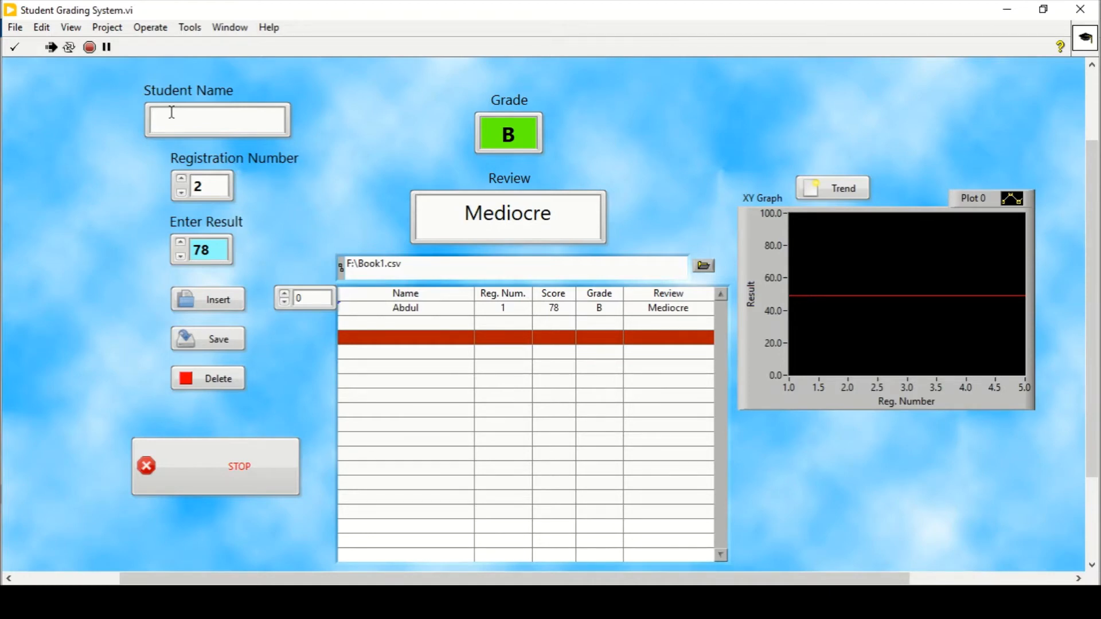
- Insert Farhan with score 87, replacing the previous result value
{"action": "type", "text": "Farhan"}
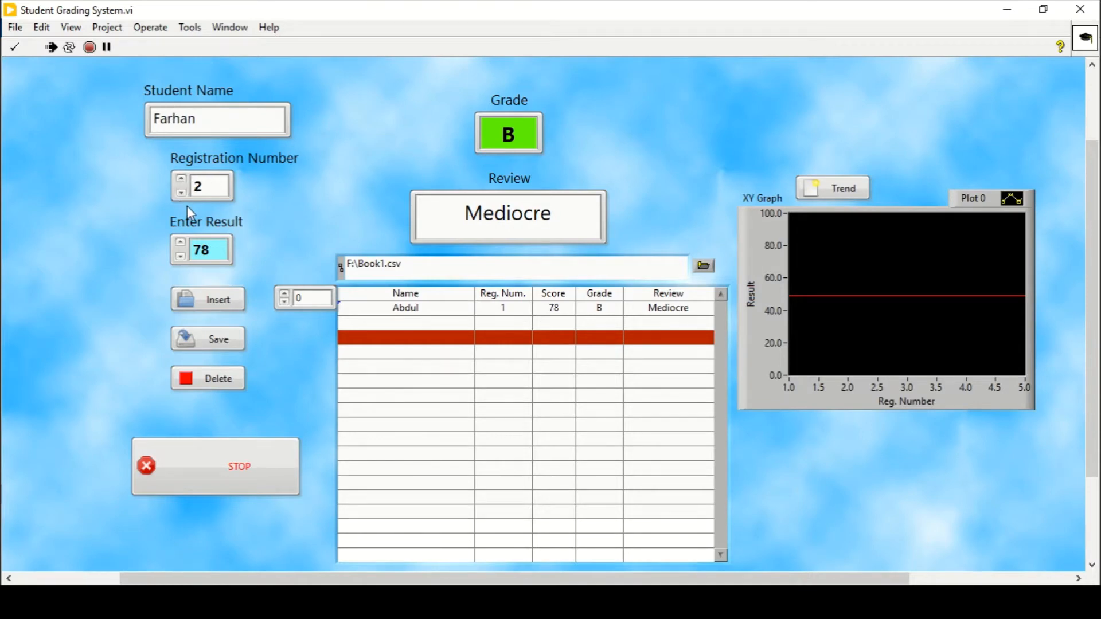
{"action": "mouse_move", "coordinate": [216, 179]}
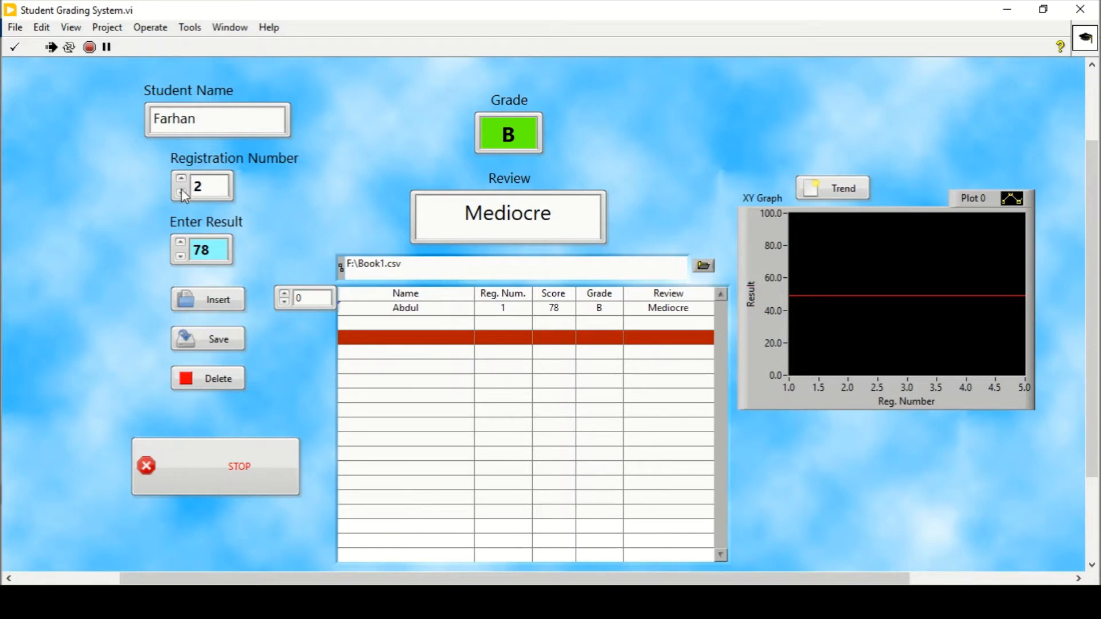
{"action": "mouse_move", "coordinate": [183, 242]}
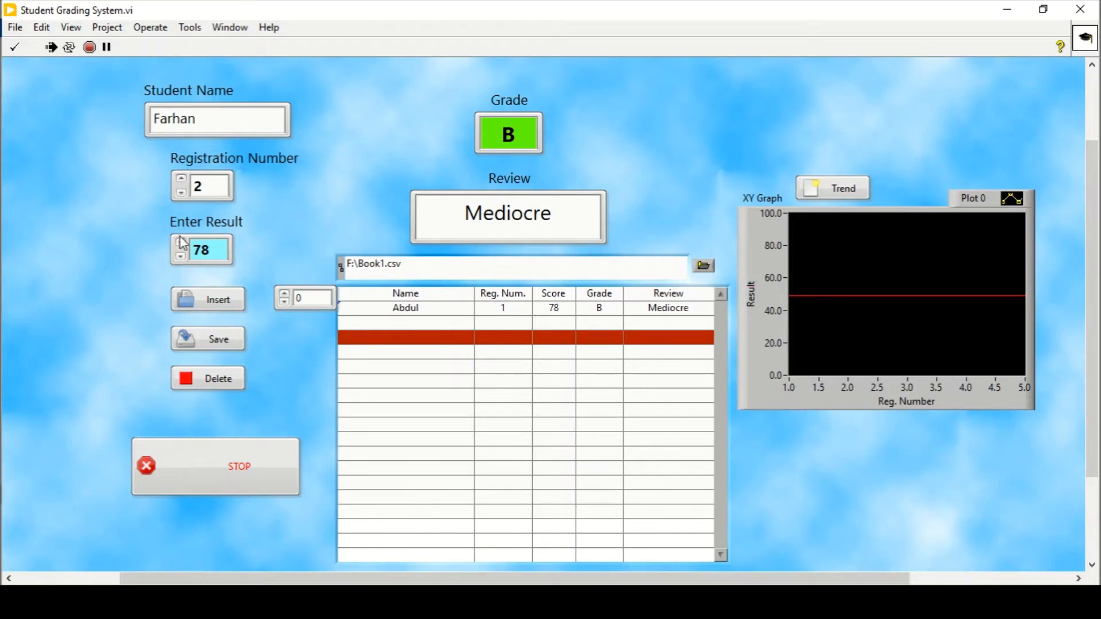
{"action": "triple_click", "coordinate": [202, 250]}
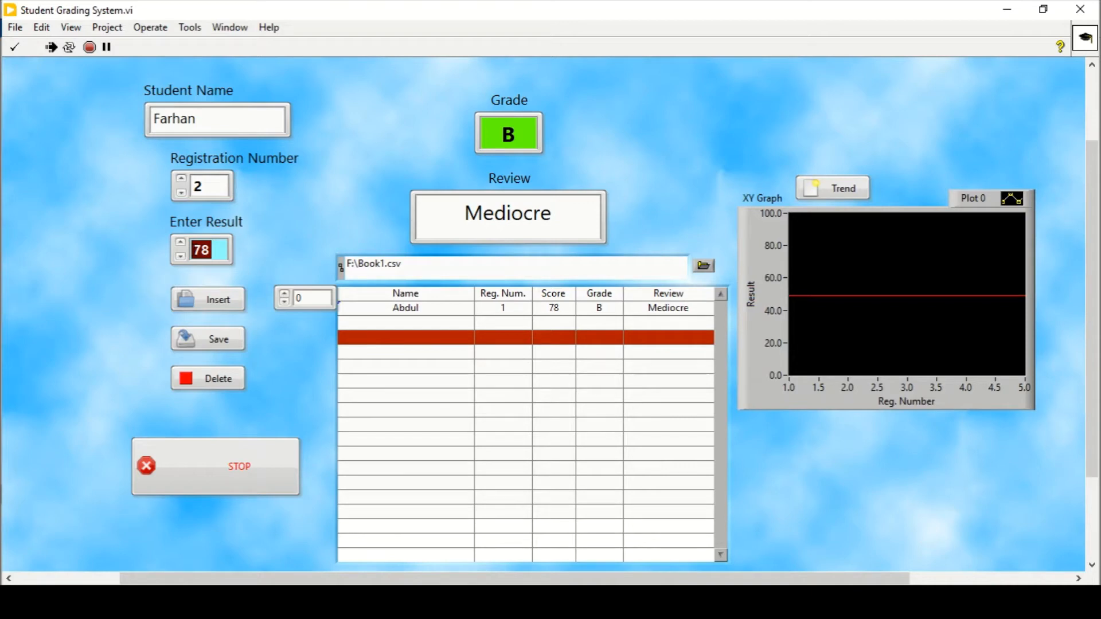
{"action": "type", "text": "87"}
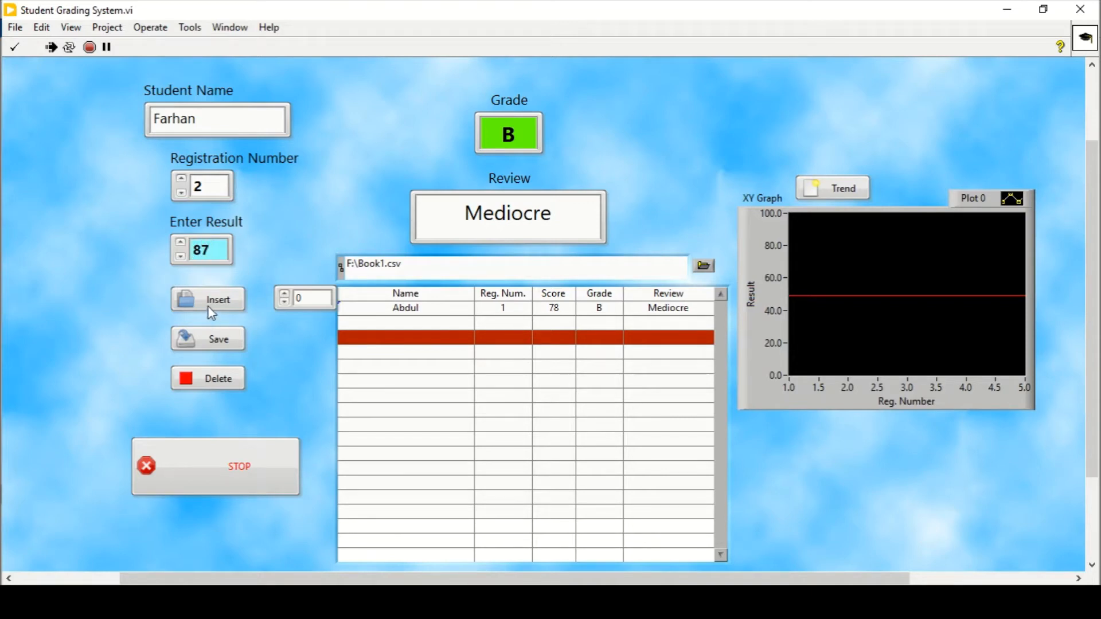
{"action": "left_click", "coordinate": [207, 300]}
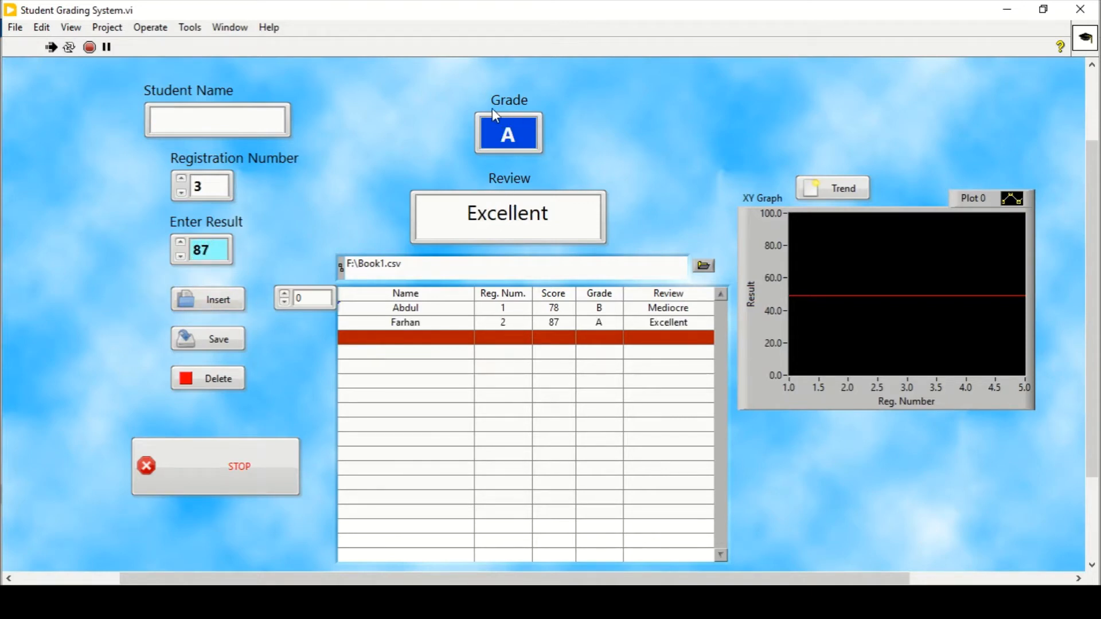
{"action": "mouse_move", "coordinate": [471, 197]}
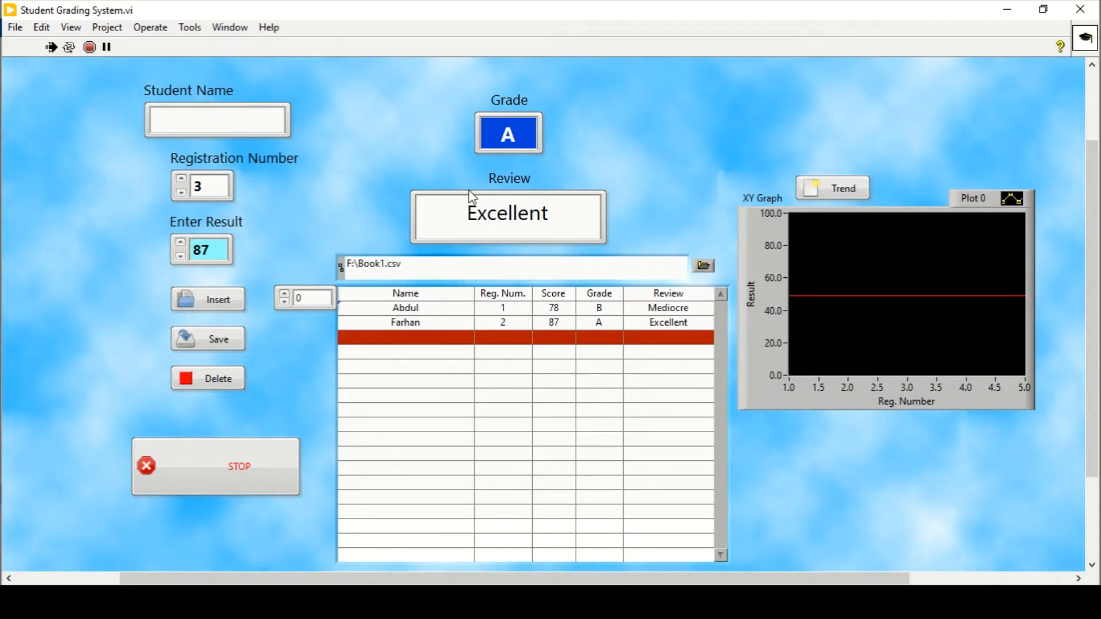
{"action": "mouse_move", "coordinate": [512, 176]}
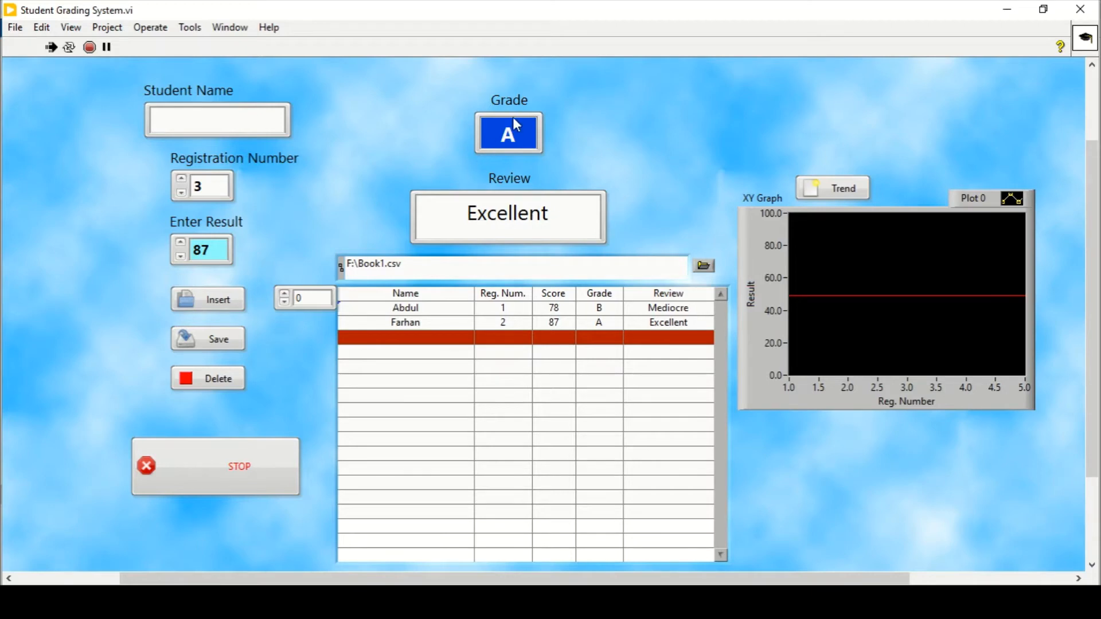
{"action": "mouse_move", "coordinate": [521, 124]}
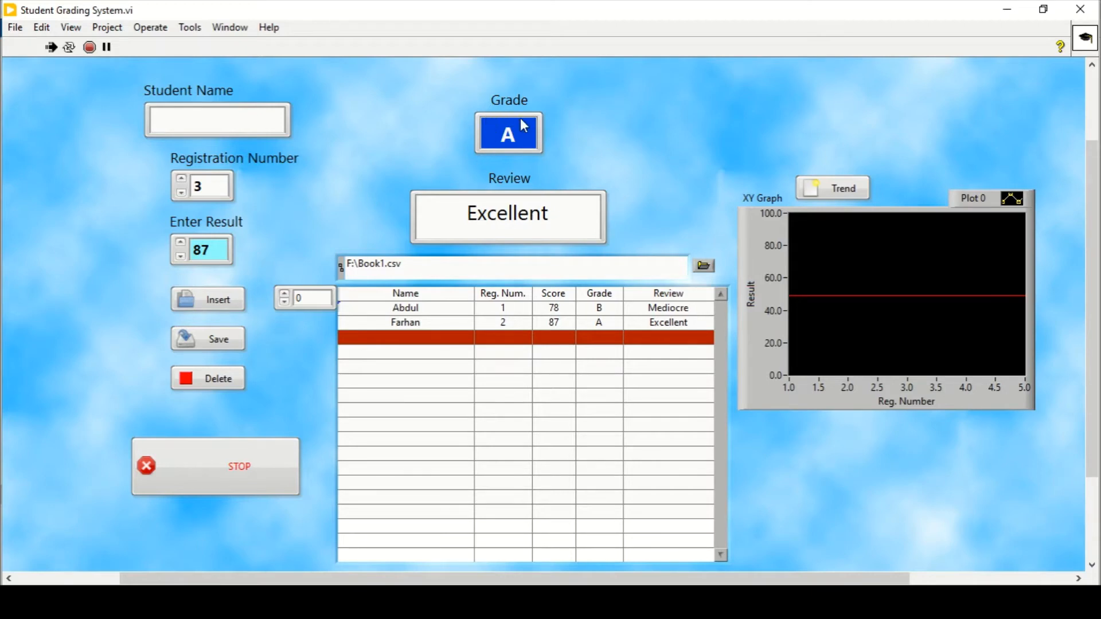
{"action": "mouse_move", "coordinate": [504, 157]}
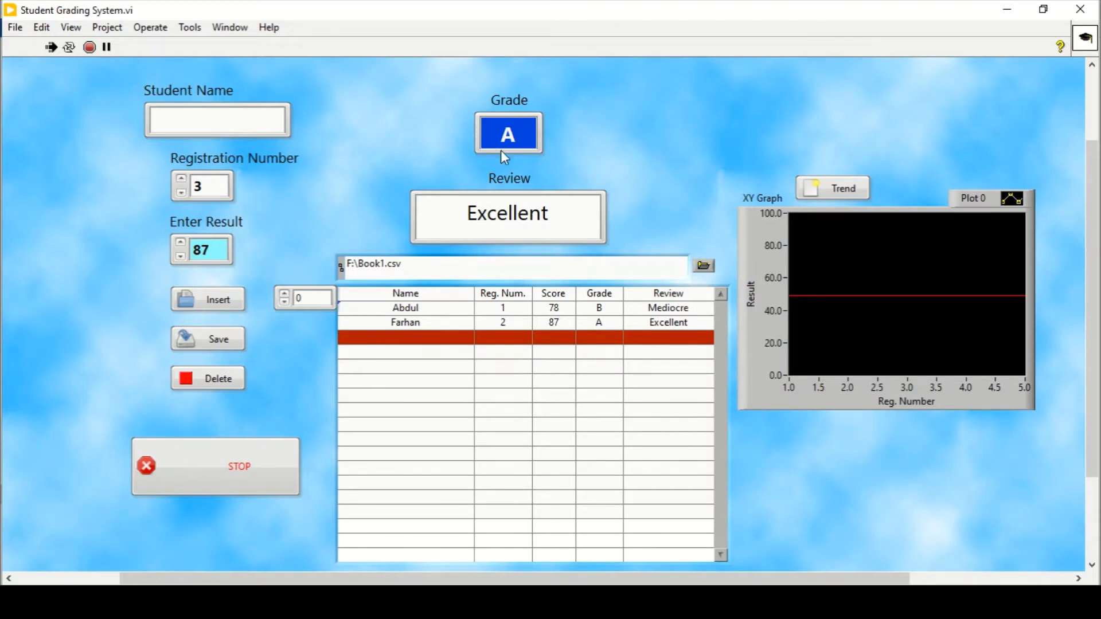
{"action": "mouse_move", "coordinate": [237, 216]}
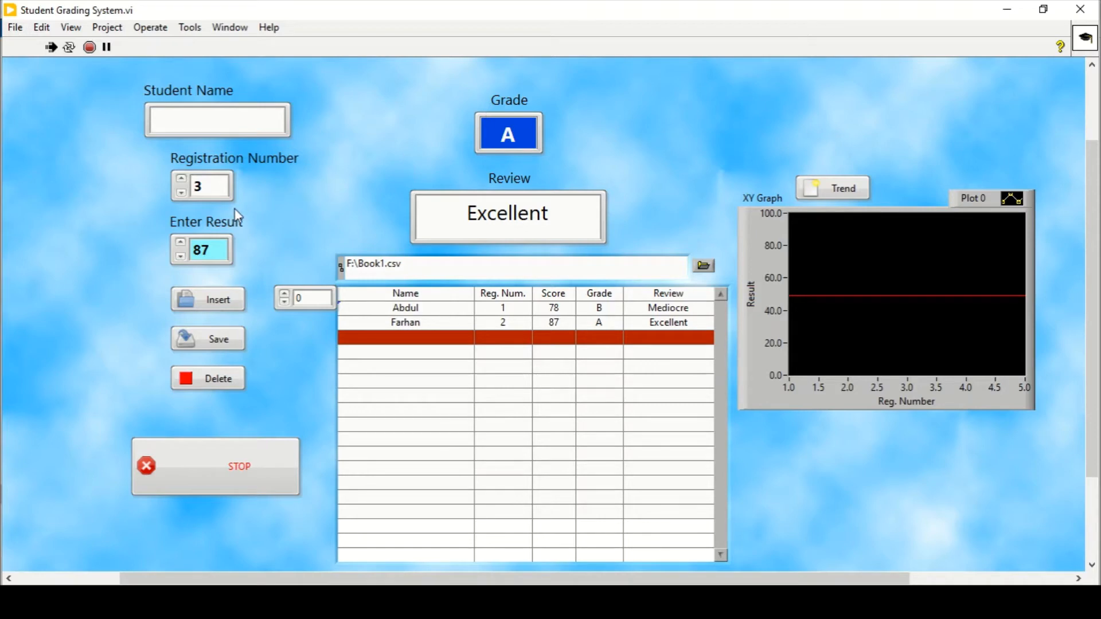
- Insert usman with result 56, then set the row index to the third record
{"action": "left_click", "coordinate": [216, 119]}
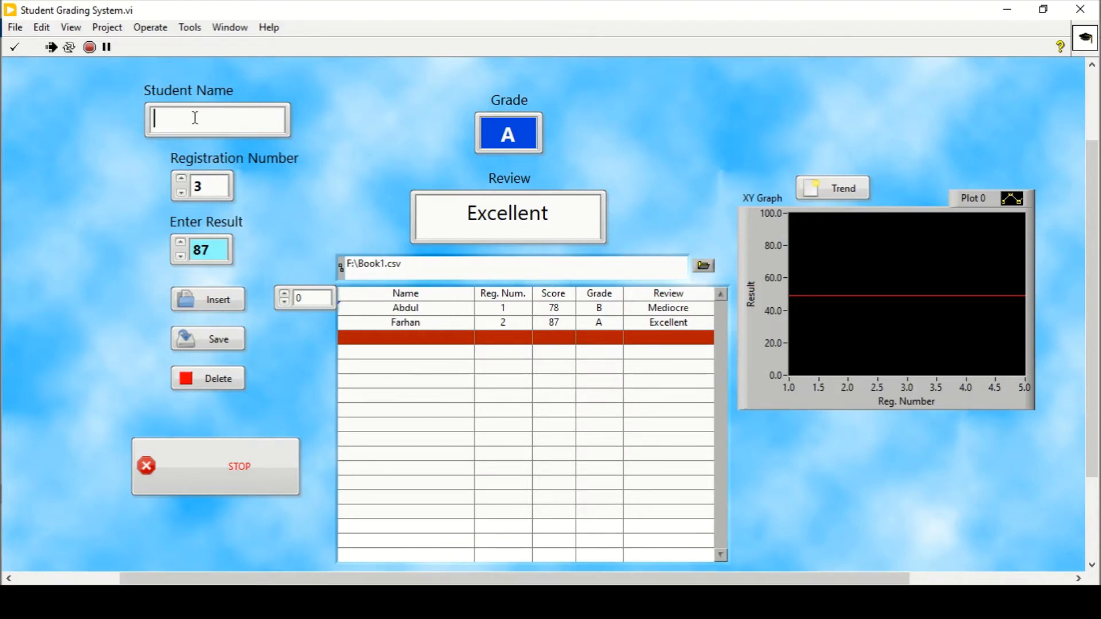
{"action": "type", "text": "h"}
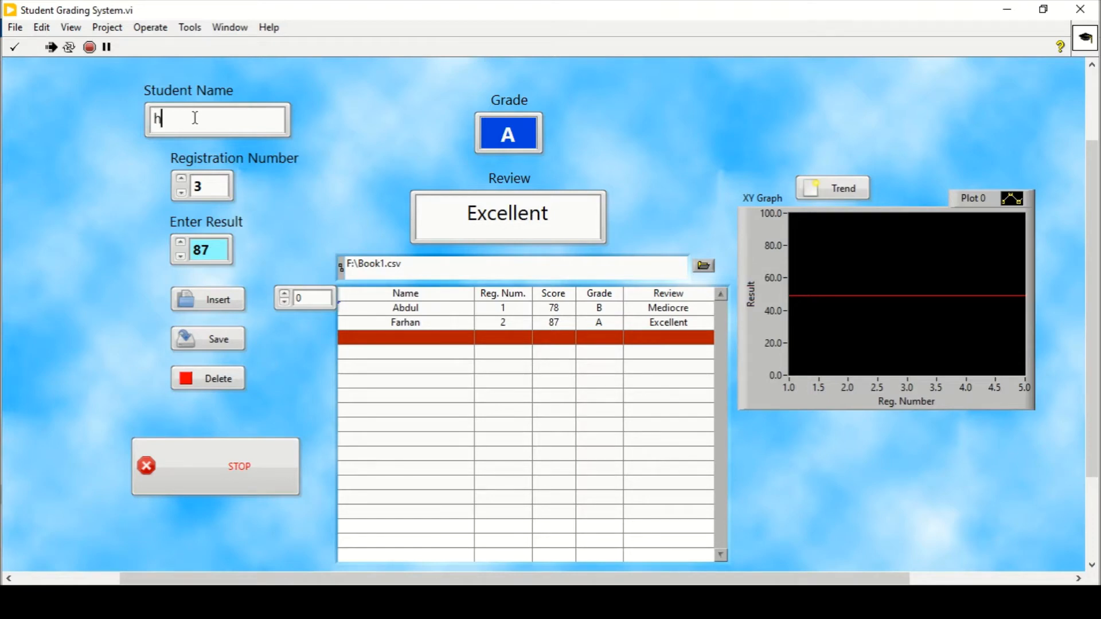
{"action": "key", "text": "BackSpace"}
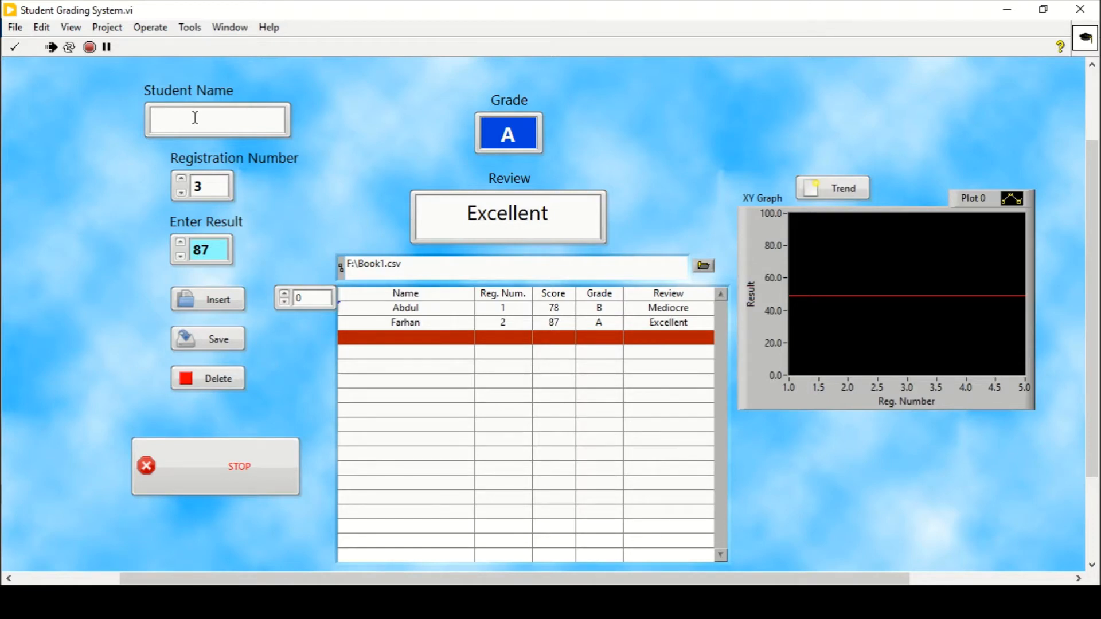
{"action": "type", "text": "usman"}
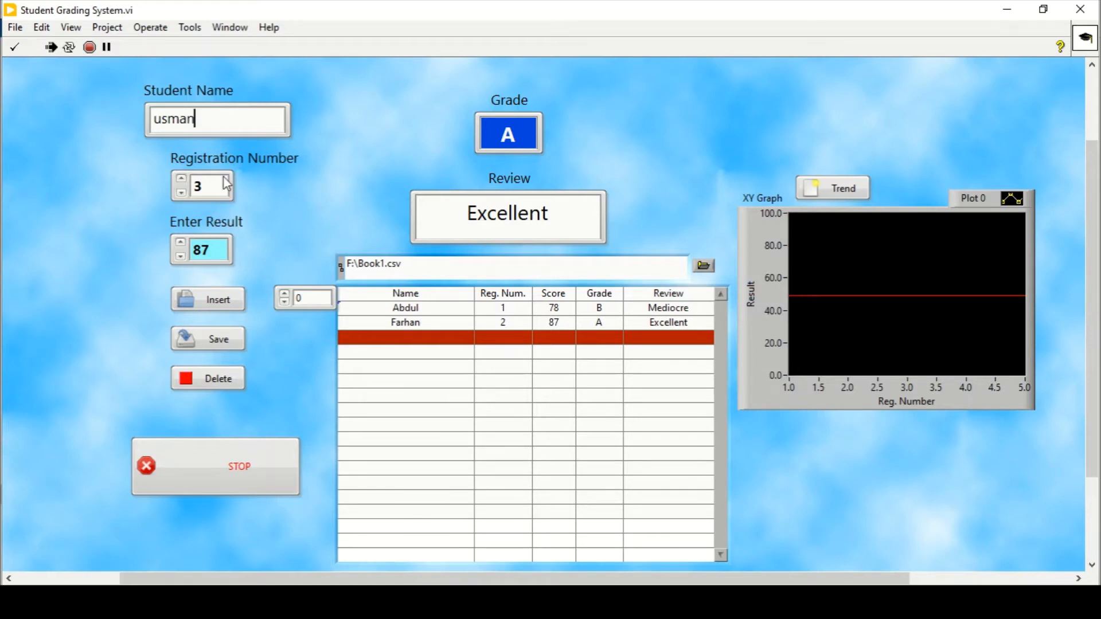
{"action": "mouse_move", "coordinate": [202, 174]}
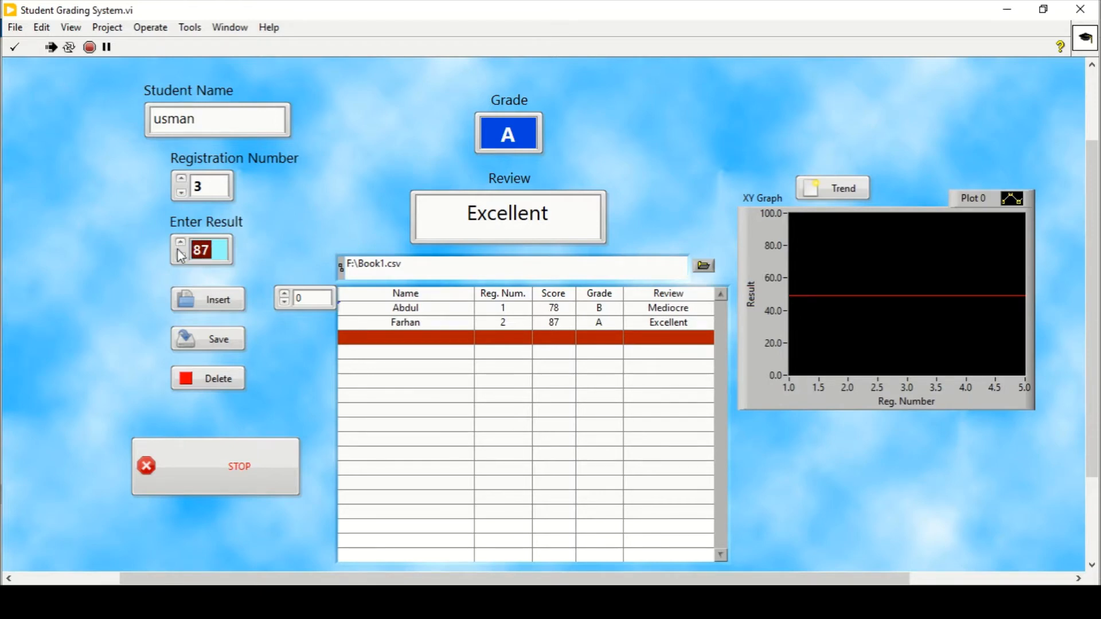
{"action": "type", "text": "56"}
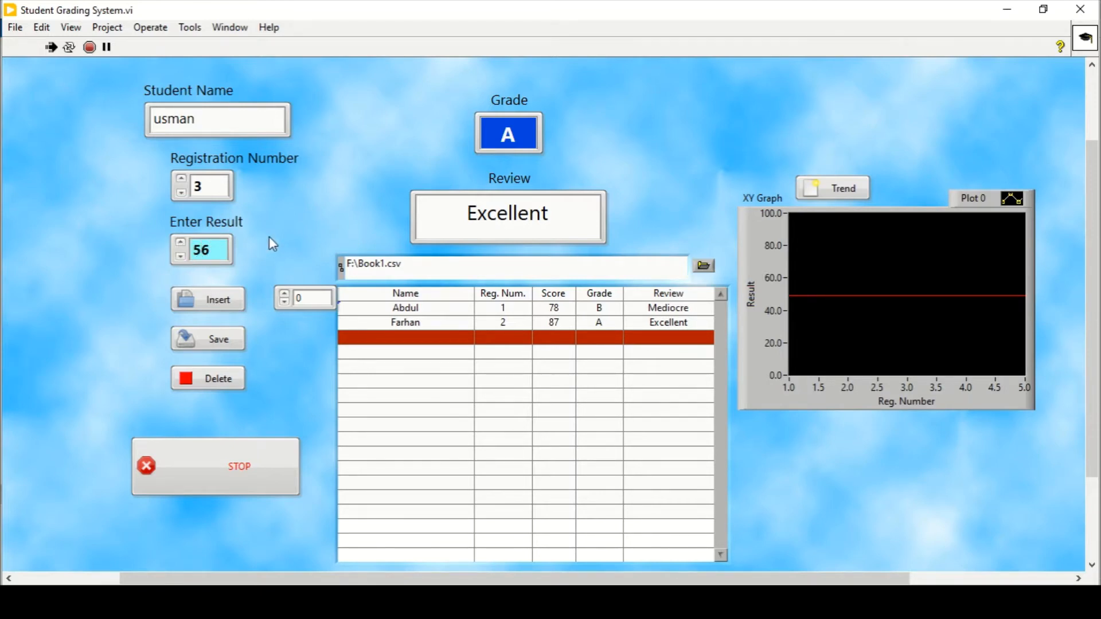
{"action": "left_click", "coordinate": [218, 299]}
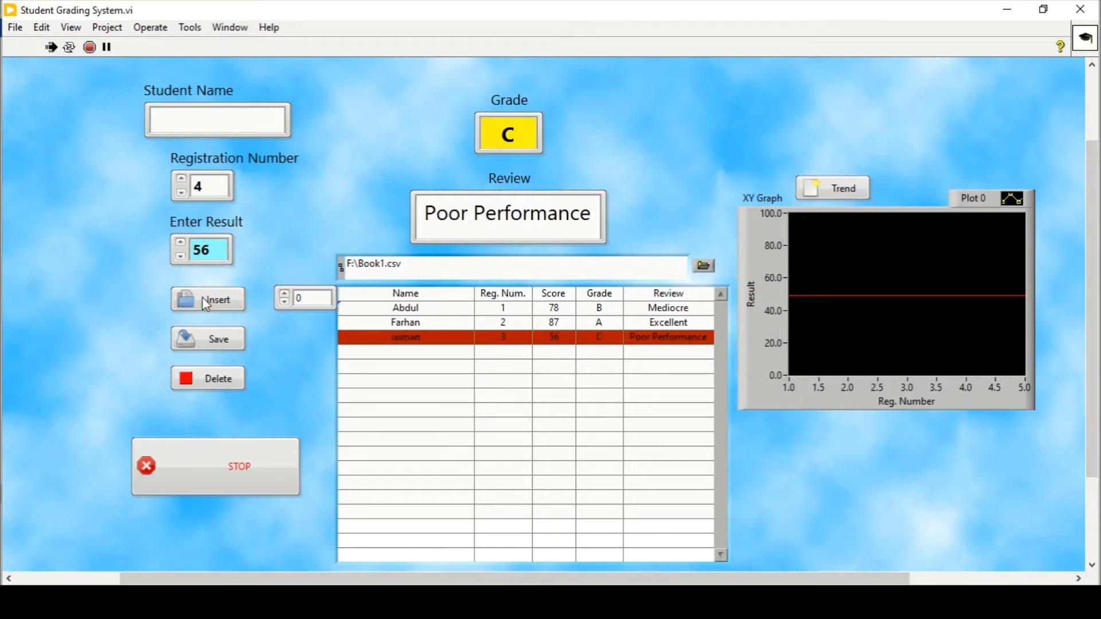
{"action": "mouse_move", "coordinate": [510, 132]}
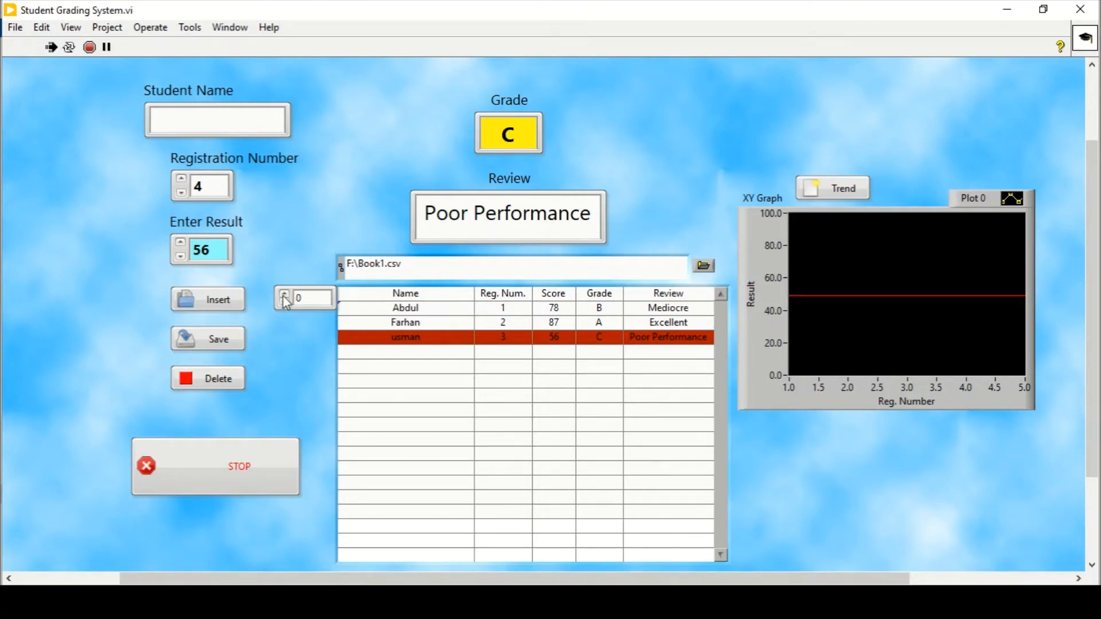
{"action": "left_click", "coordinate": [284, 294]}
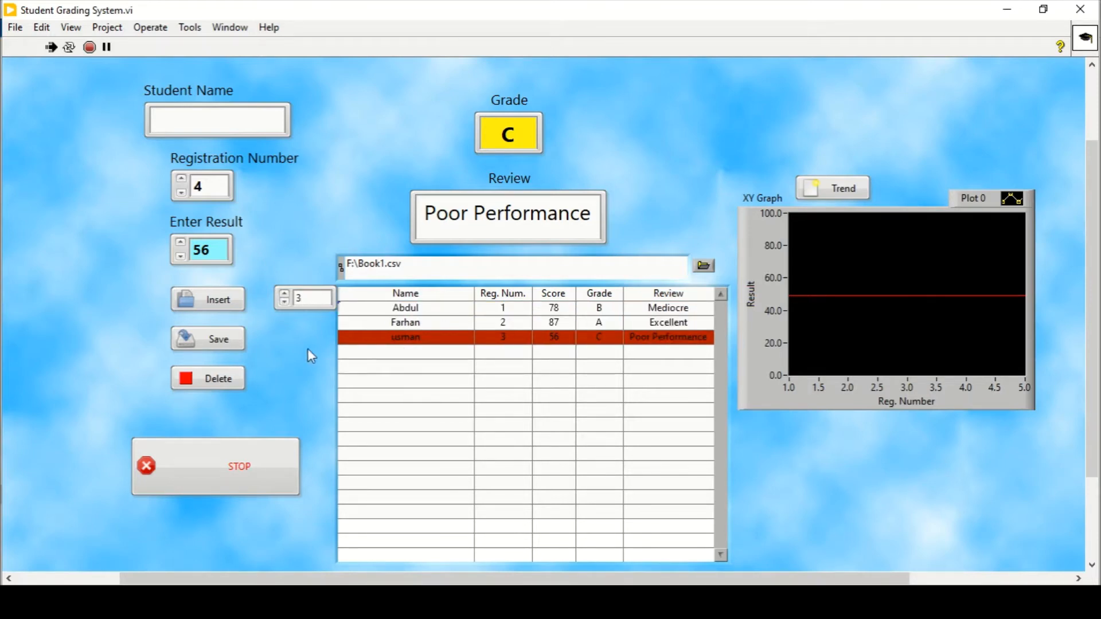
{"action": "mouse_move", "coordinate": [204, 369]}
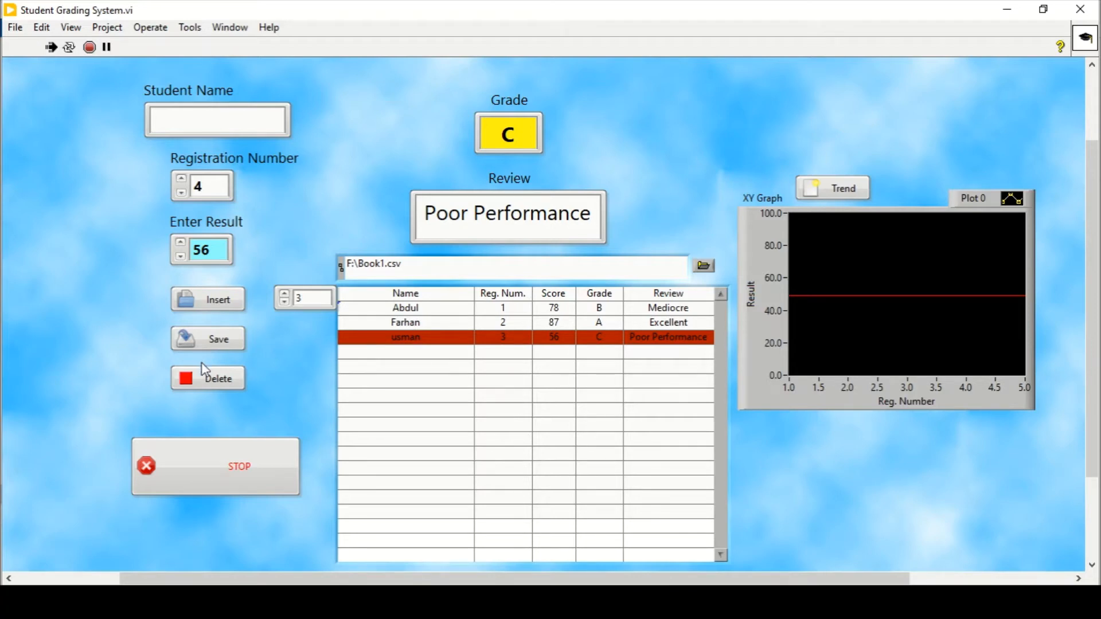
- Delete usman's row and re-insert usman with score 76
{"action": "left_click", "coordinate": [207, 378]}
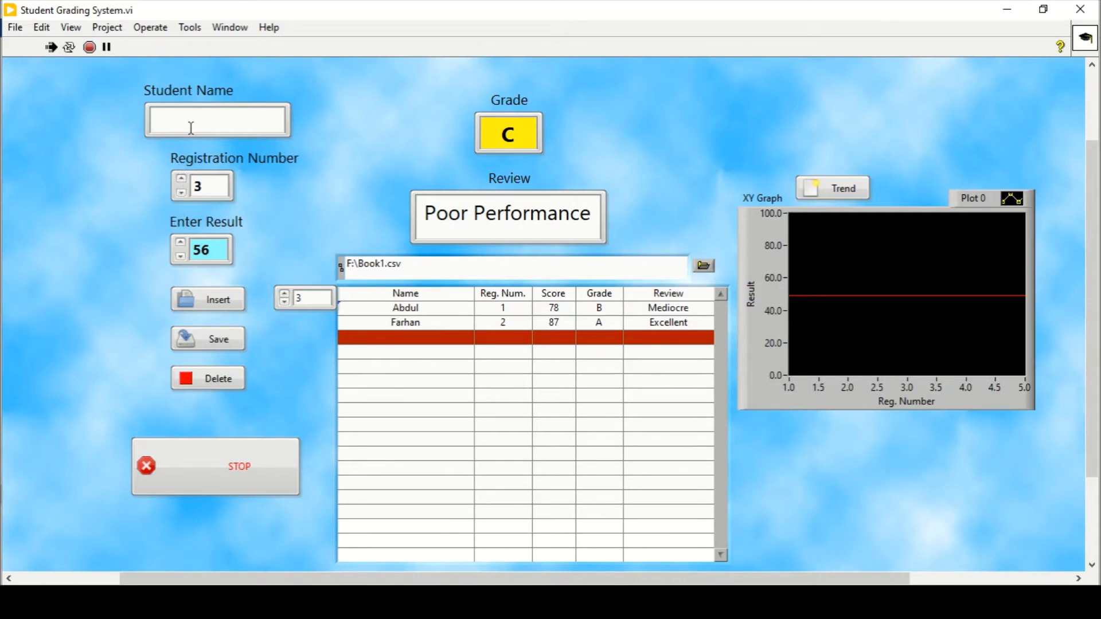
{"action": "left_click", "coordinate": [216, 119]}
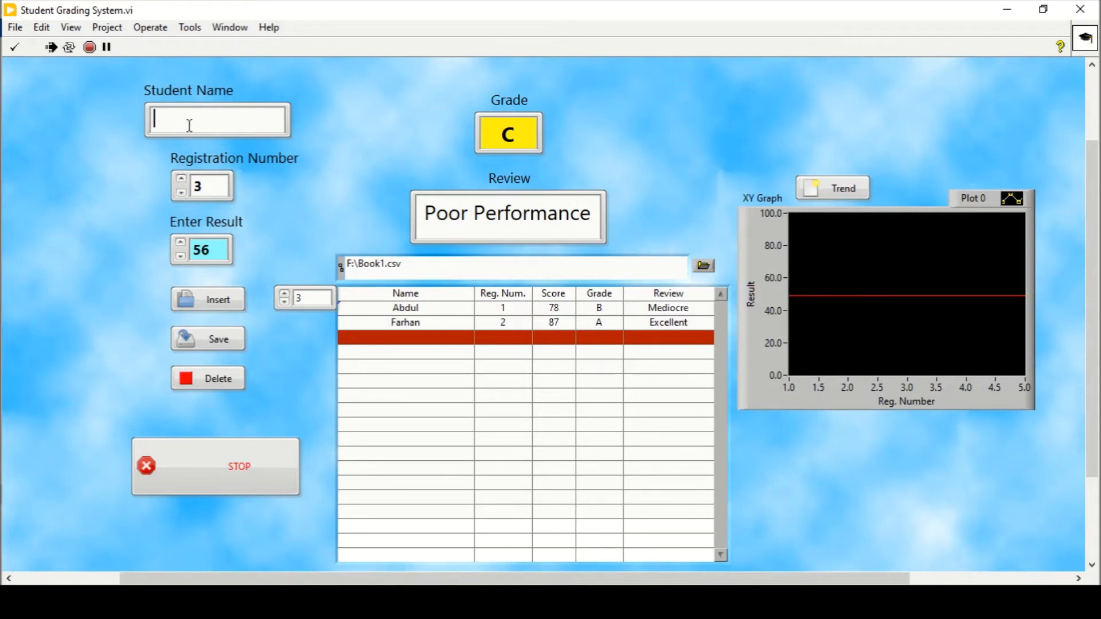
{"action": "type", "text": "usman"}
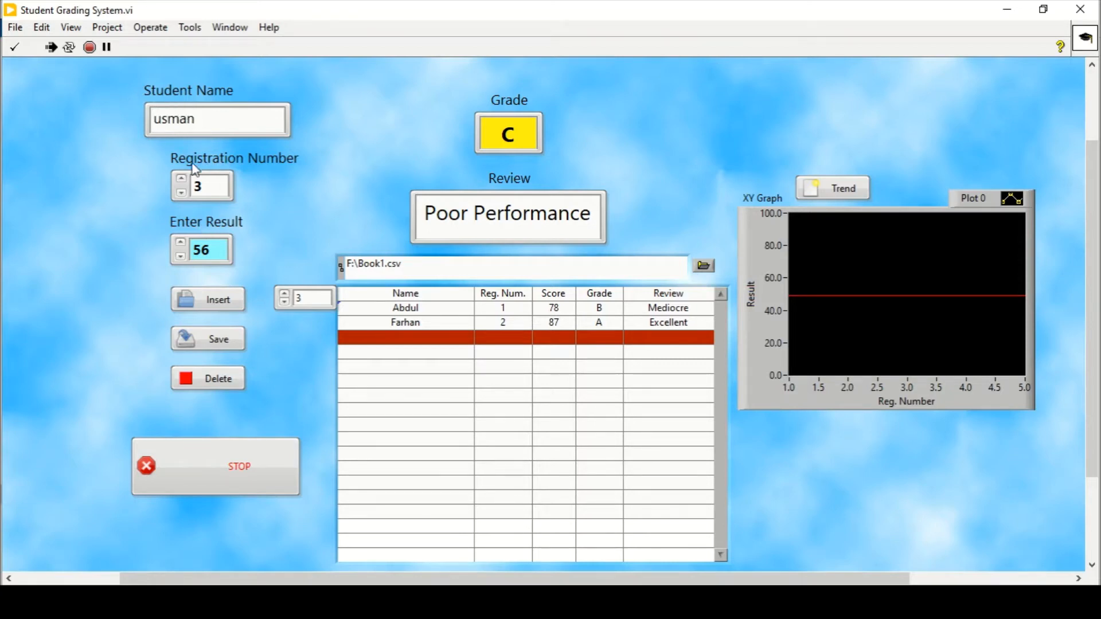
{"action": "left_click", "coordinate": [203, 251]}
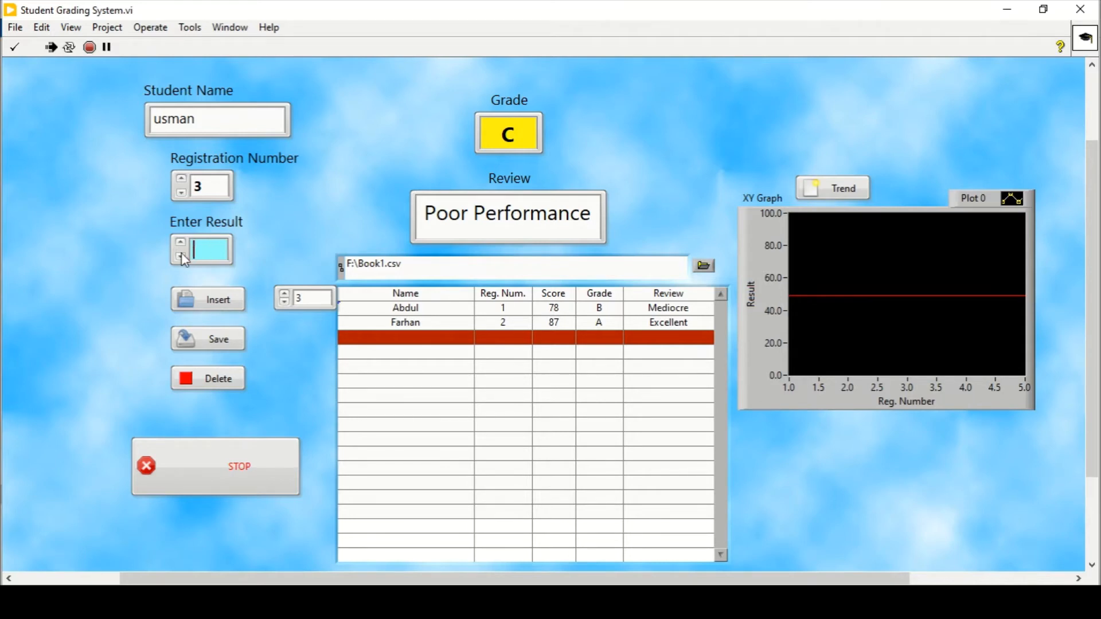
{"action": "type", "text": "7"}
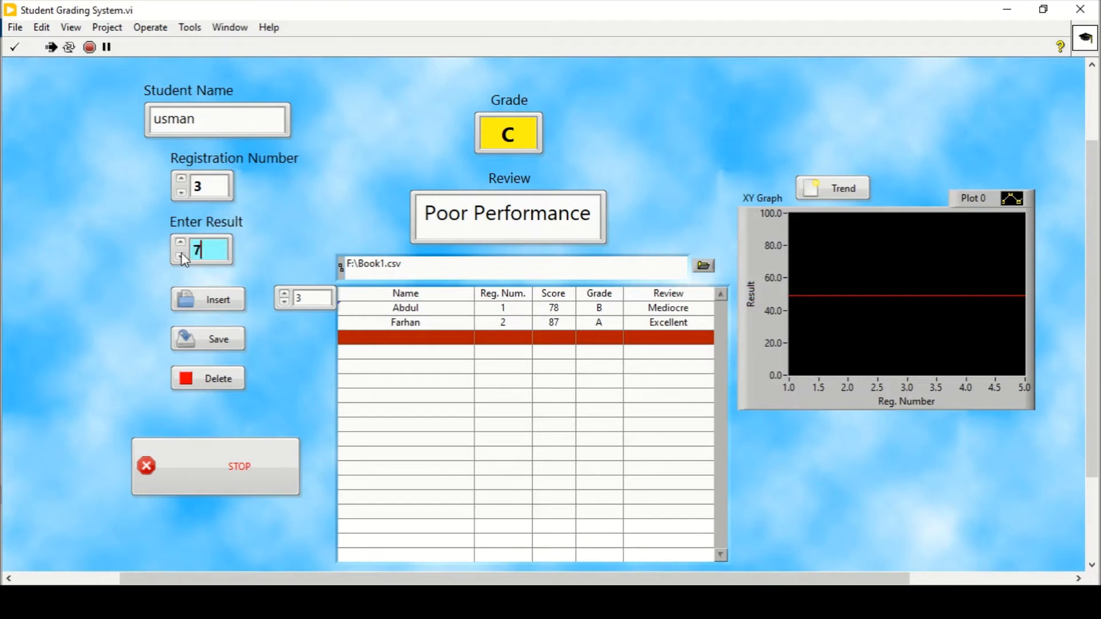
{"action": "type", "text": "6"}
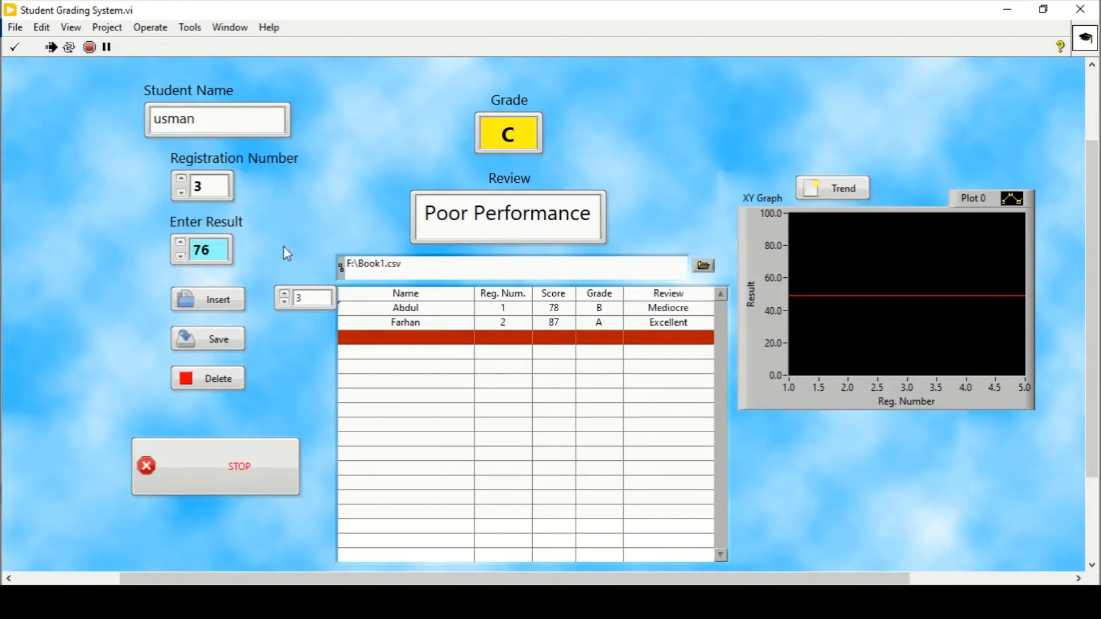
{"action": "left_click", "coordinate": [208, 299]}
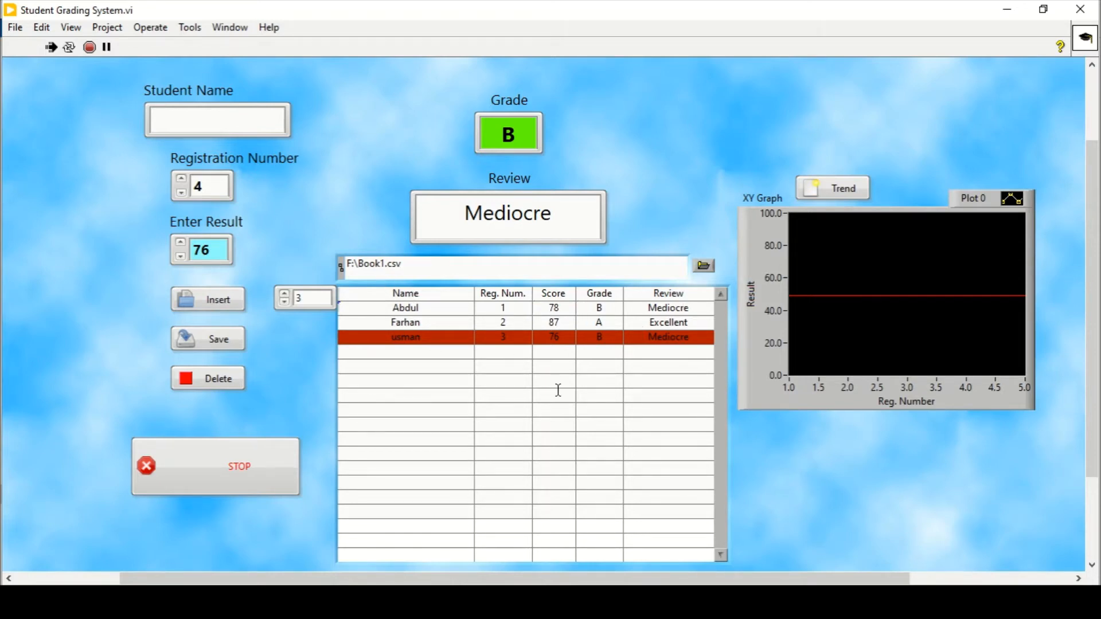
{"action": "mouse_move", "coordinate": [768, 159]}
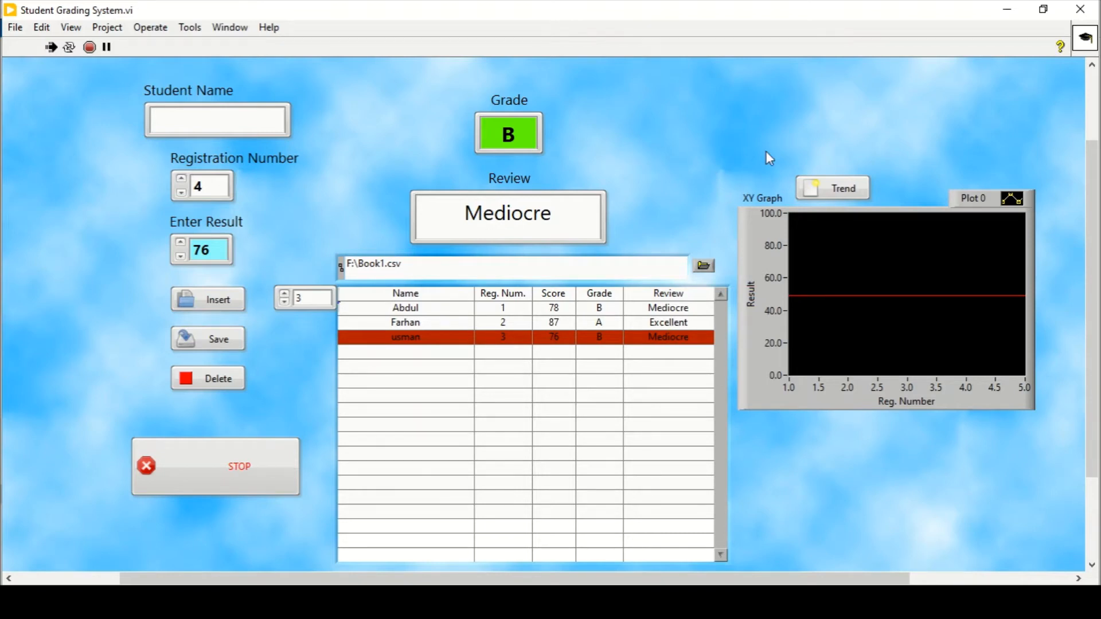
{"action": "mouse_move", "coordinate": [833, 194]}
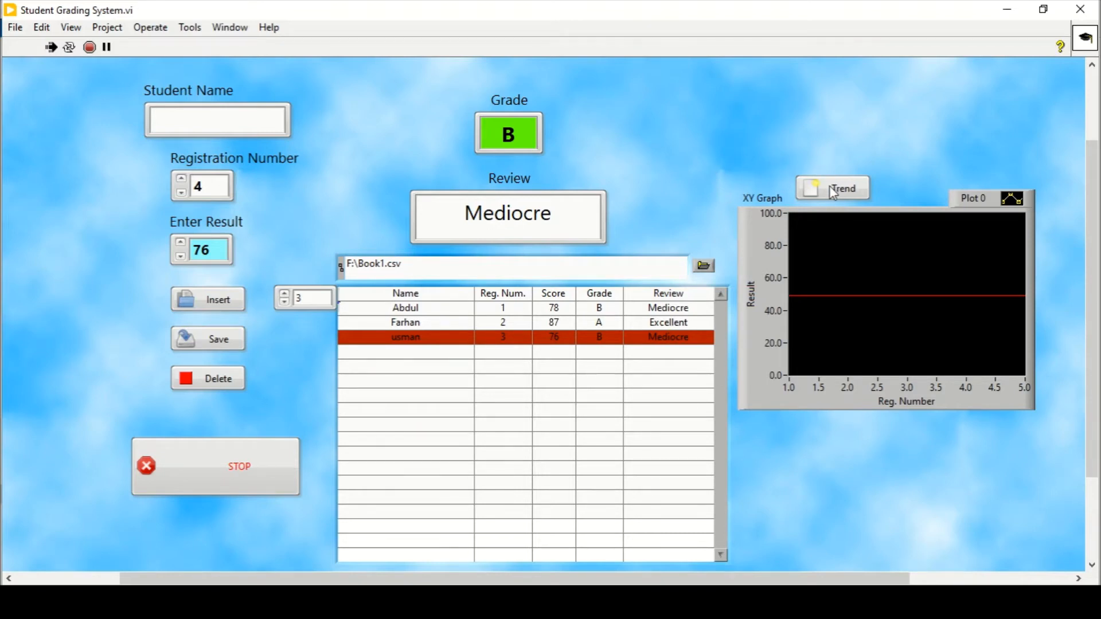
- Plot the three students' scores against registration numbers on the XY Graph
{"action": "left_click", "coordinate": [832, 188]}
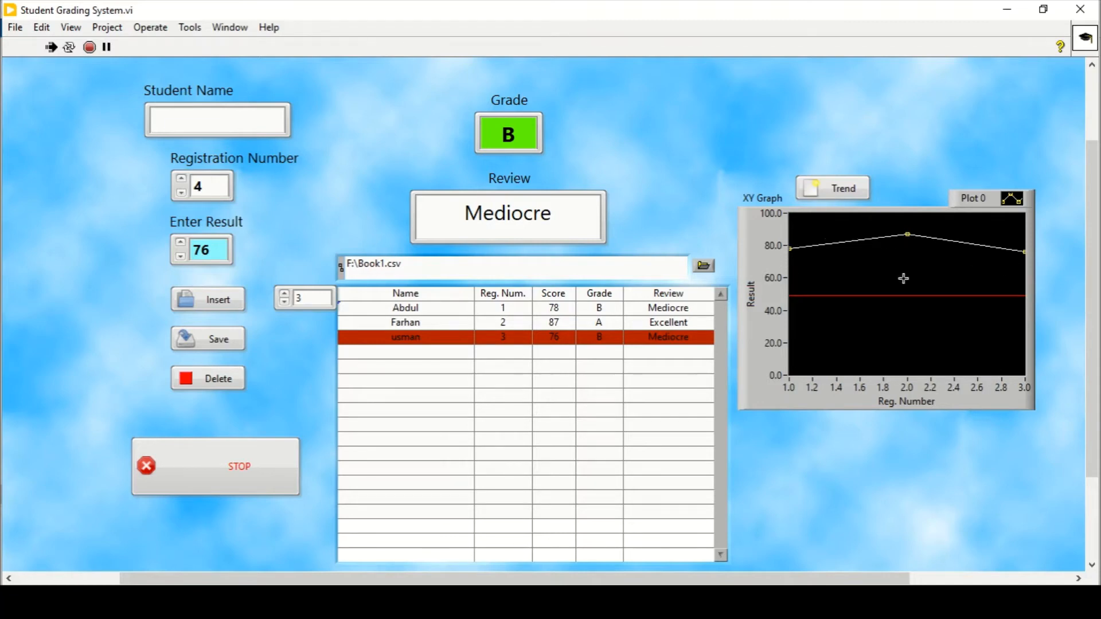
{"action": "mouse_move", "coordinate": [941, 277]}
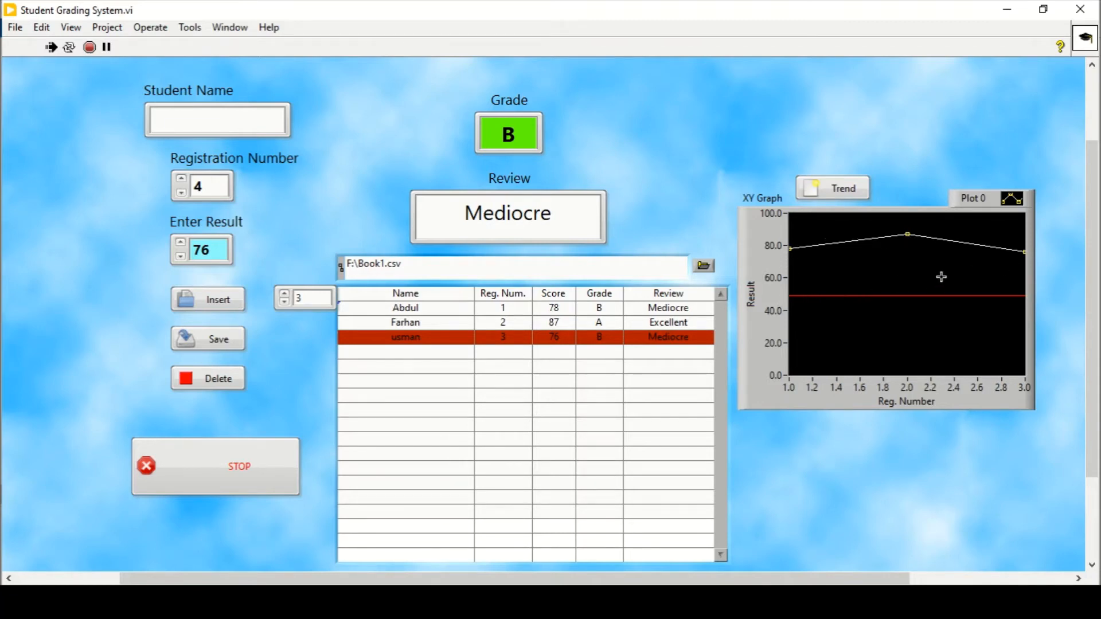
{"action": "mouse_move", "coordinate": [1042, 319]}
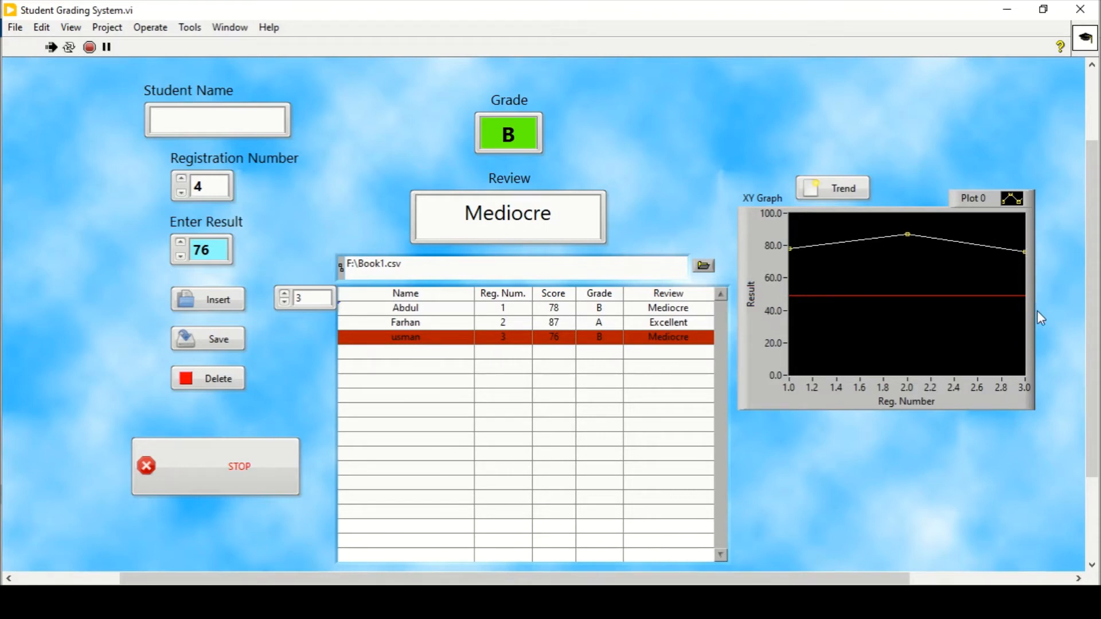
{"action": "mouse_move", "coordinate": [1004, 306]}
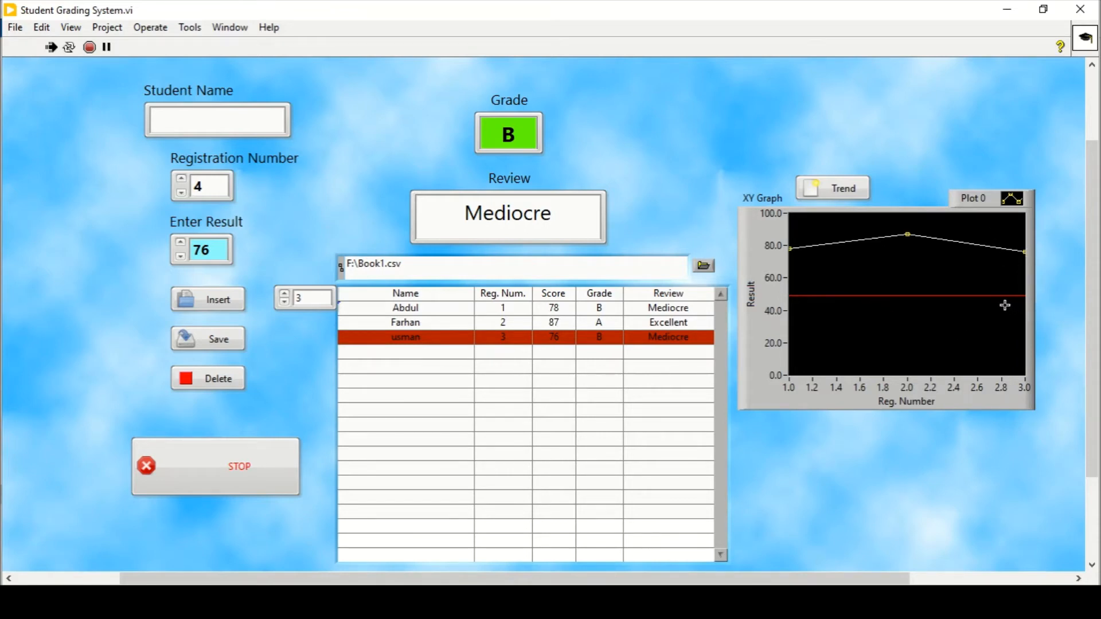
{"action": "mouse_move", "coordinate": [296, 203]}
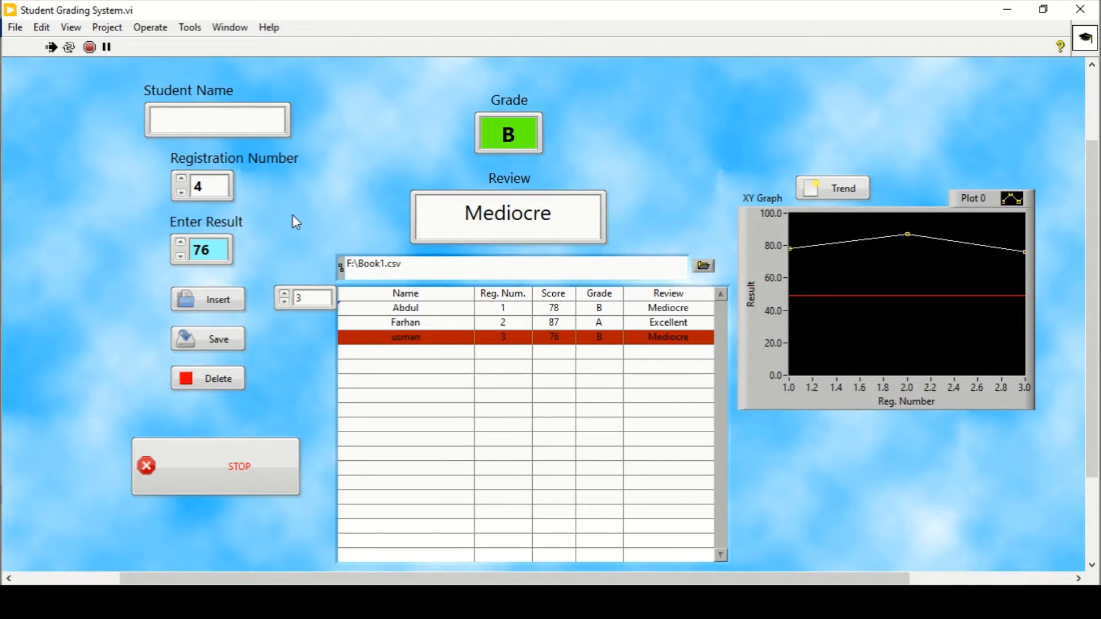
- Edit the name, registration and row index fields, leaving Abdul and usman listed
{"action": "left_click", "coordinate": [216, 119]}
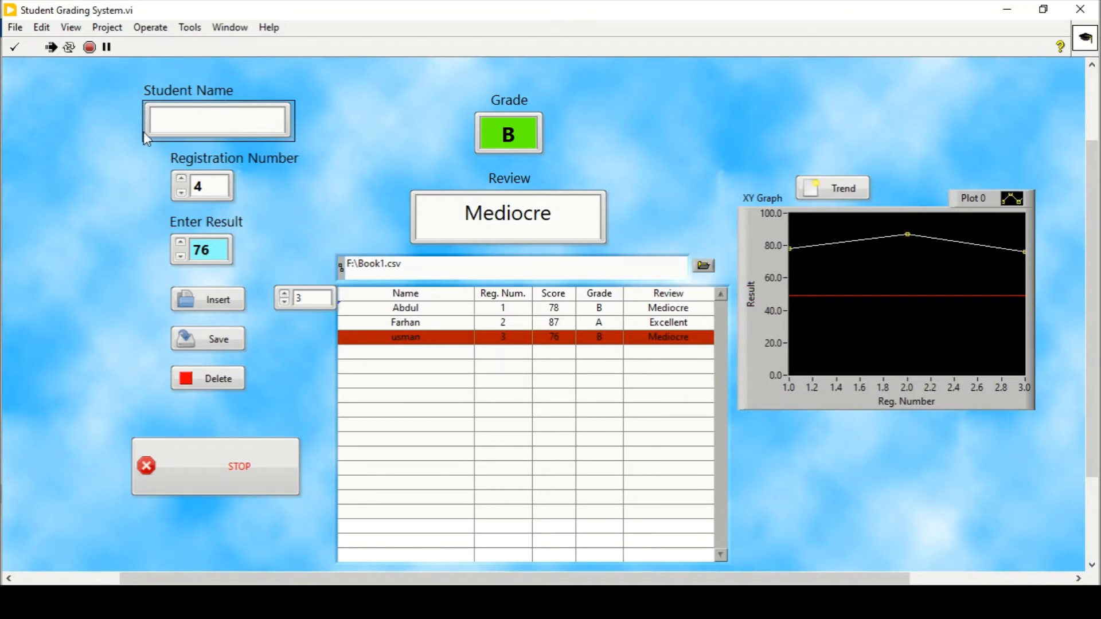
{"action": "mouse_move", "coordinate": [197, 148]}
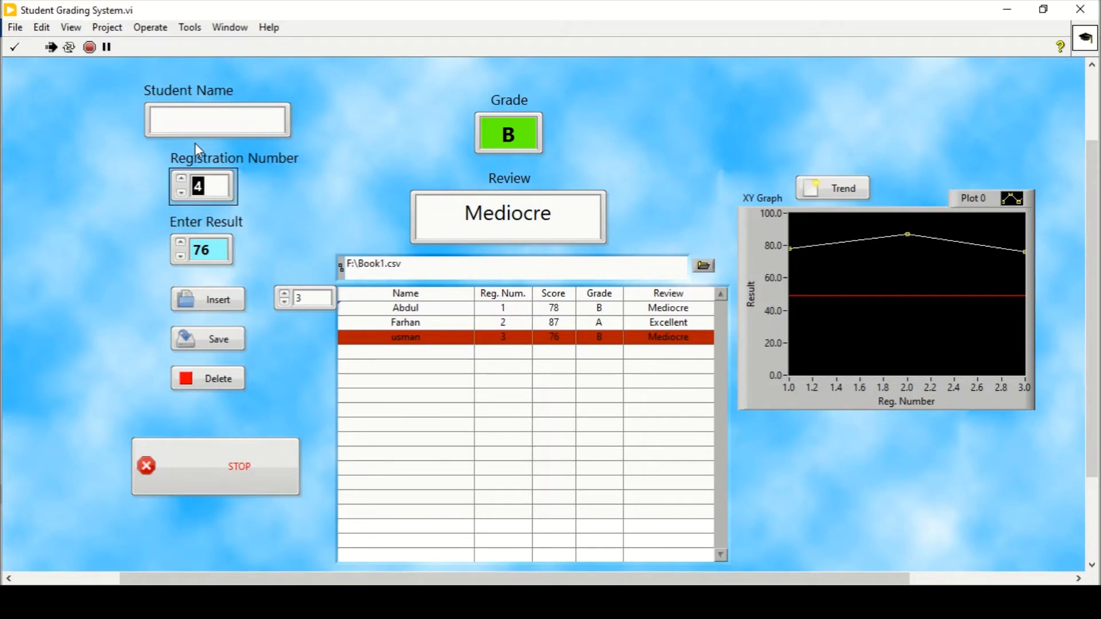
{"action": "left_click", "coordinate": [204, 251]}
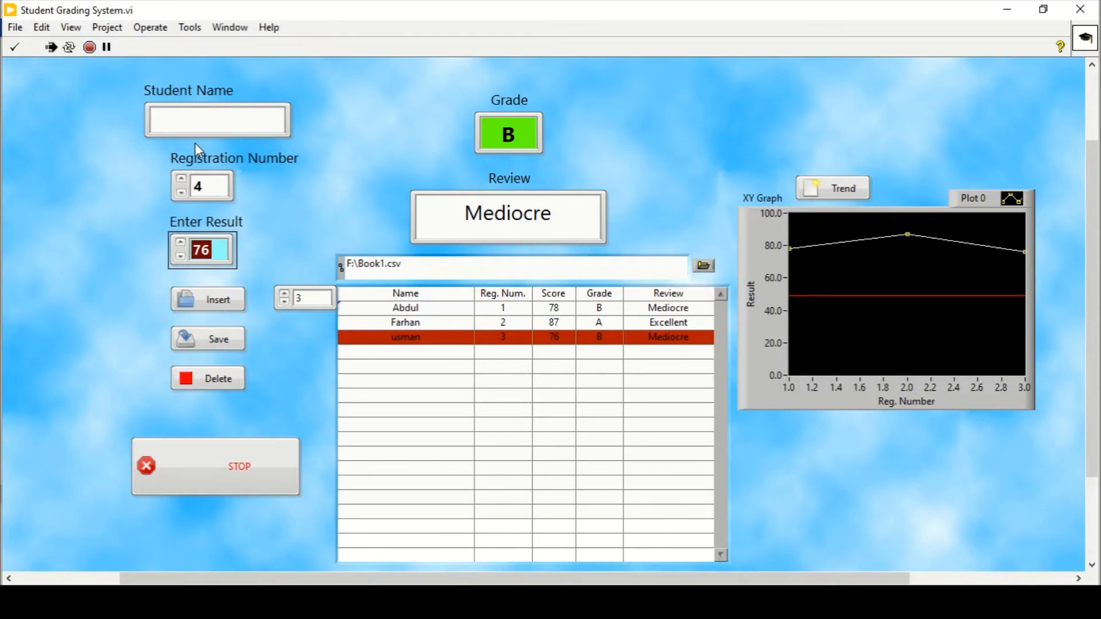
{"action": "mouse_move", "coordinate": [251, 289]}
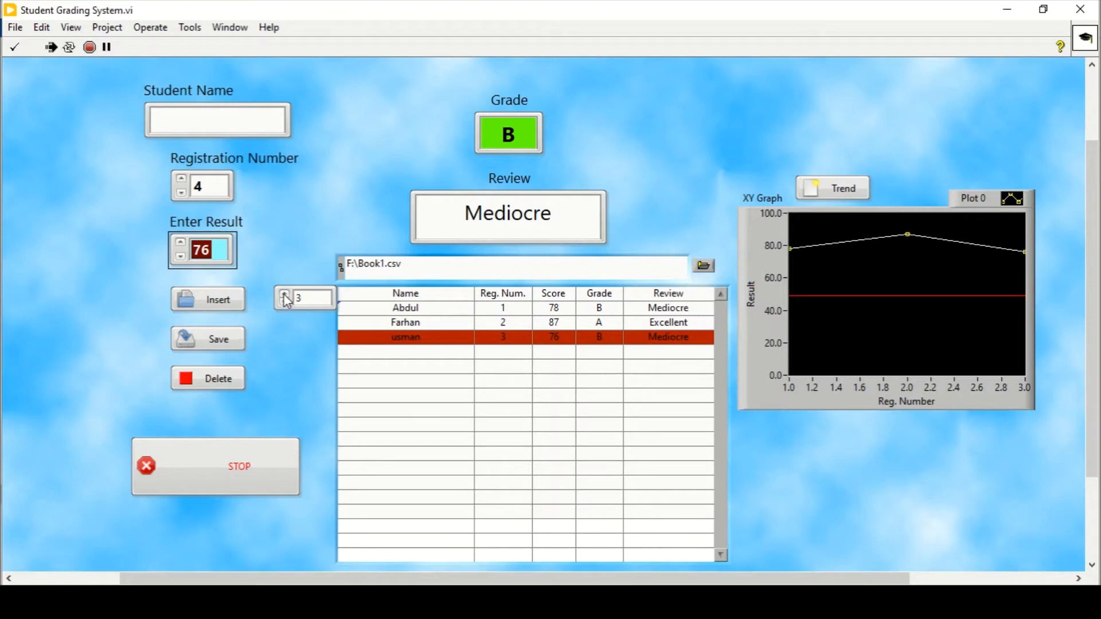
{"action": "left_click", "coordinate": [285, 294]}
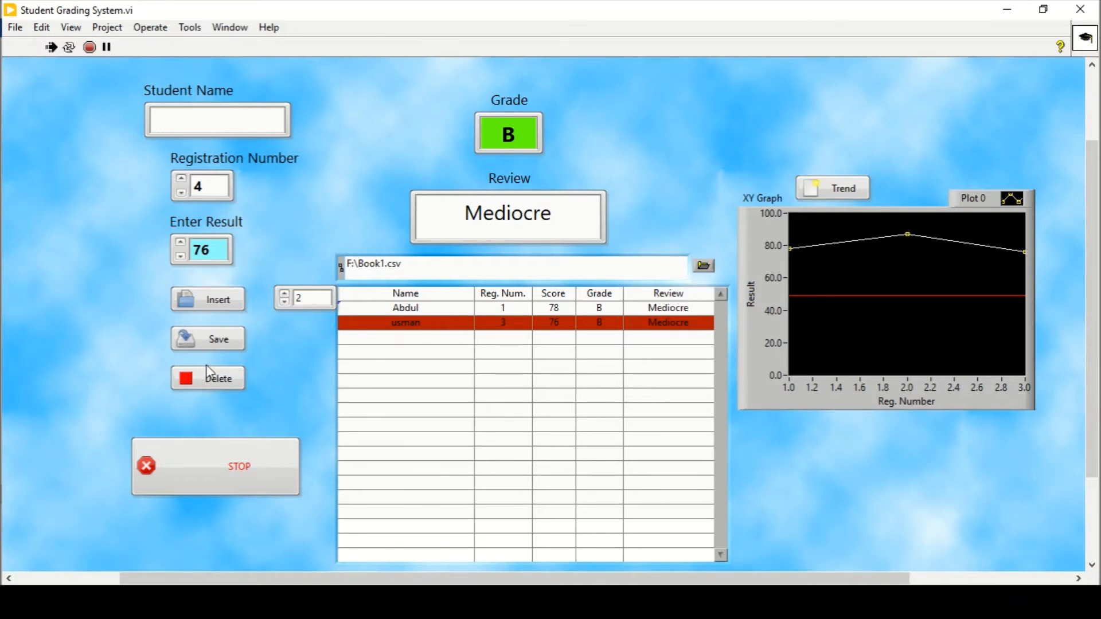
{"action": "mouse_move", "coordinate": [241, 365]}
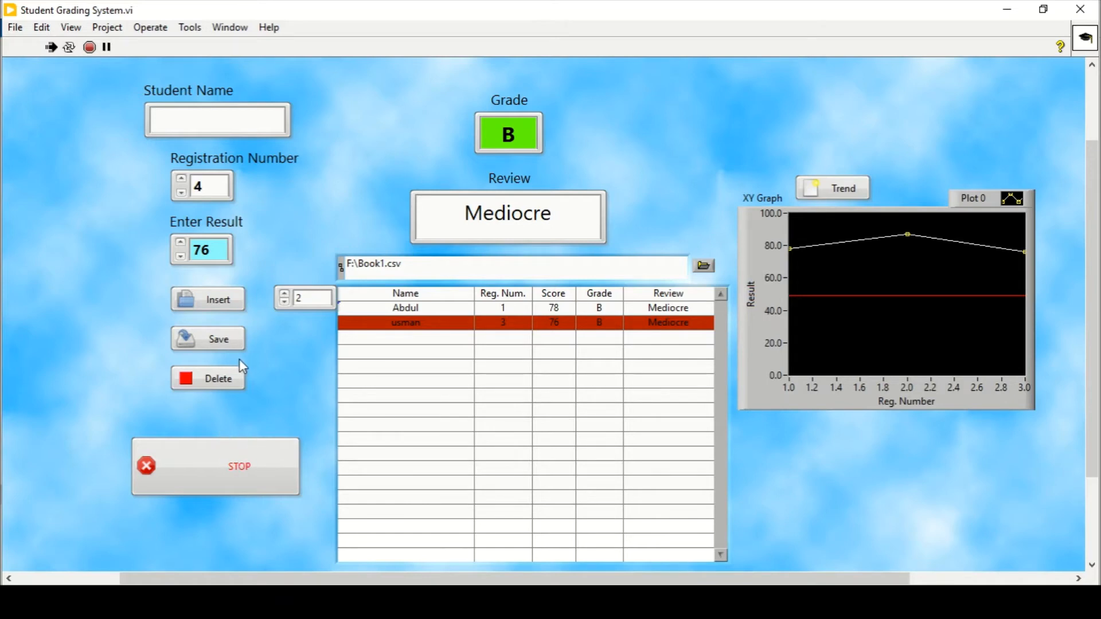
{"action": "mouse_move", "coordinate": [251, 371]}
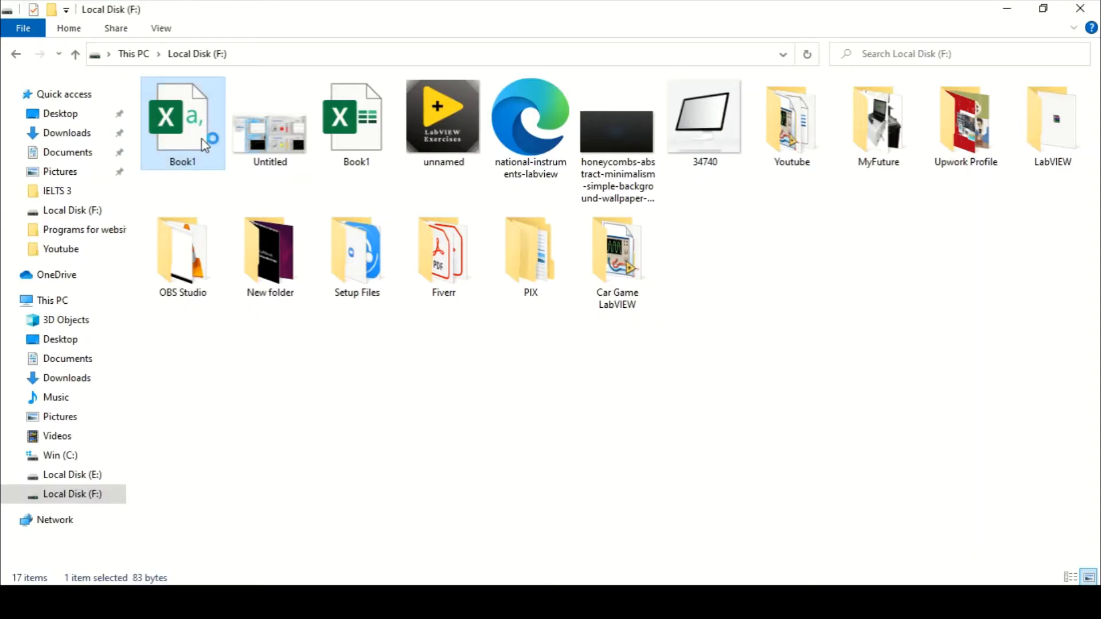
- Open the saved Book1.csv file from Local Disk (F:) in File Explorer
{"action": "double_click", "coordinate": [182, 122]}
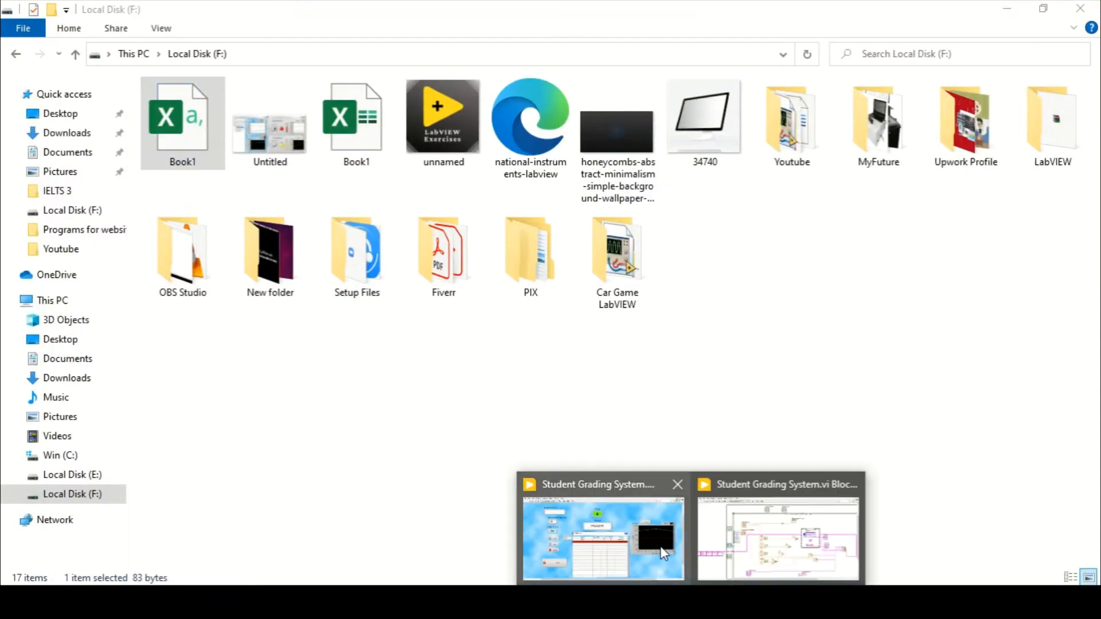
- Return to the front panel, explain the Delete control, and switch to the block diagram
{"action": "left_click", "coordinate": [601, 537]}
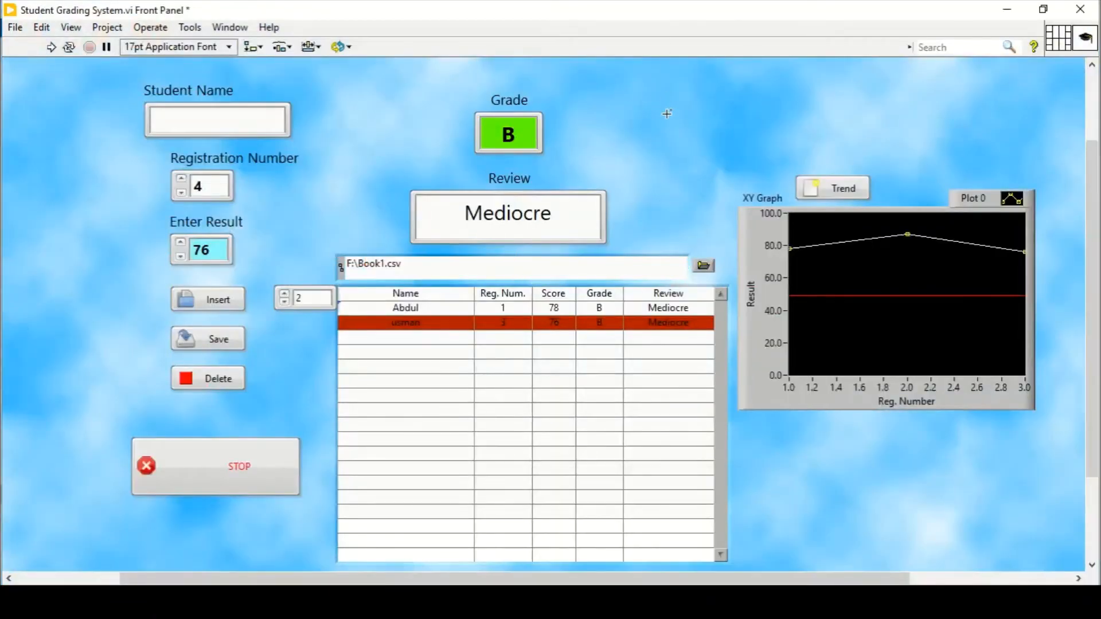
{"action": "key", "text": "ctrl+e"}
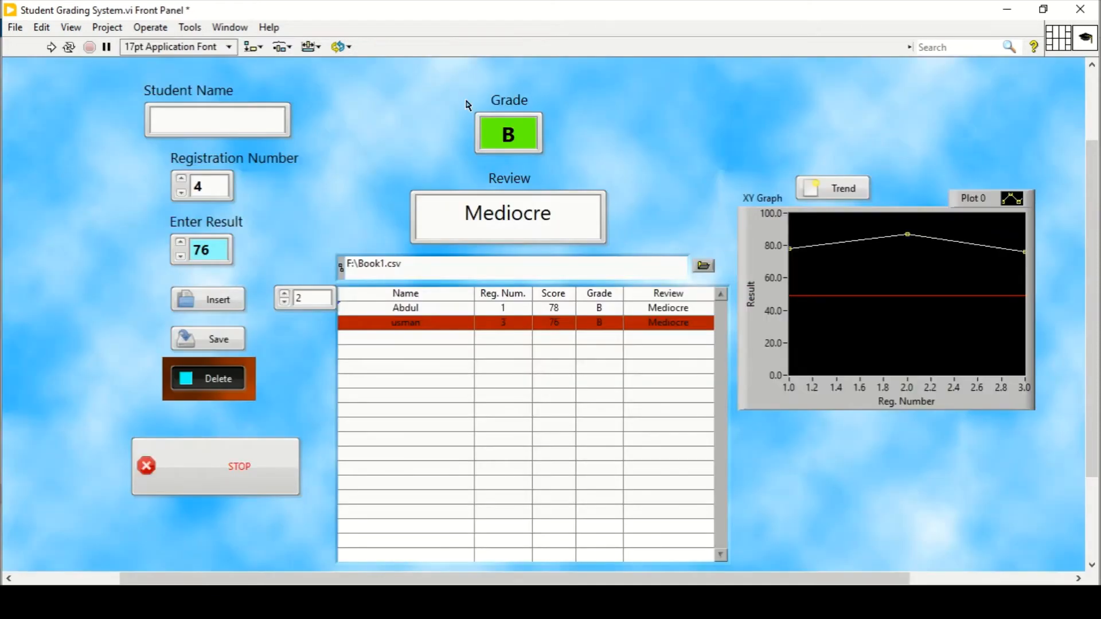
{"action": "left_click", "coordinate": [208, 378]}
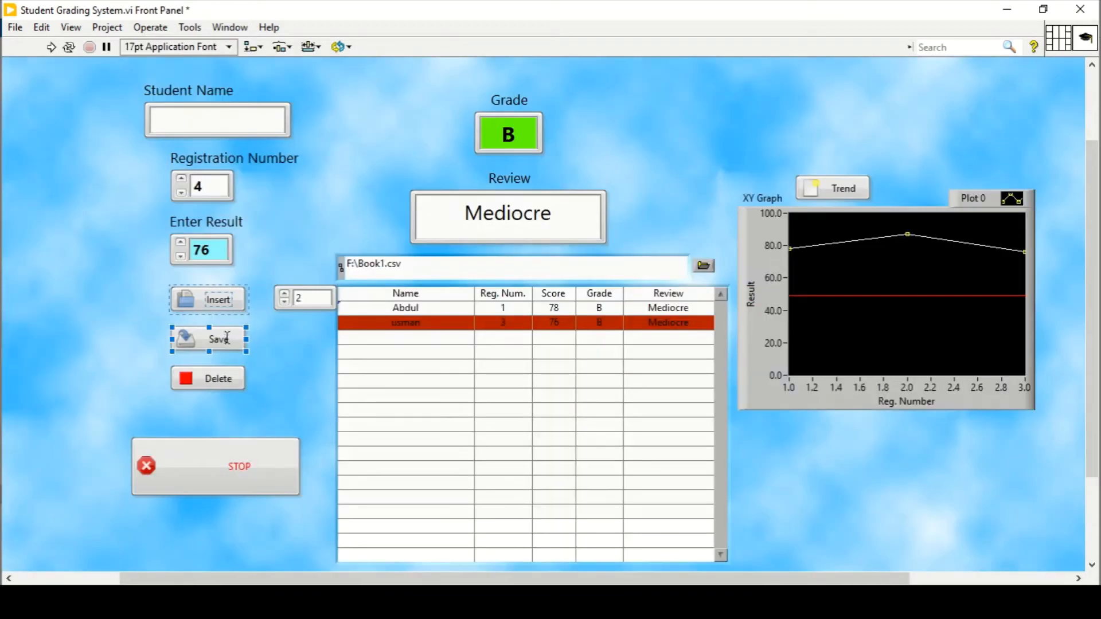
{"action": "key", "text": "ctrl+e"}
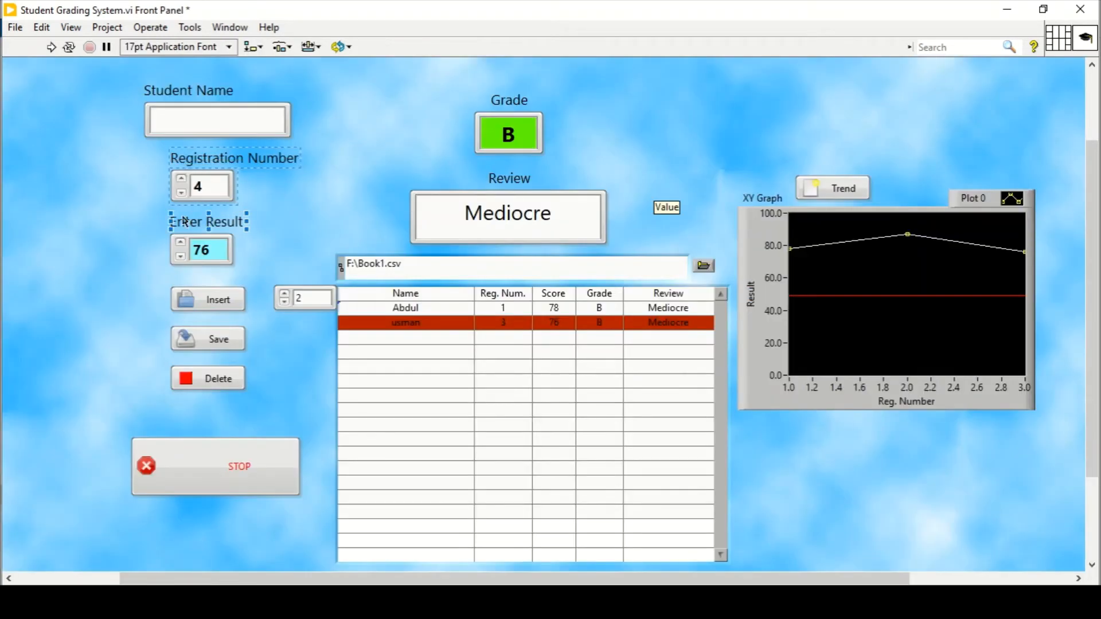
{"action": "key", "text": "ctrl+e"}
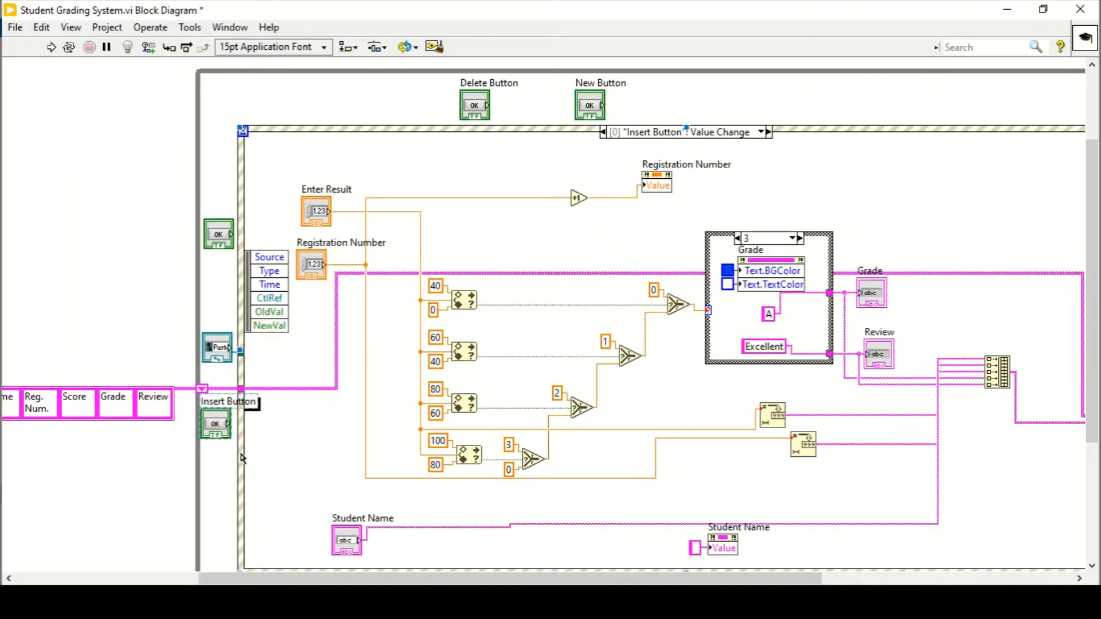
{"action": "mouse_move", "coordinate": [427, 328]}
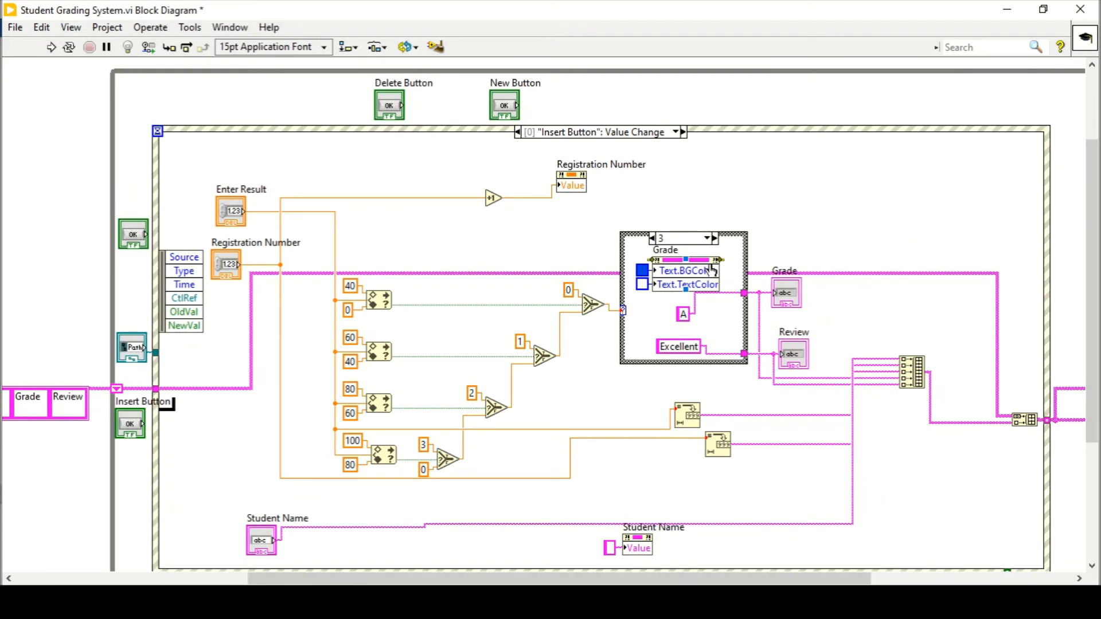
- Walk through the Insert event, toggling to the panel and stepping the grade case to C / Poor Performance
{"action": "key", "text": "ctrl+e"}
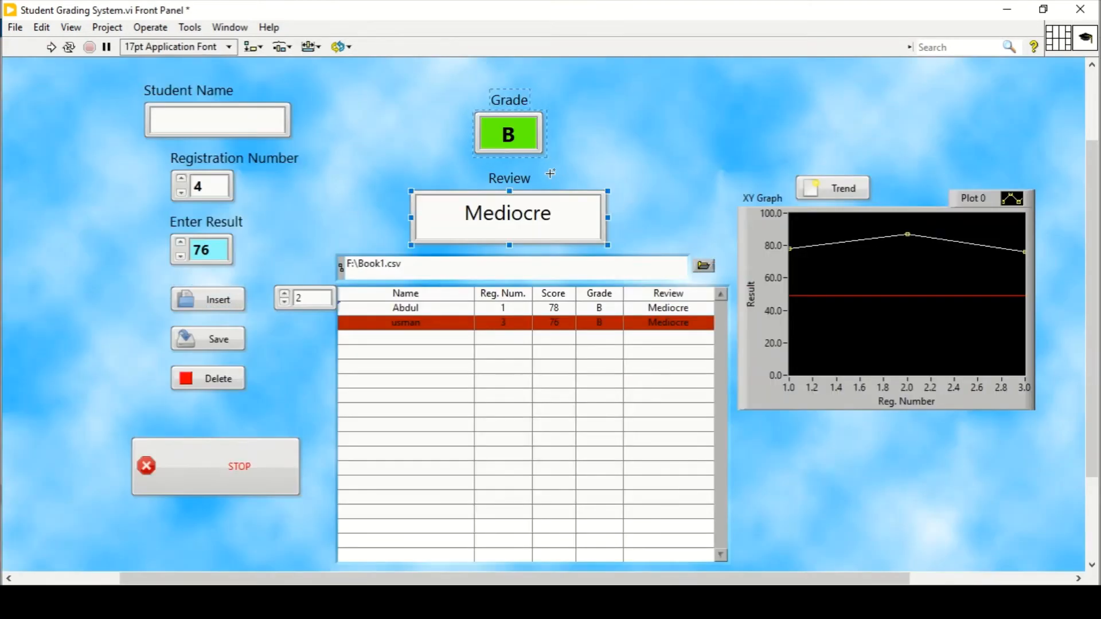
{"action": "key", "text": "ctrl+e"}
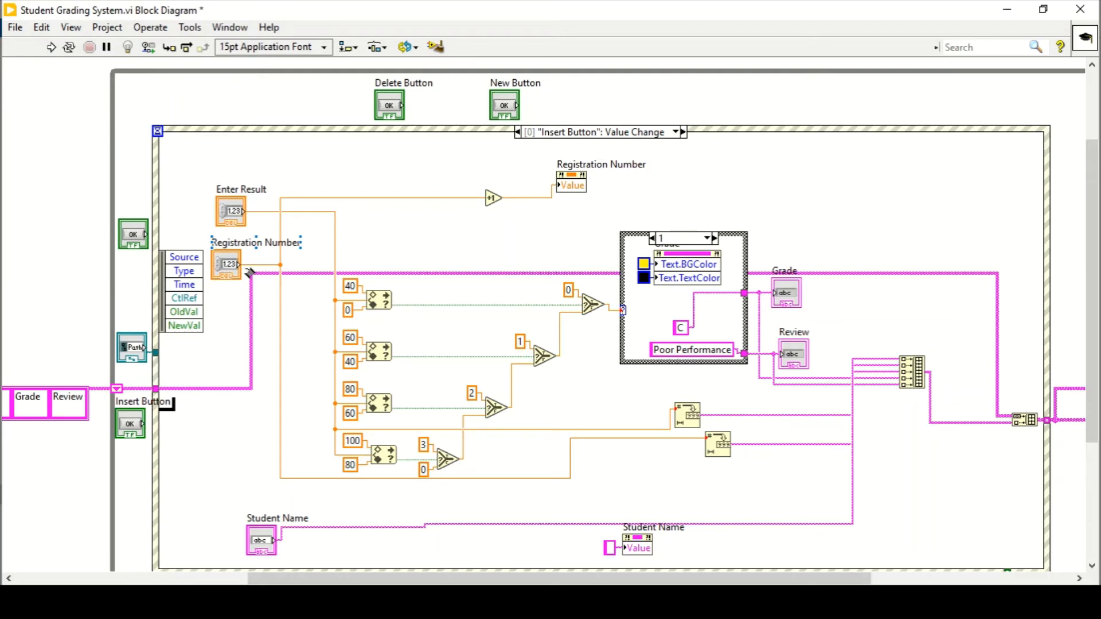
{"action": "mouse_move", "coordinate": [453, 348]}
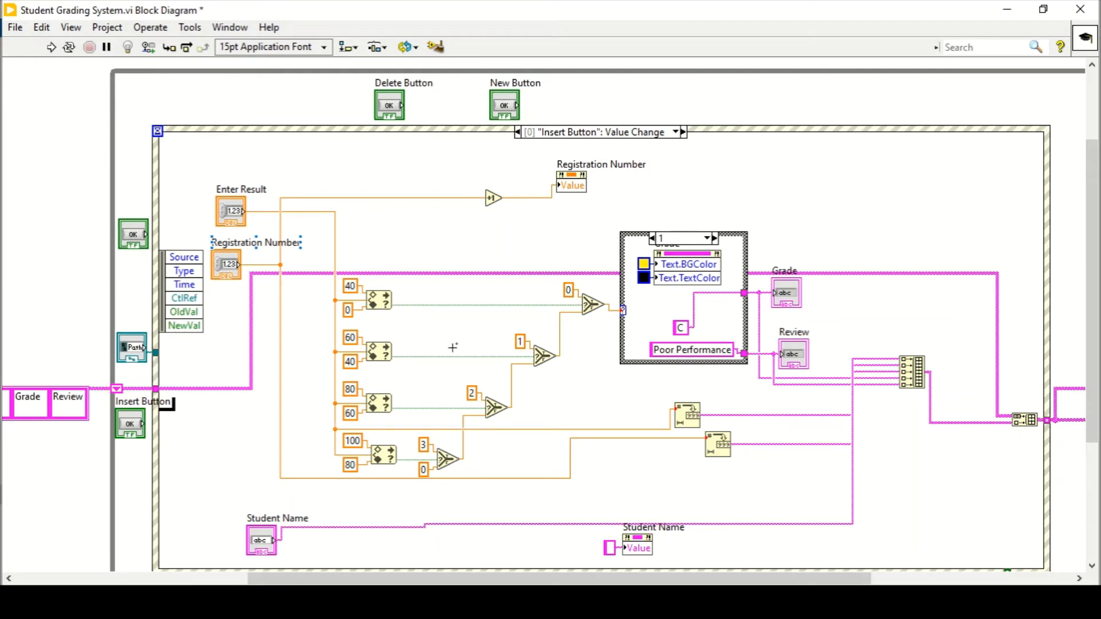
{"action": "mouse_move", "coordinate": [708, 376]}
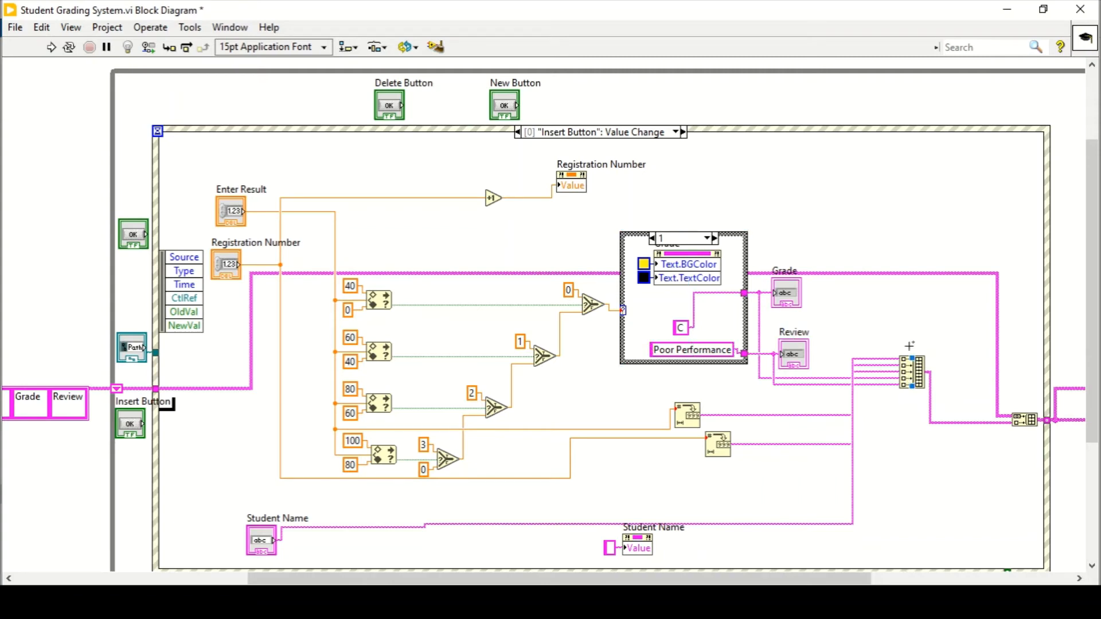
{"action": "mouse_move", "coordinate": [890, 351]}
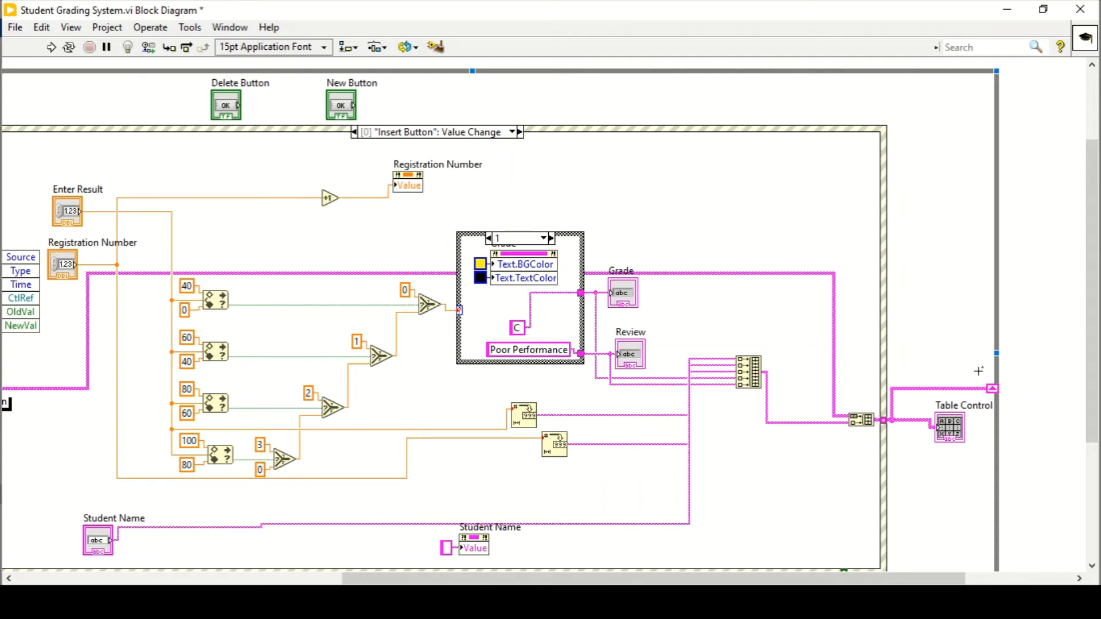
{"action": "mouse_move", "coordinate": [625, 343]}
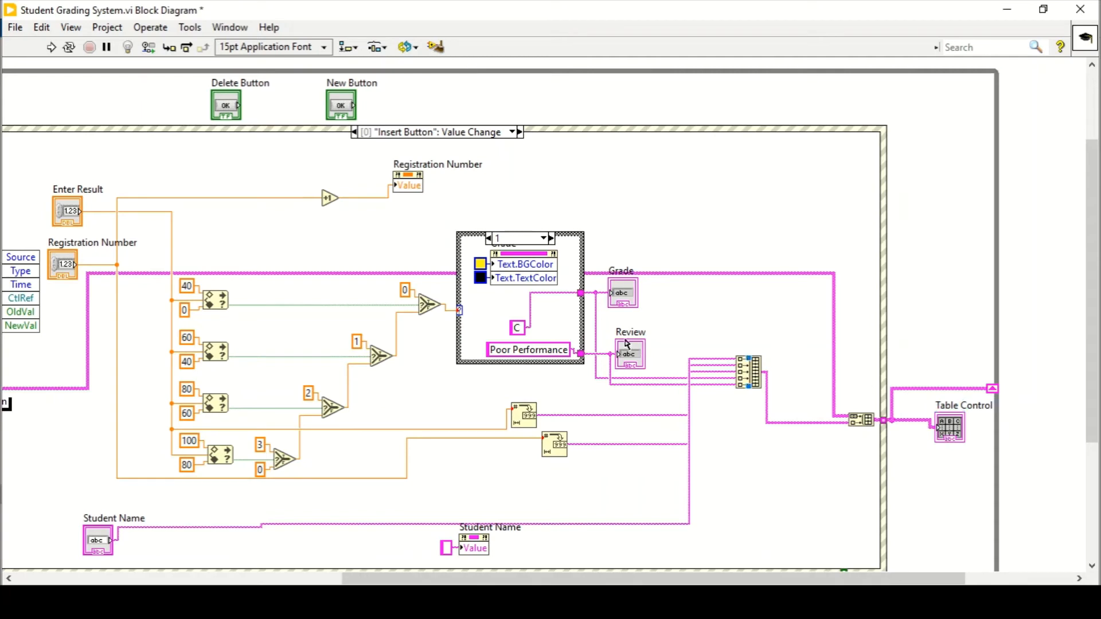
{"action": "key", "text": "ctrl+e"}
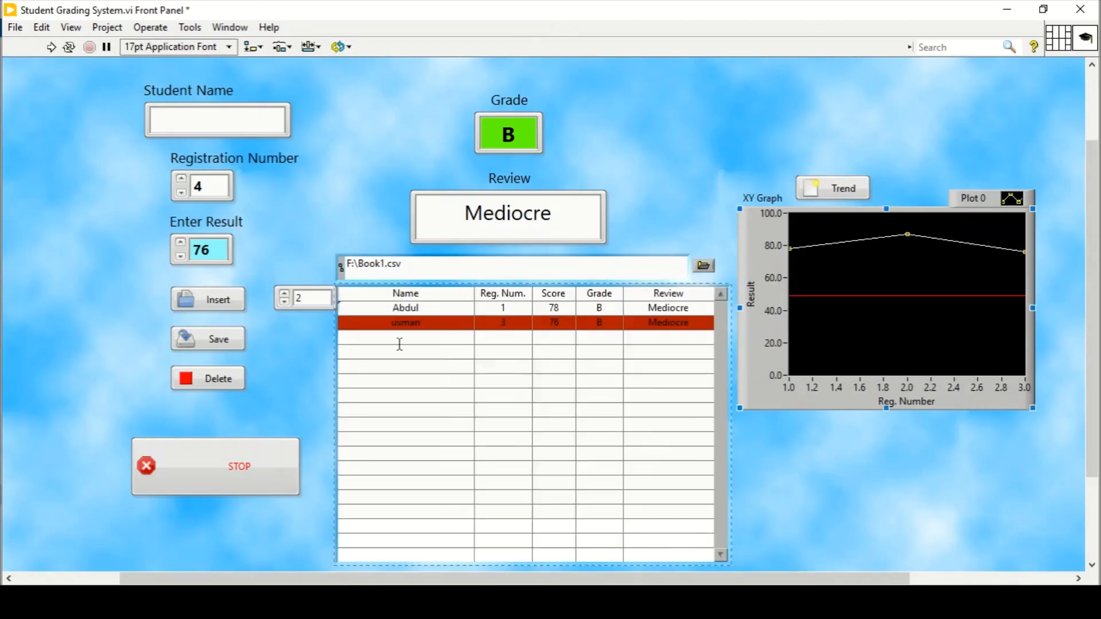
{"action": "key", "text": "ctrl+e"}
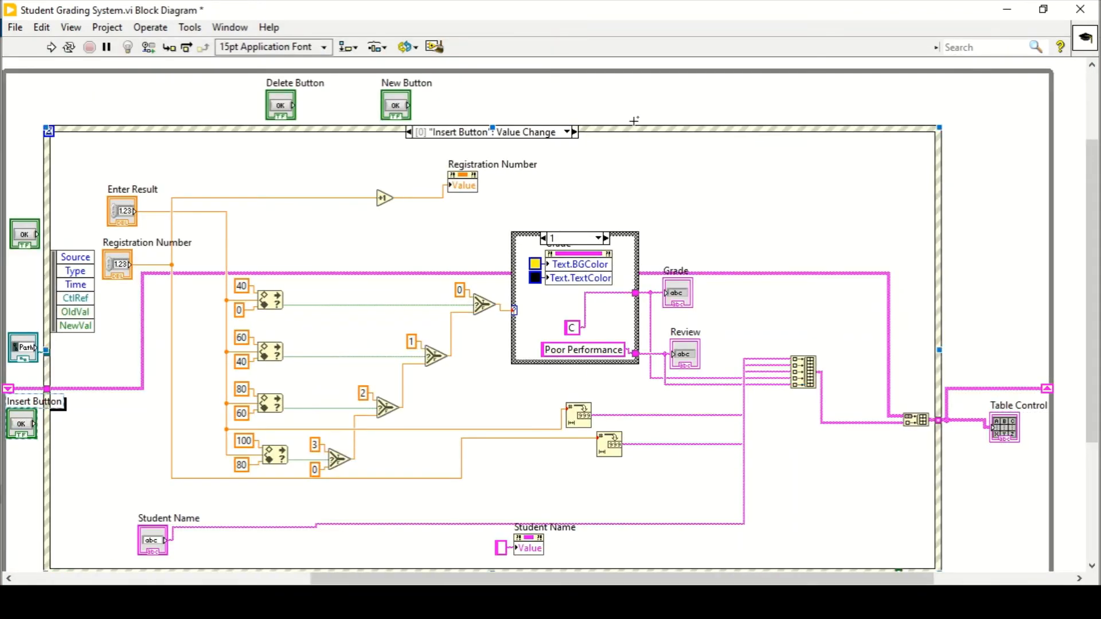
{"action": "left_click", "coordinate": [21, 423]}
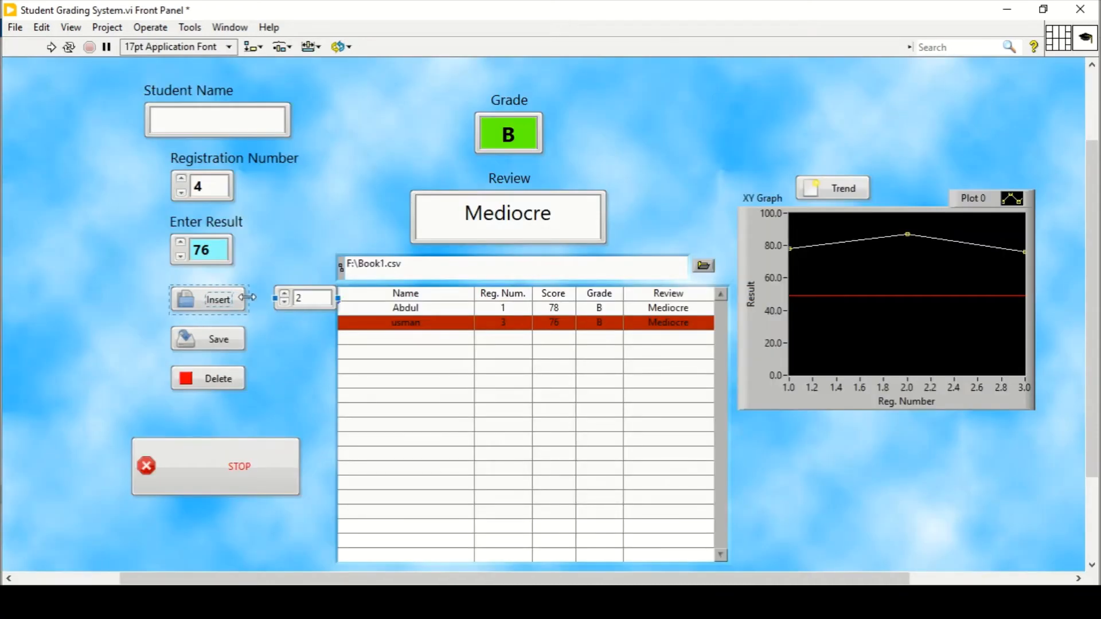
{"action": "key", "text": "ctrl+e"}
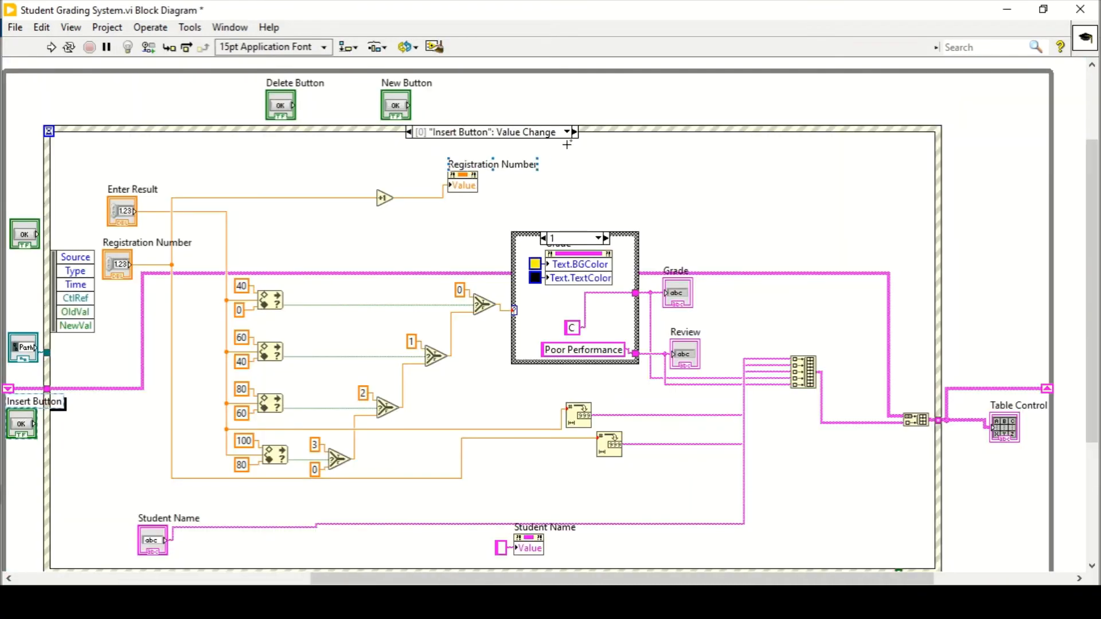
{"action": "left_click", "coordinate": [573, 132]}
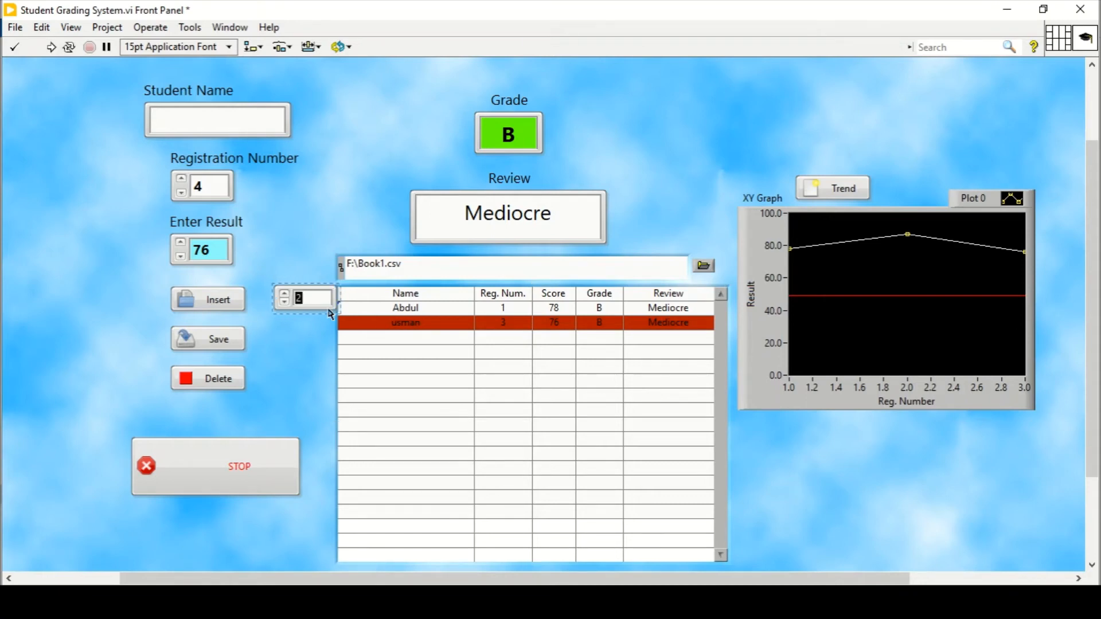
- Show the Numeric value-change case and set its CellBGColor constant to light blue, returning to the panel
{"action": "key", "text": "ctrl+e"}
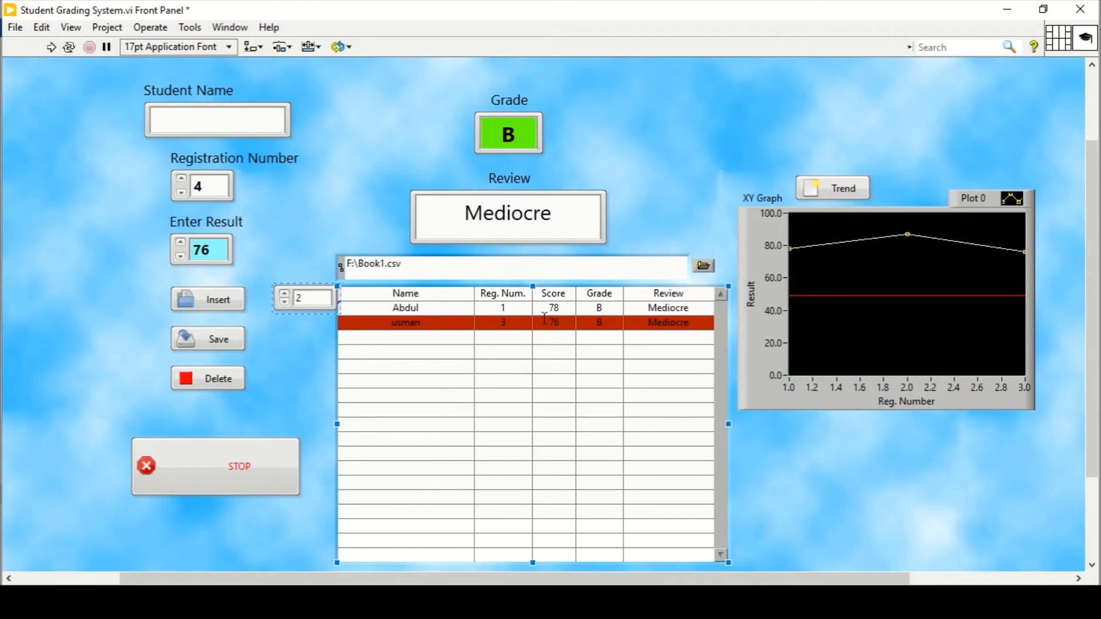
{"action": "key", "text": "ctrl+e"}
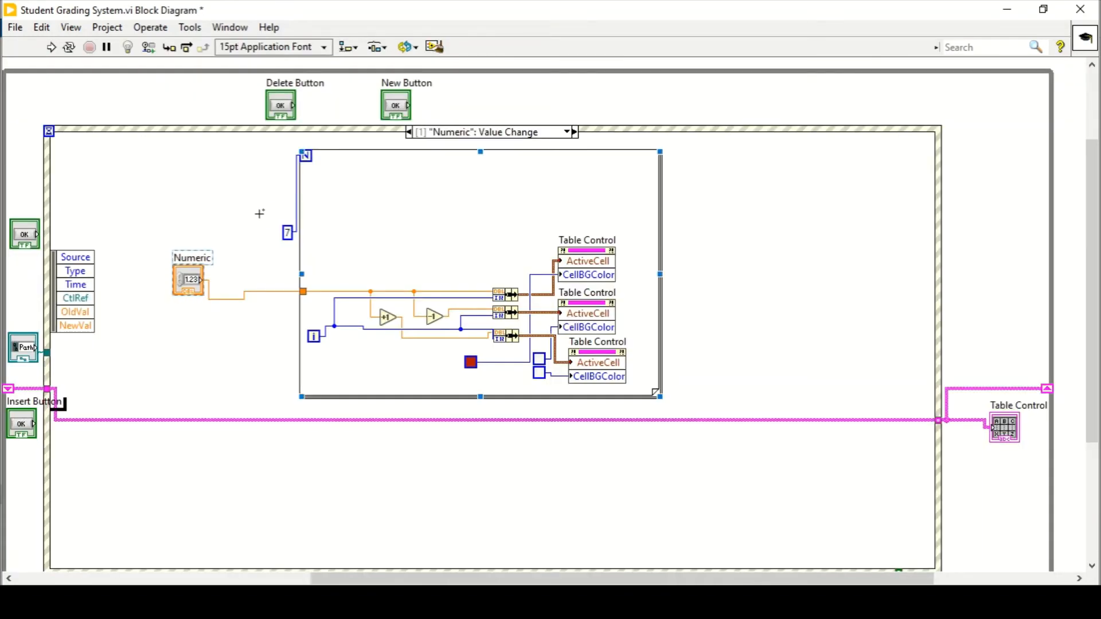
{"action": "mouse_move", "coordinate": [269, 231]}
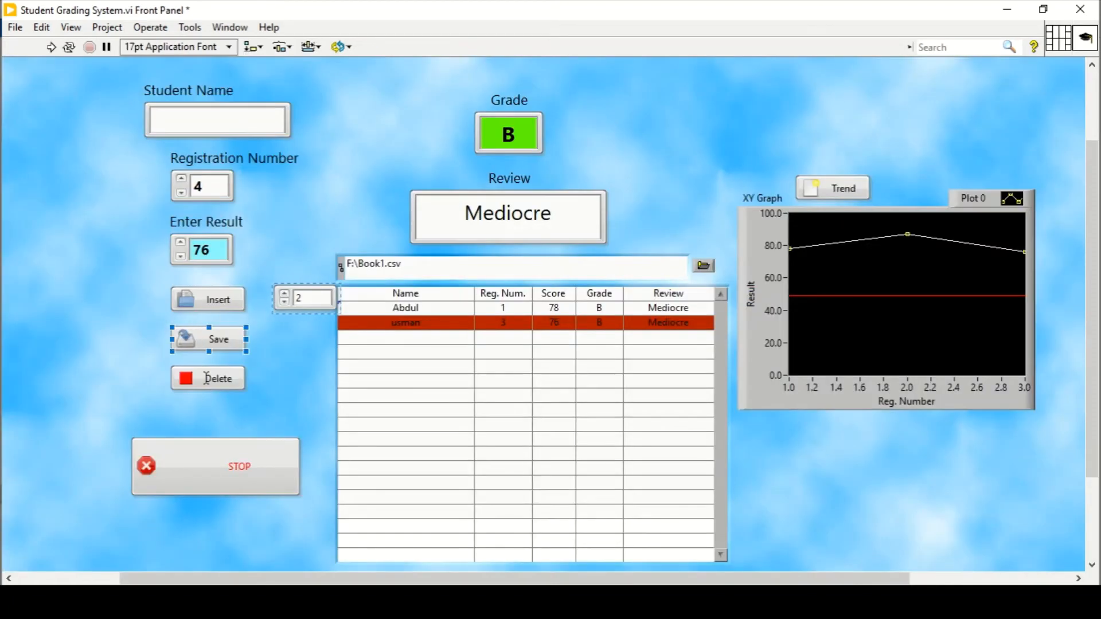
{"action": "key", "text": "ctrl+e"}
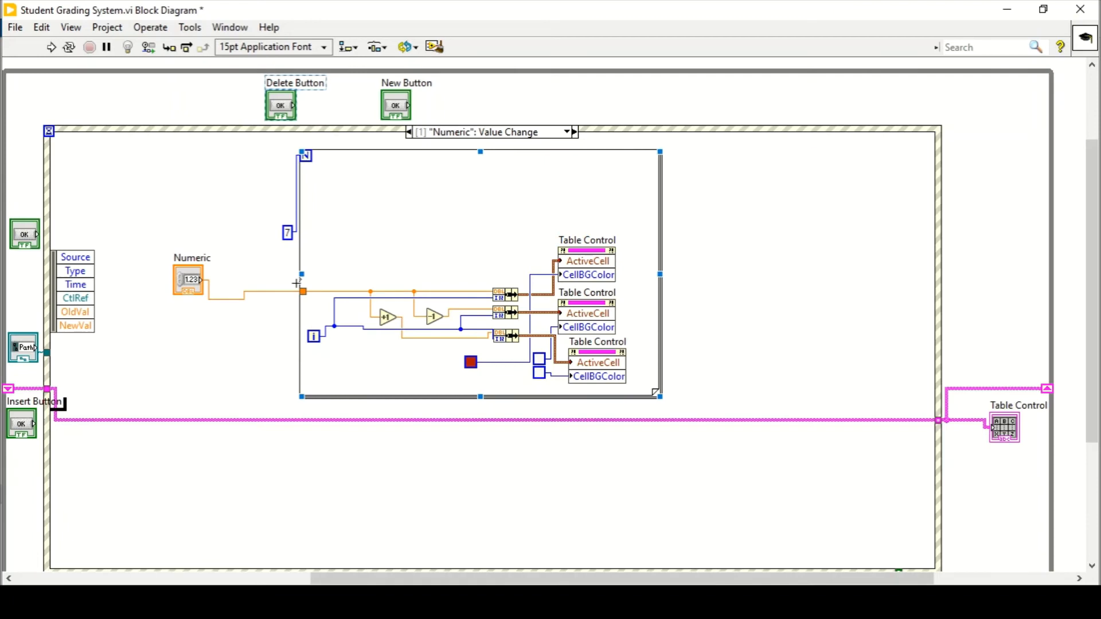
{"action": "mouse_move", "coordinate": [433, 306]}
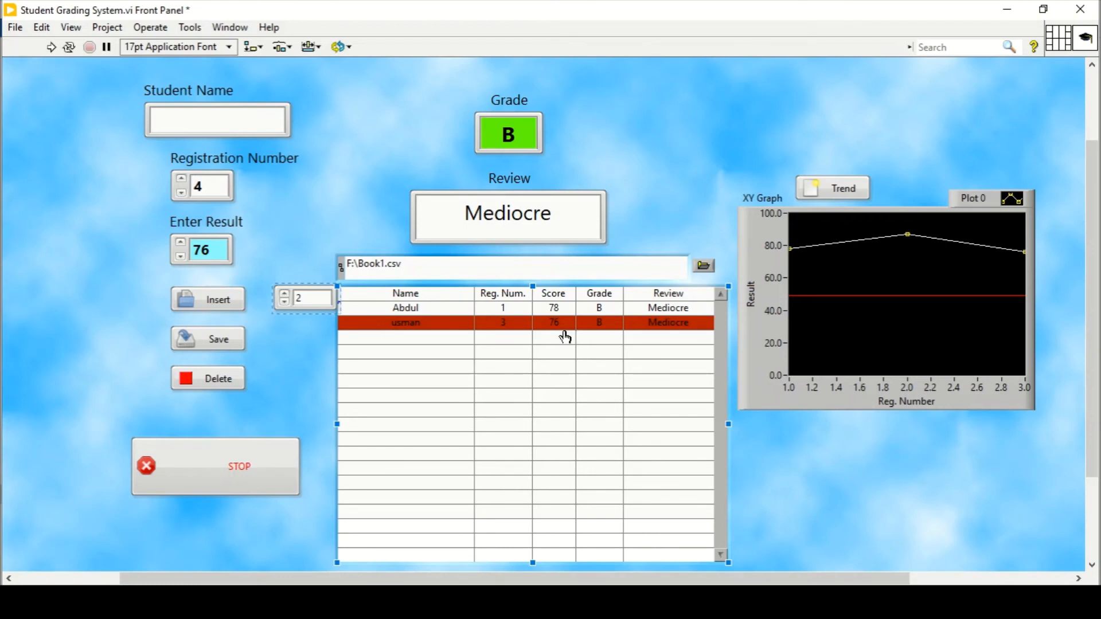
{"action": "key", "text": "ctrl+e"}
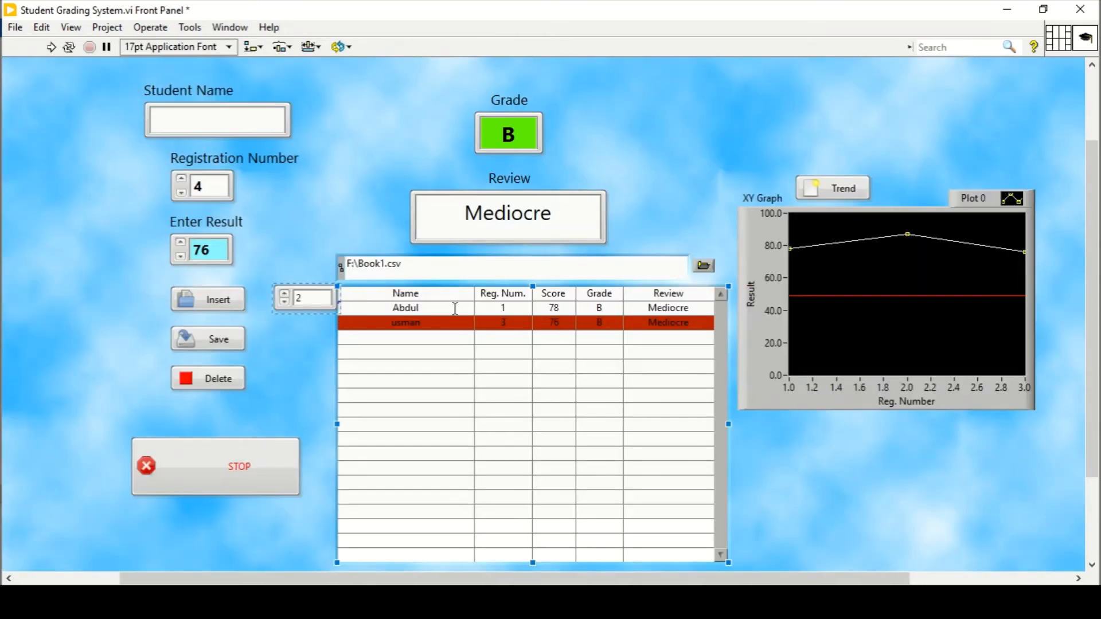
{"action": "key", "text": "ctrl+e"}
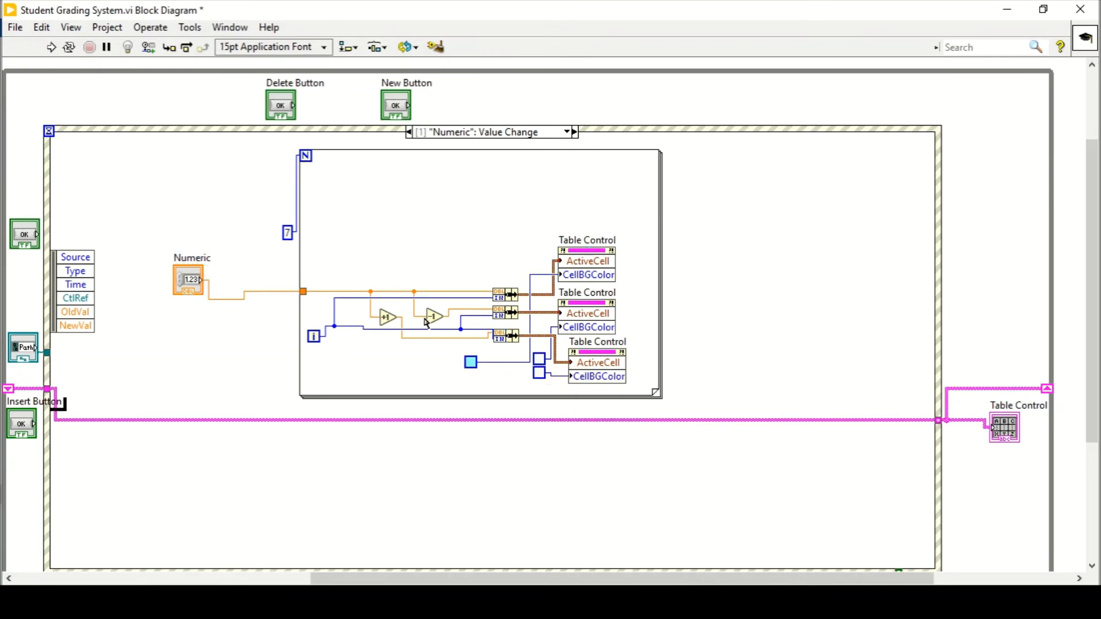
{"action": "key", "text": "ctrl+e"}
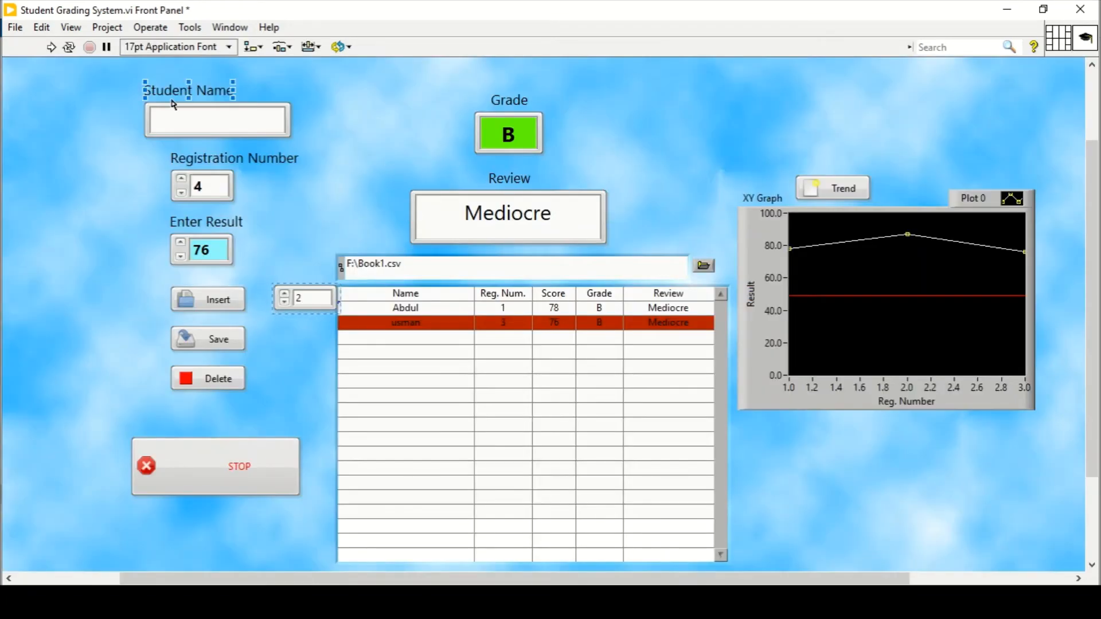
- Run the VI, insert records including student 'tdcugyhsa', then stop execution
{"action": "left_click", "coordinate": [50, 46]}
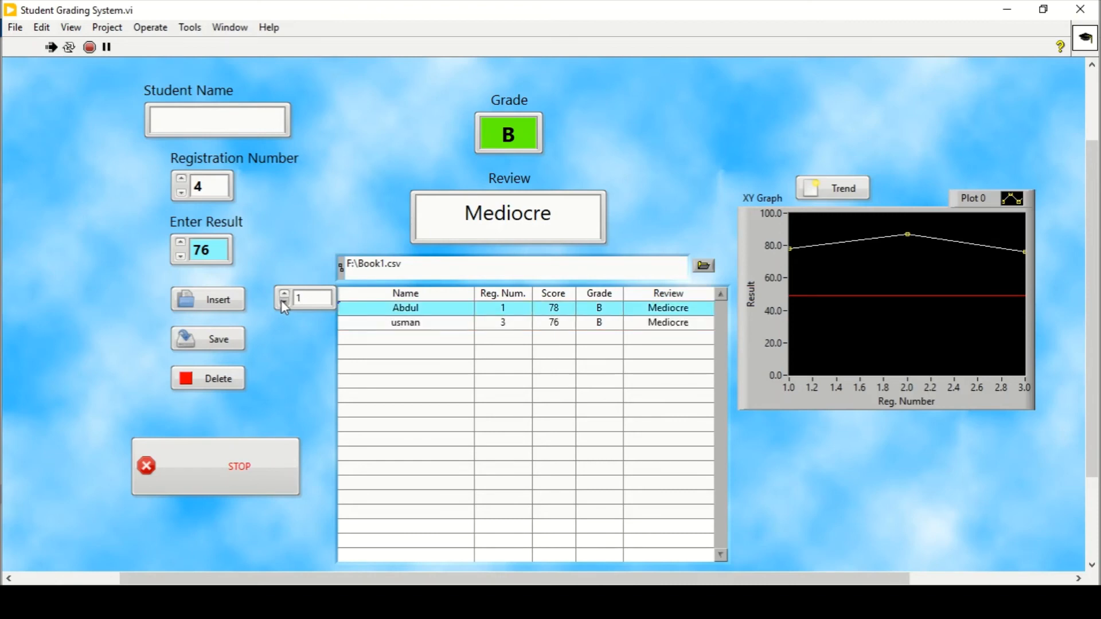
{"action": "left_click", "coordinate": [208, 300]}
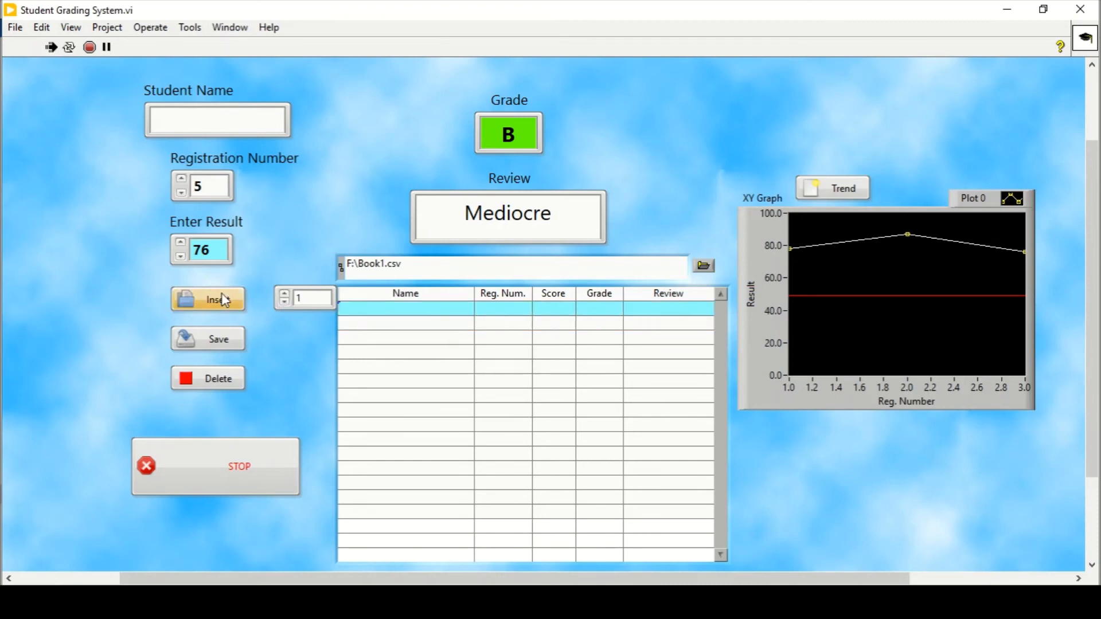
{"action": "left_click", "coordinate": [207, 300]}
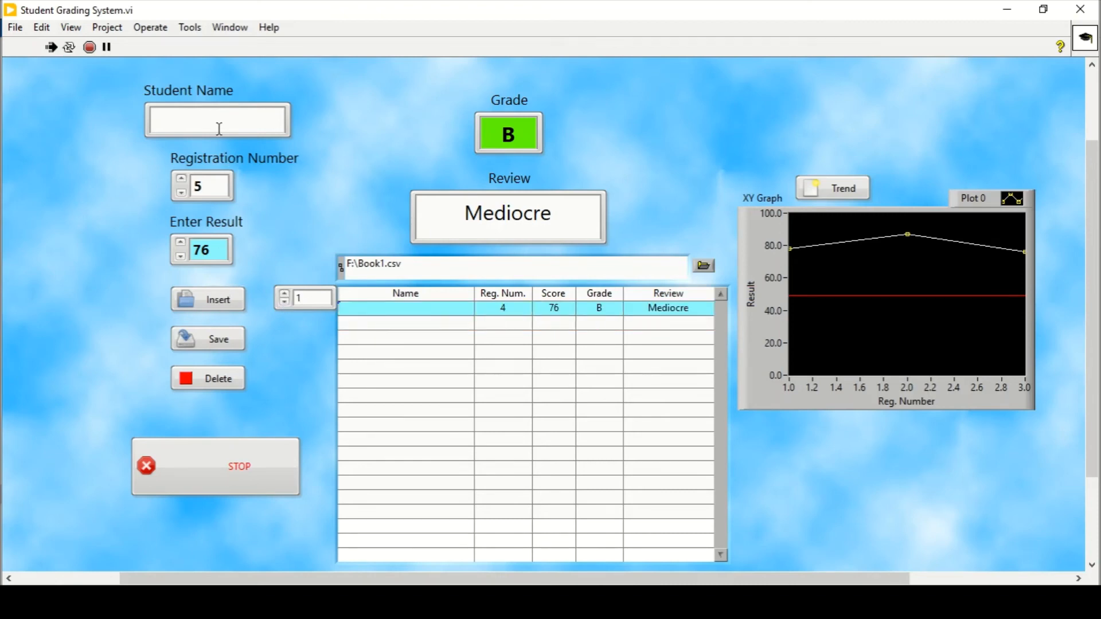
{"action": "type", "text": "tdcugyhsa"}
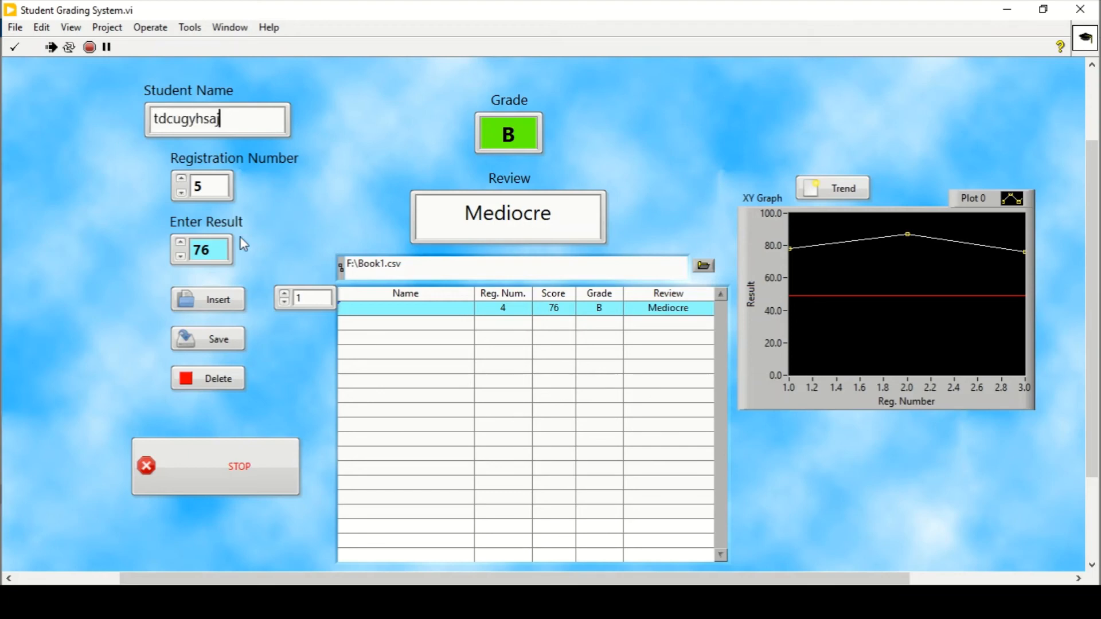
{"action": "left_click", "coordinate": [207, 300]}
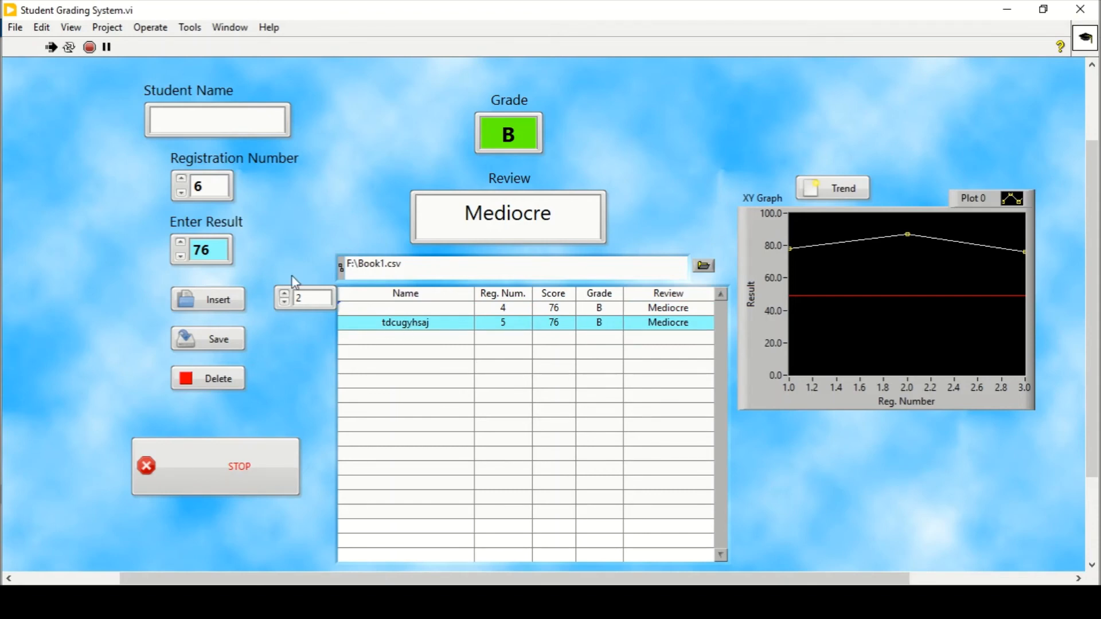
{"action": "key", "text": "ctrl+e"}
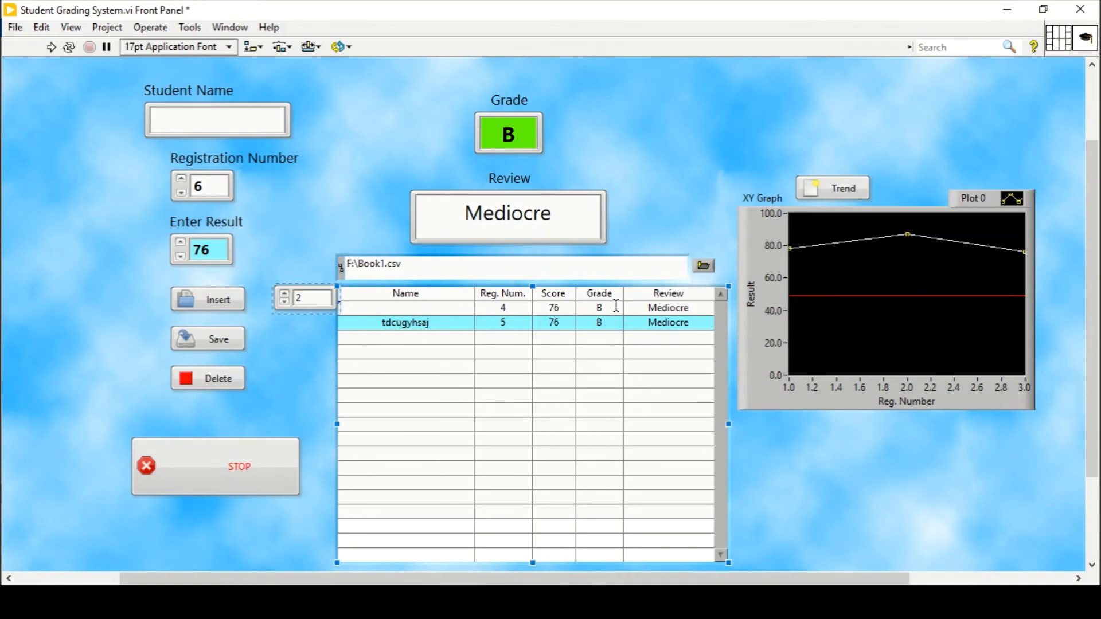
- Show the Delete case with Context Help open and browse Property Node options for the row index numeric
{"action": "key", "text": "ctrl+e"}
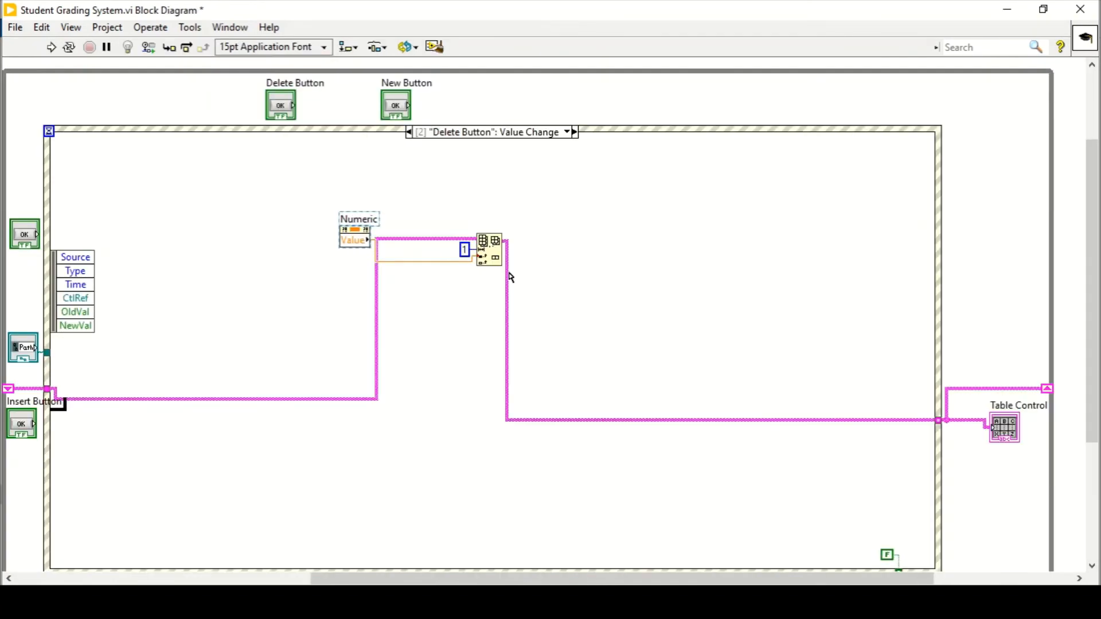
{"action": "mouse_move", "coordinate": [1060, 47]}
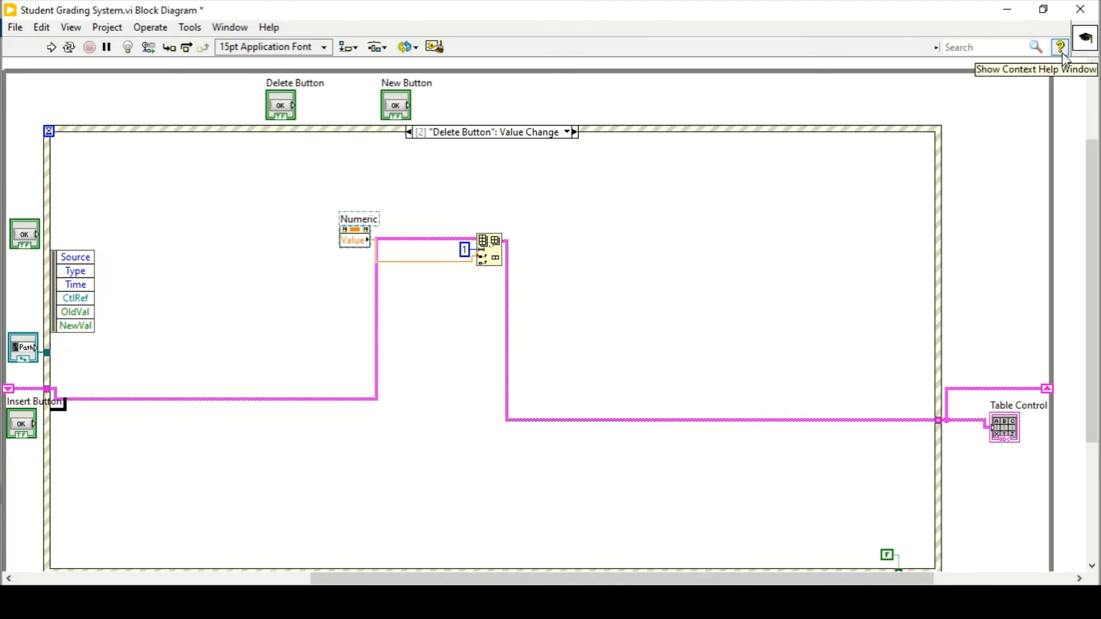
{"action": "left_click", "coordinate": [1061, 47]}
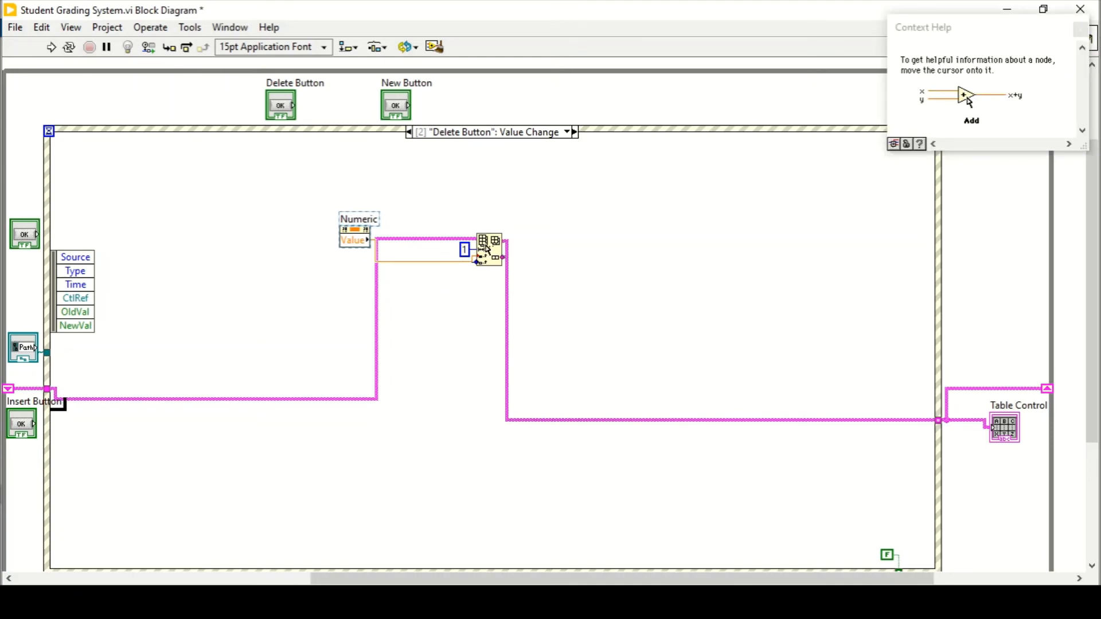
{"action": "mouse_move", "coordinate": [490, 249]}
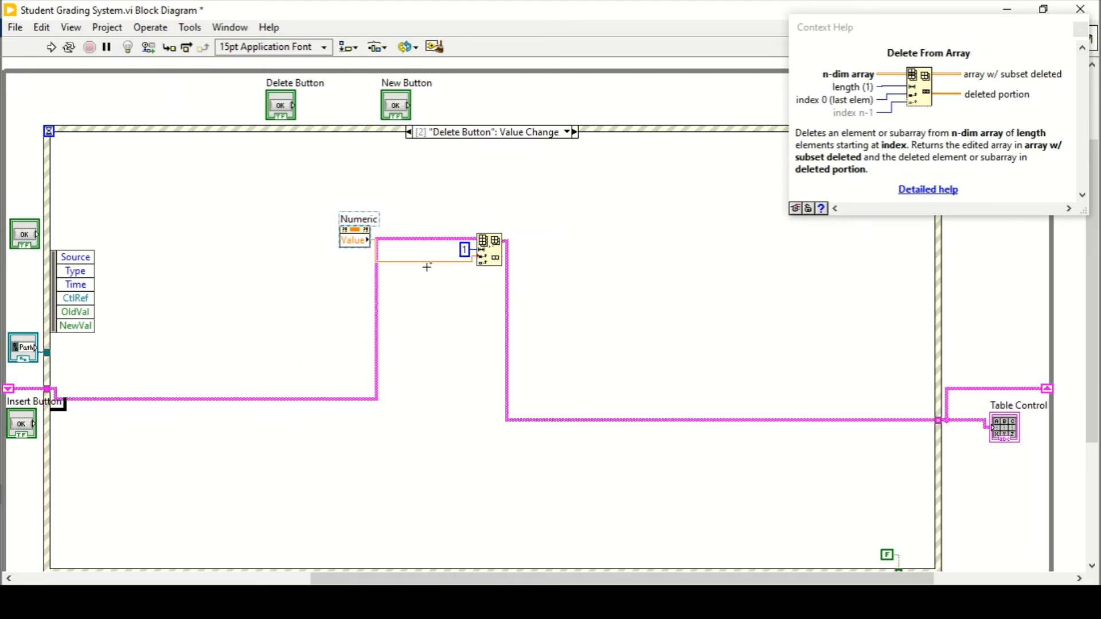
{"action": "mouse_move", "coordinate": [485, 260]}
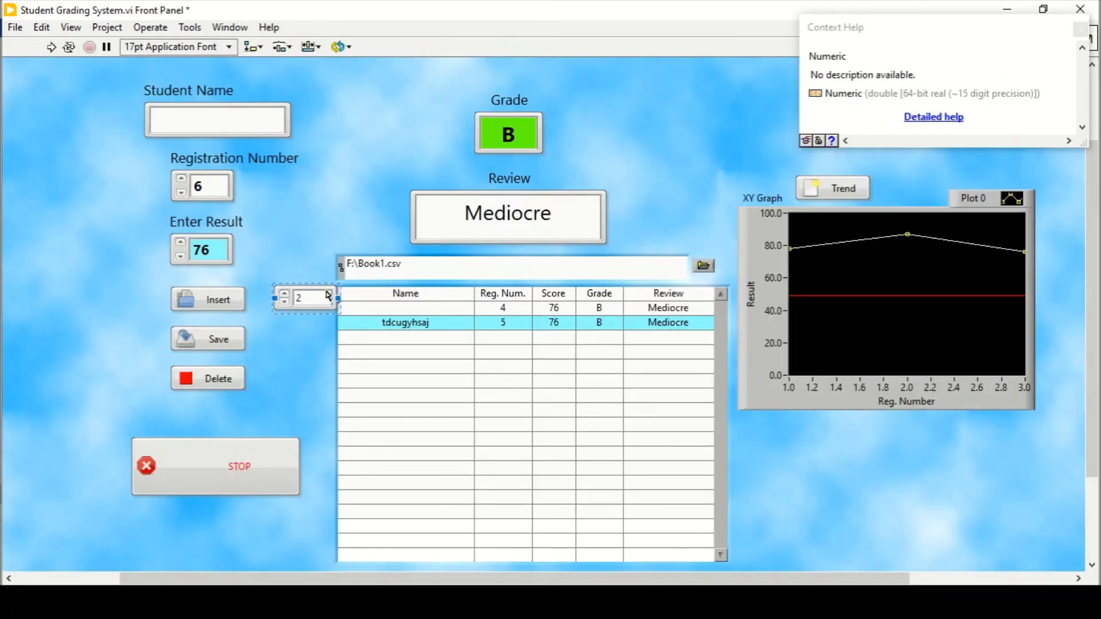
{"action": "right_click", "coordinate": [306, 297]}
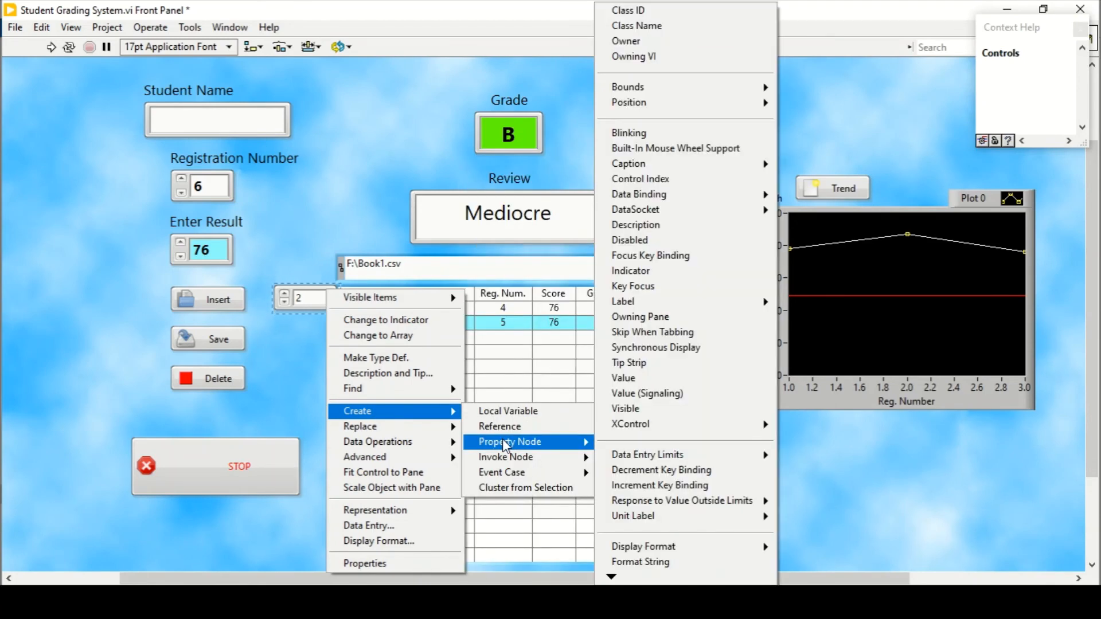
{"action": "mouse_move", "coordinate": [664, 469]}
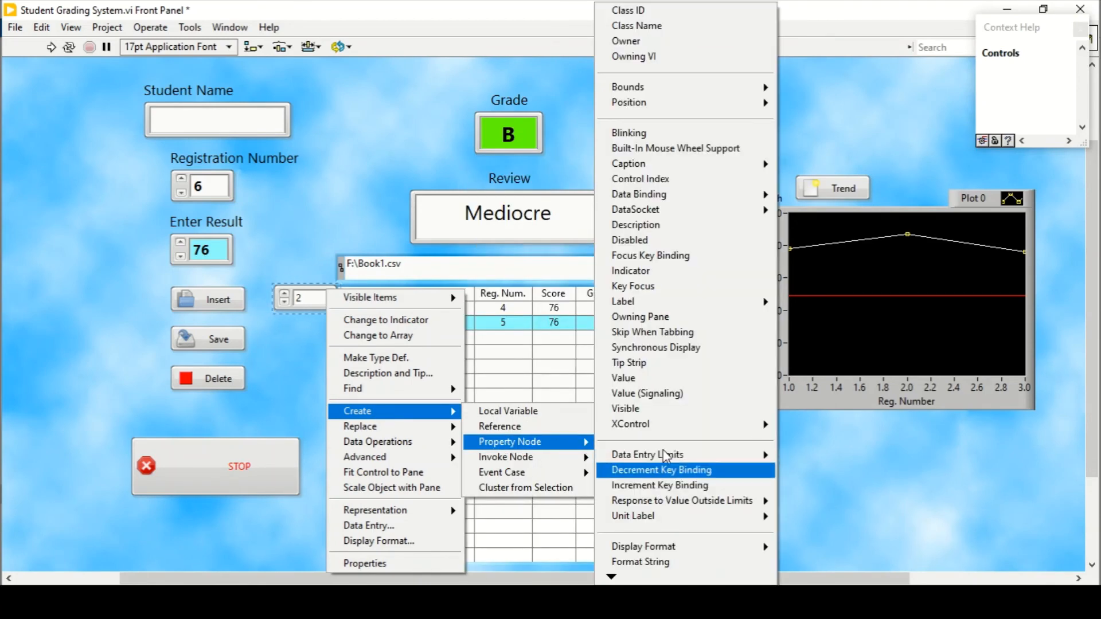
{"action": "mouse_move", "coordinate": [623, 378]}
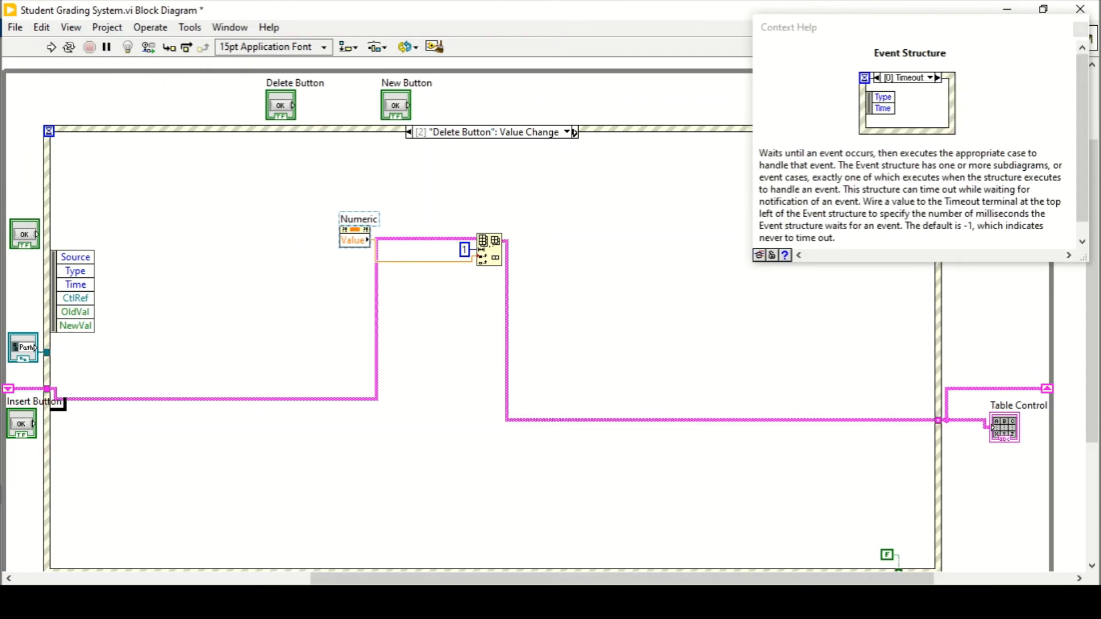
- Step to the Save Button case and browse Property Node options for the Table Control terminal
{"action": "left_click", "coordinate": [566, 132]}
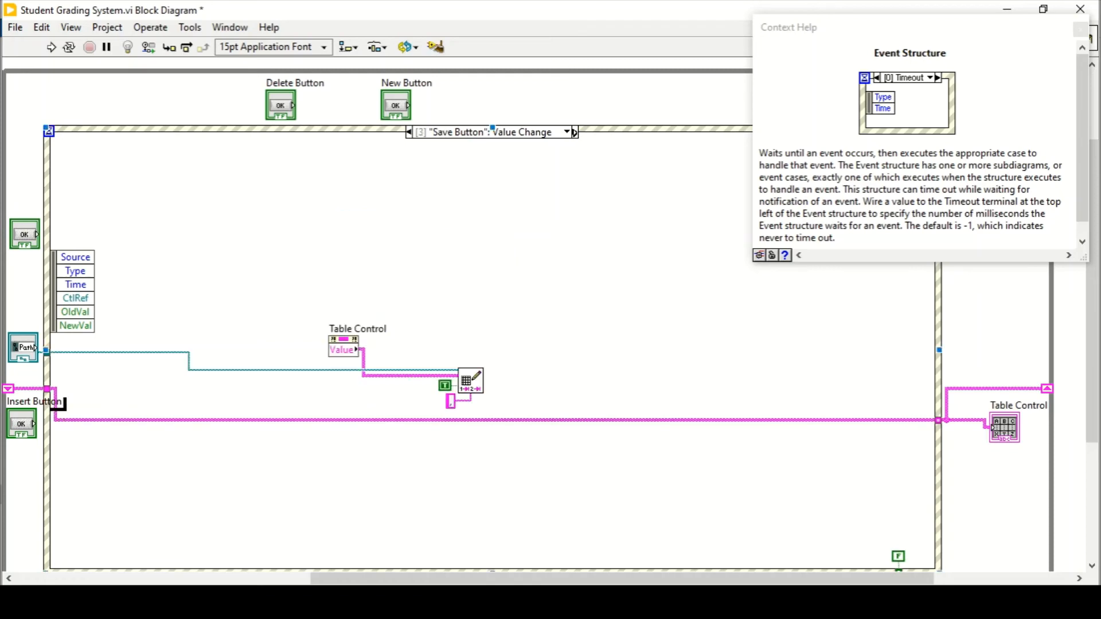
{"action": "mouse_move", "coordinate": [414, 185]}
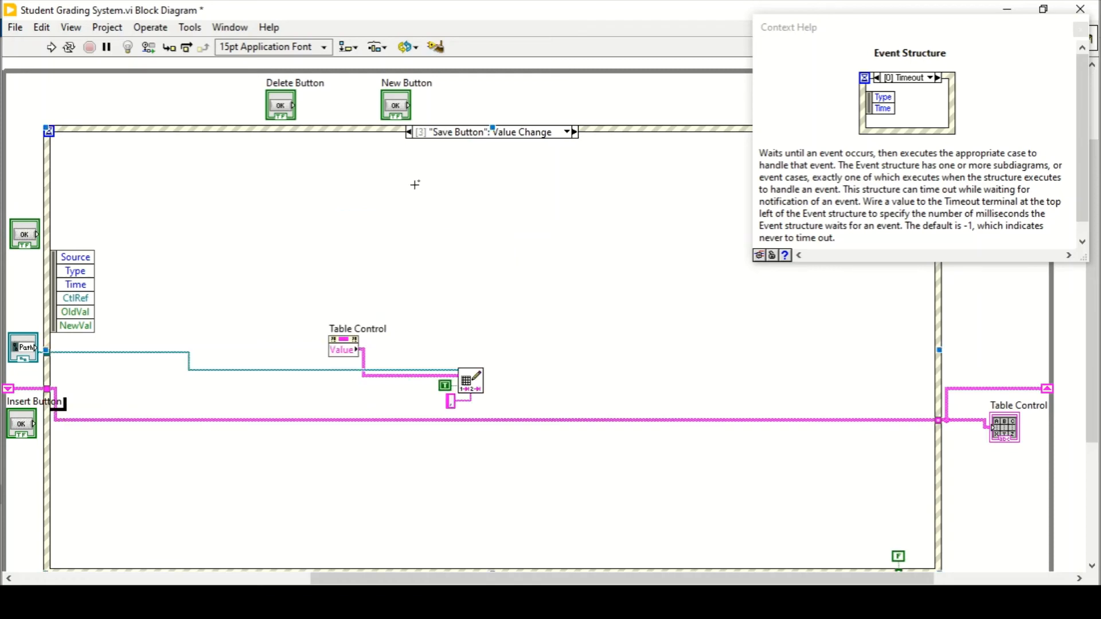
{"action": "mouse_move", "coordinate": [514, 385]}
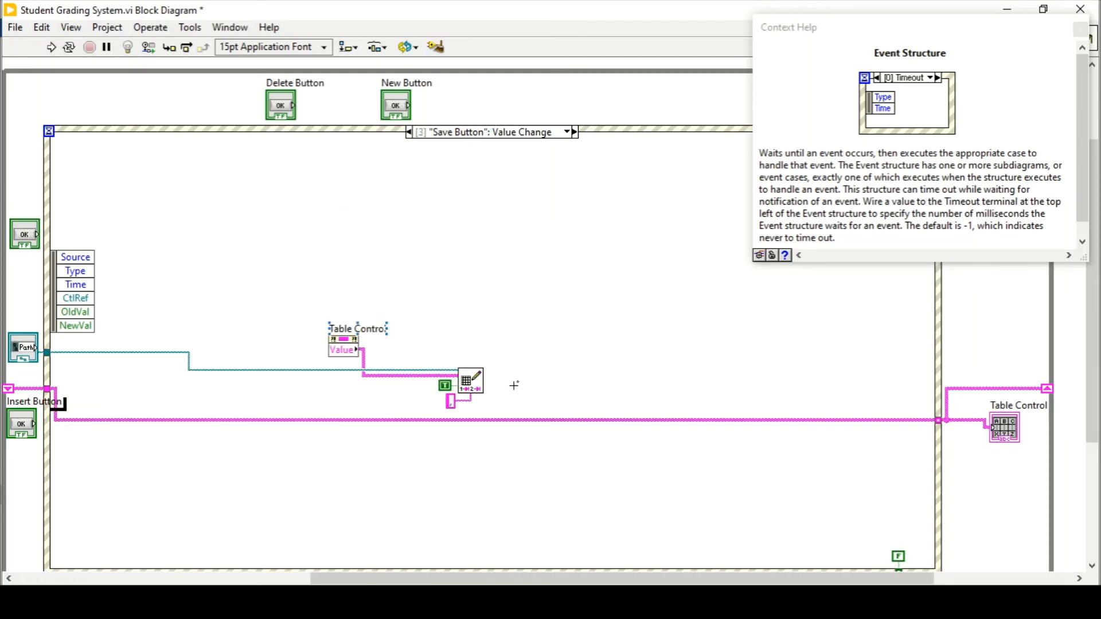
{"action": "mouse_move", "coordinate": [471, 382]}
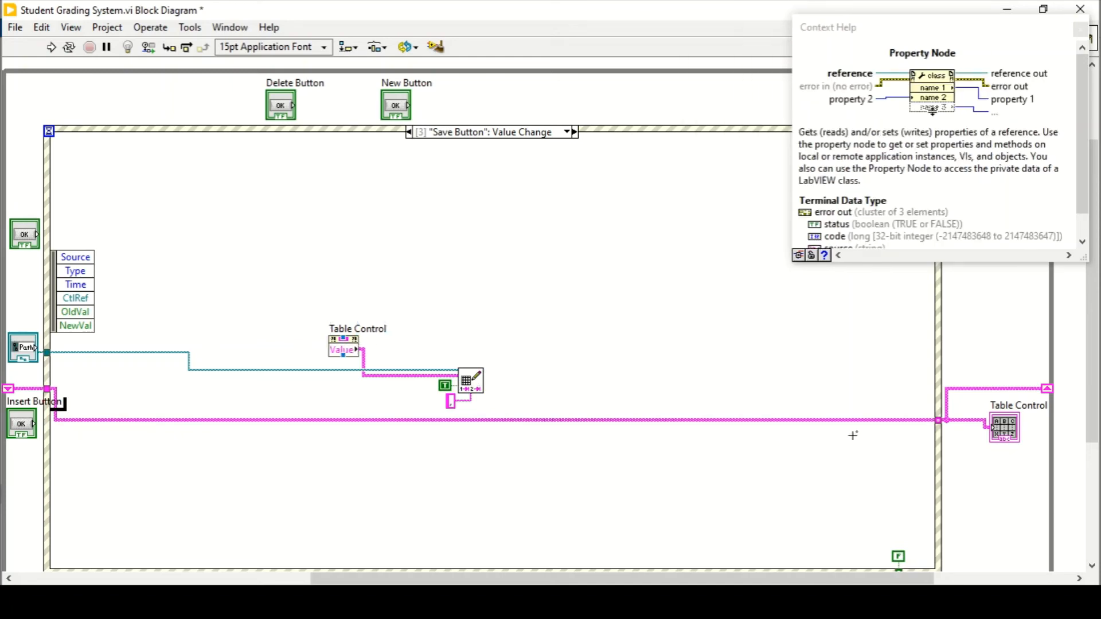
{"action": "right_click", "coordinate": [1005, 426]}
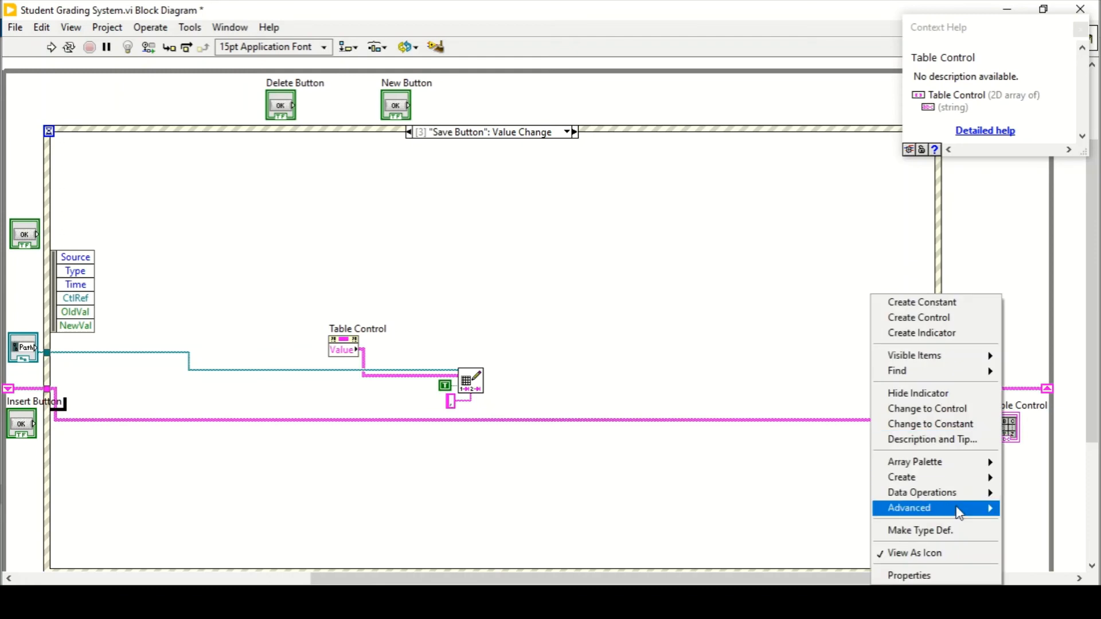
{"action": "mouse_move", "coordinate": [902, 476]}
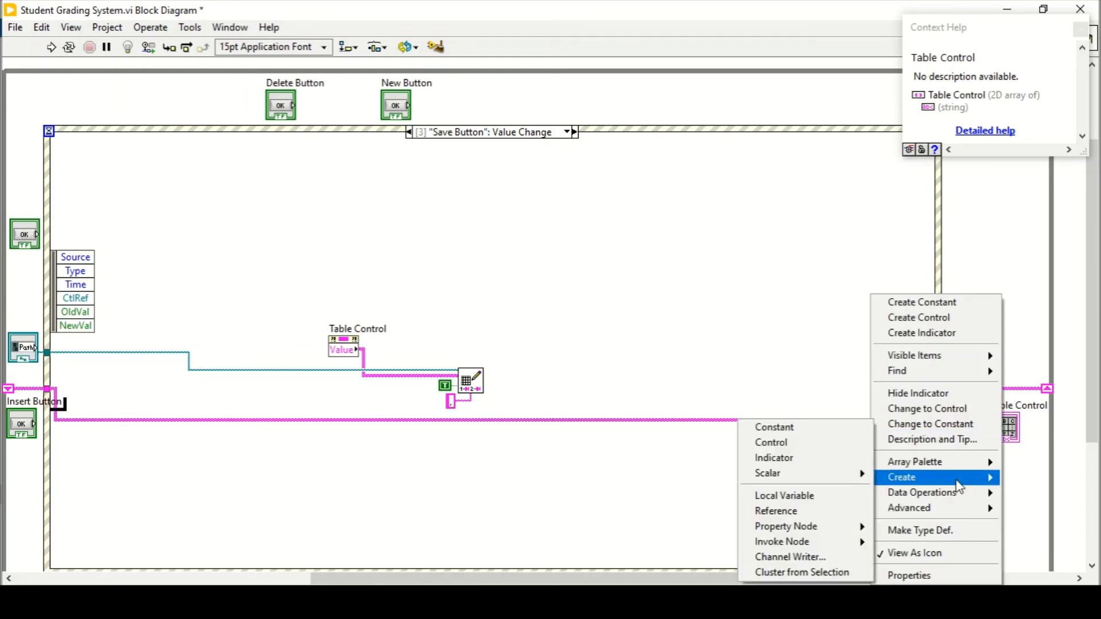
{"action": "mouse_move", "coordinate": [786, 526]}
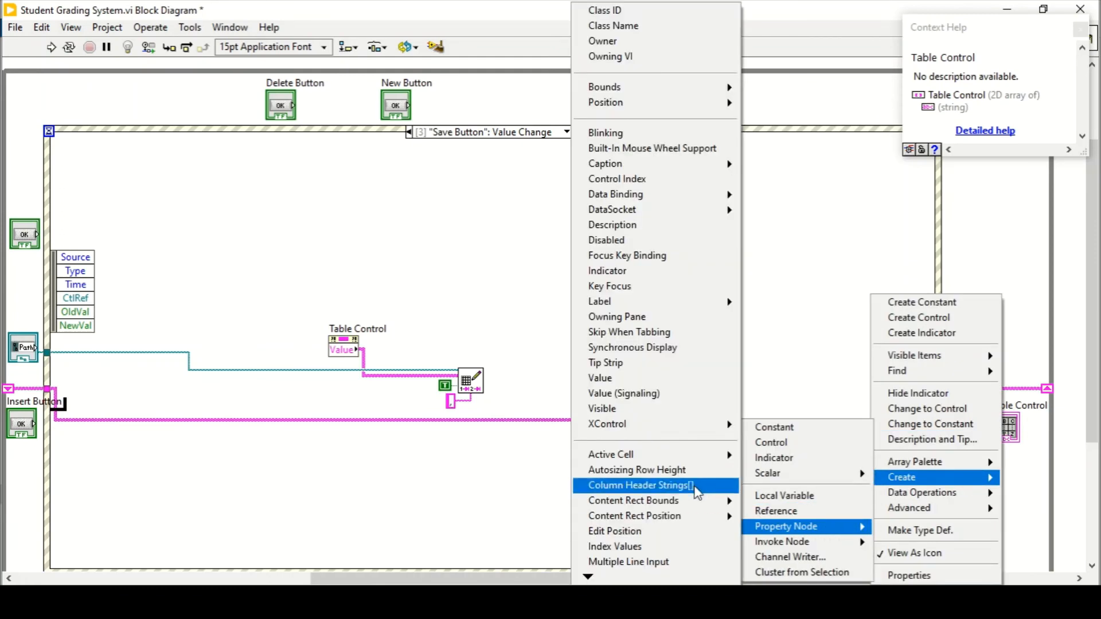
{"action": "mouse_move", "coordinate": [625, 424]}
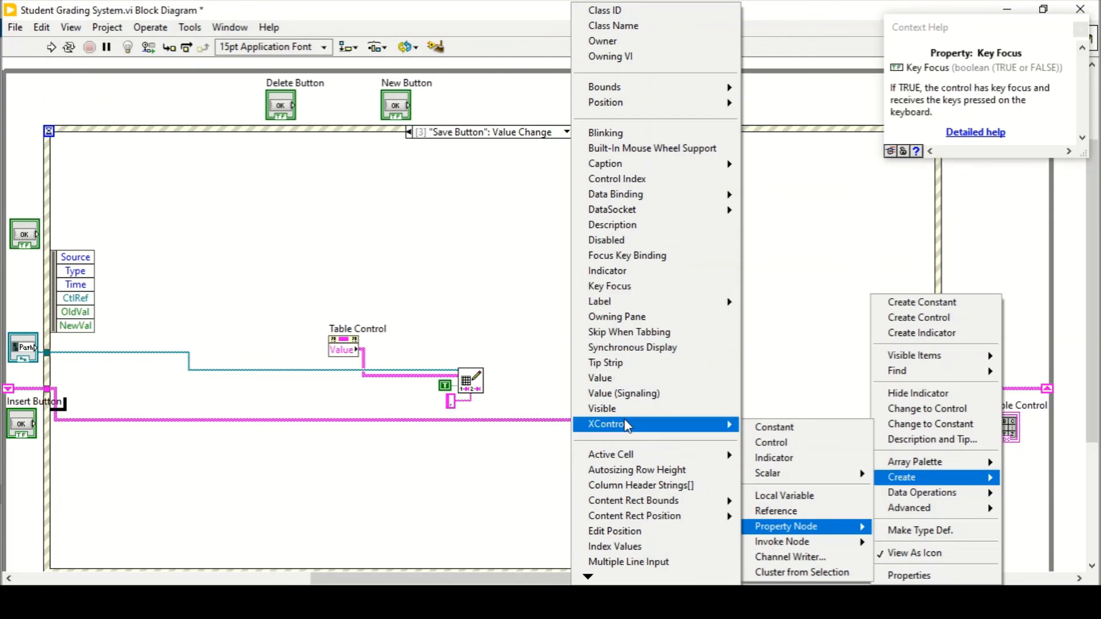
{"action": "mouse_move", "coordinate": [601, 408]}
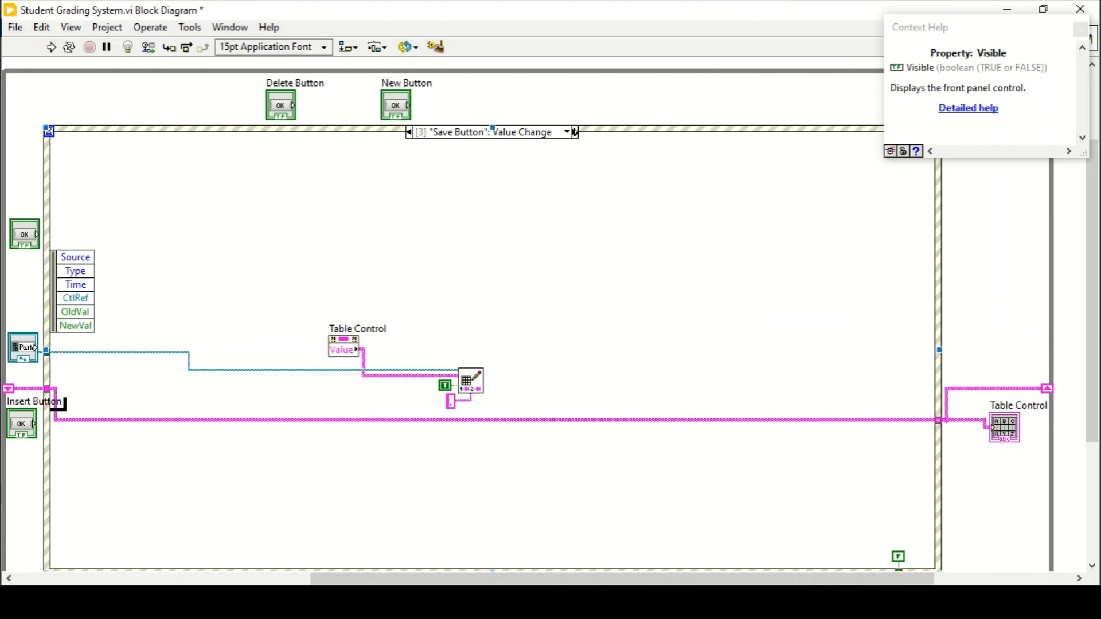
{"action": "key", "text": "ctrl+e"}
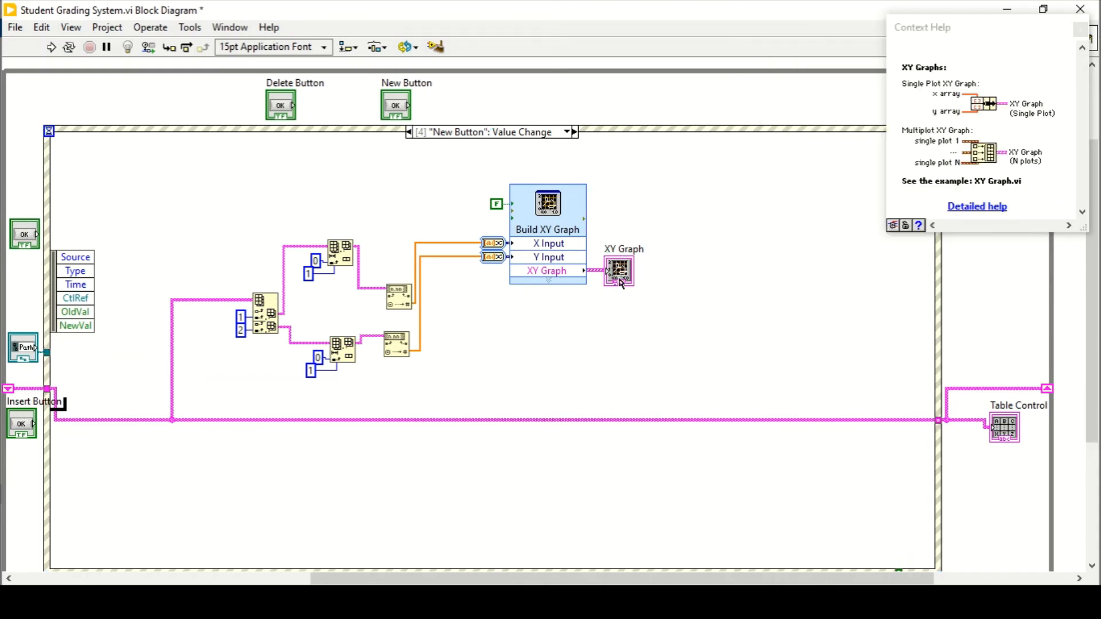
{"action": "mouse_move", "coordinate": [264, 316]}
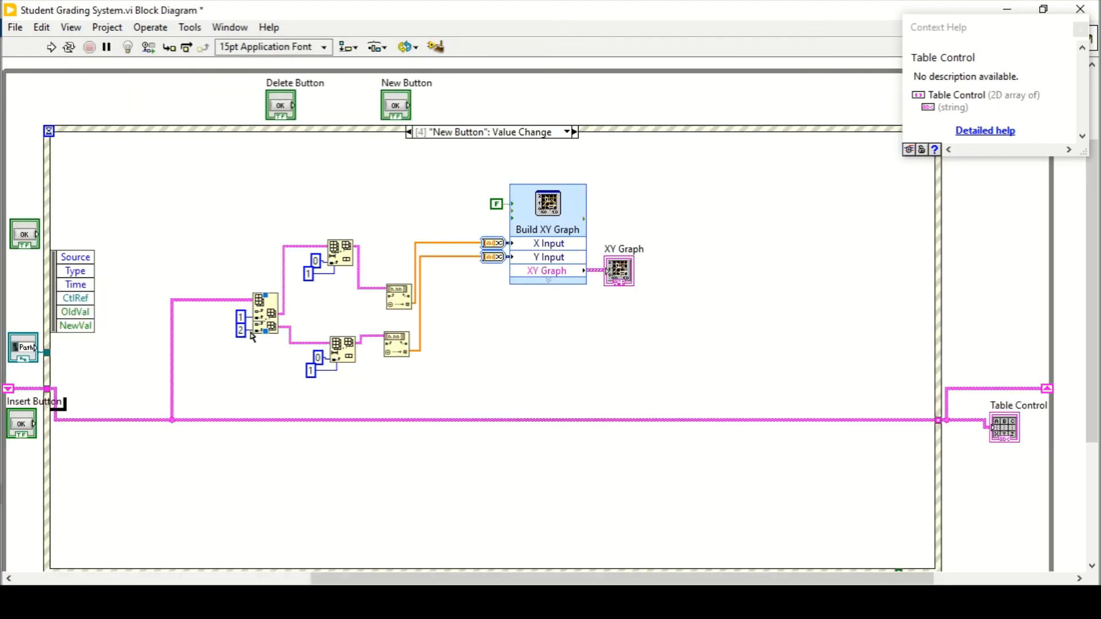
{"action": "mouse_move", "coordinate": [259, 334]}
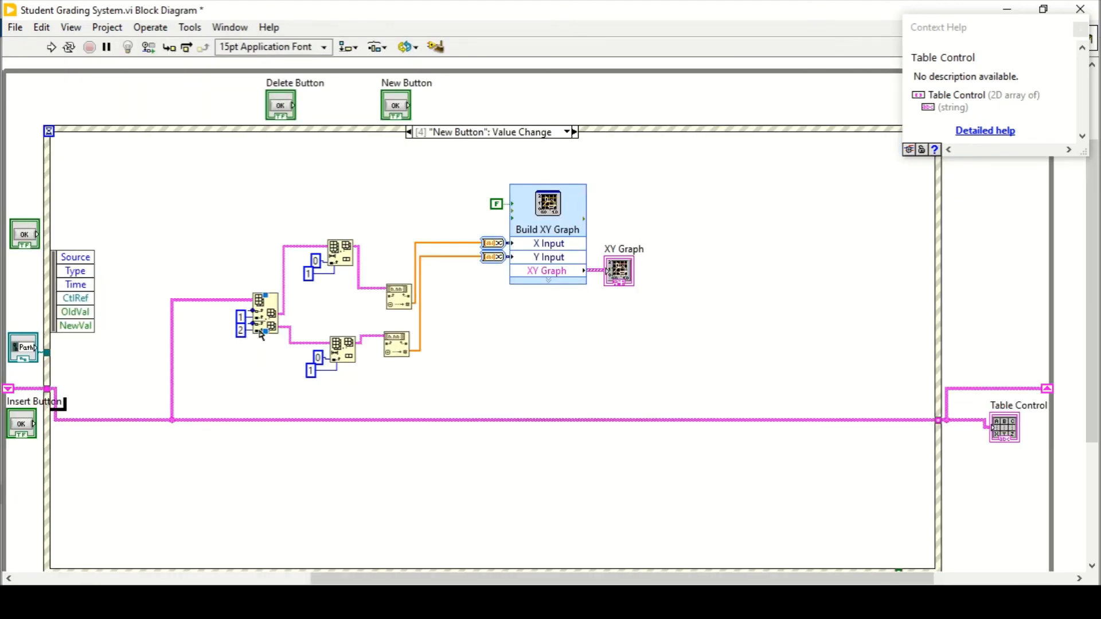
{"action": "mouse_move", "coordinate": [341, 249]}
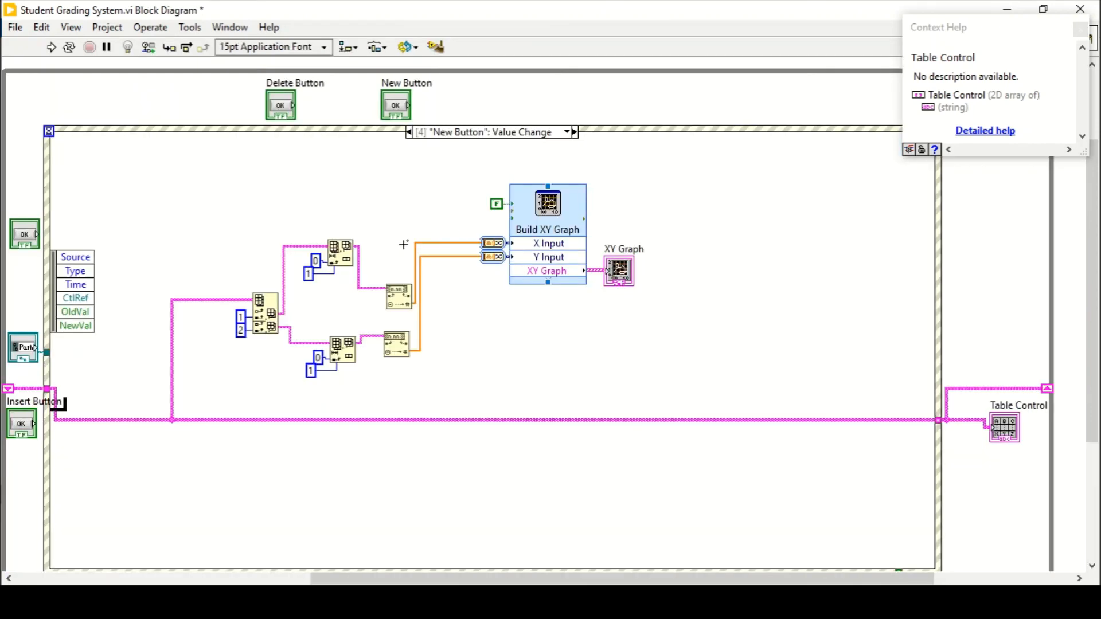
{"action": "mouse_move", "coordinate": [335, 271]}
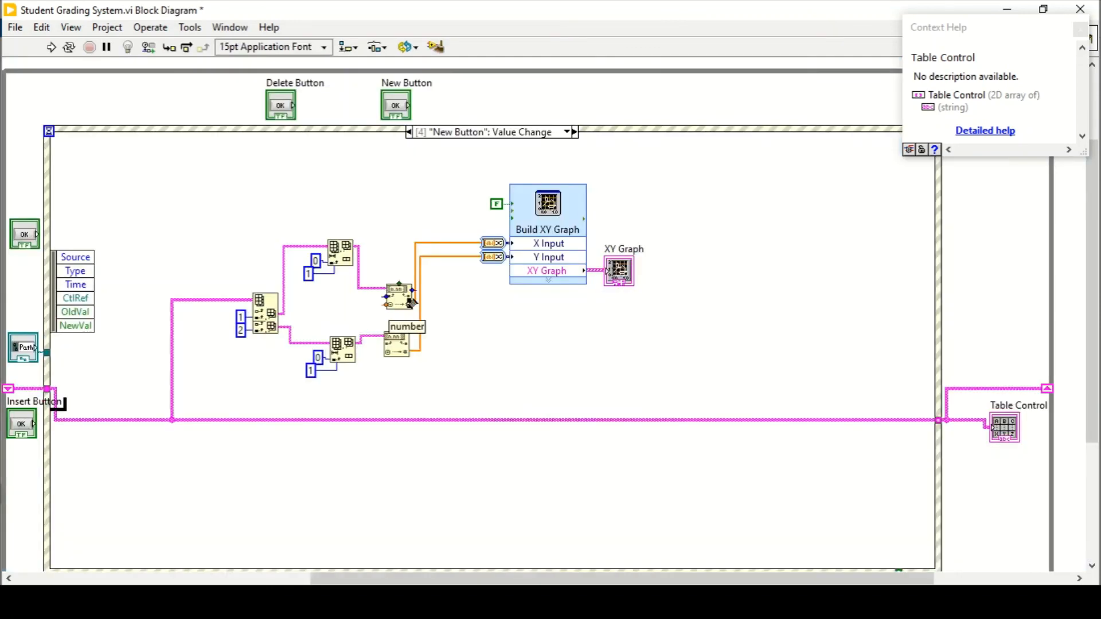
{"action": "mouse_move", "coordinate": [397, 302]}
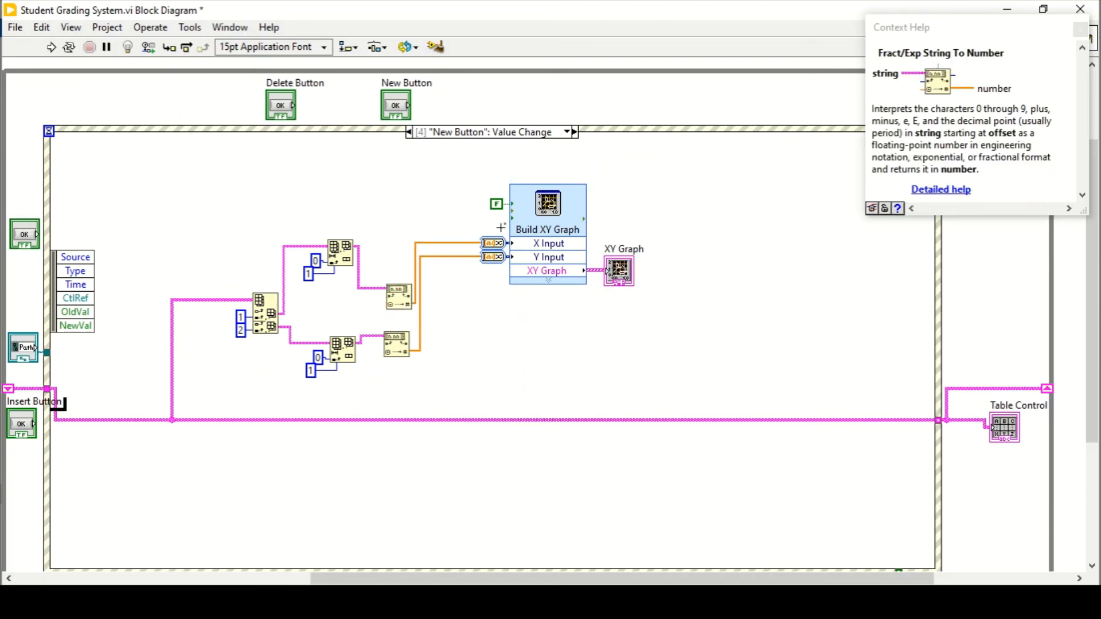
- Switch to the front panel and back to the diagram while explaining the XY trend graph
{"action": "key", "text": "ctrl+e"}
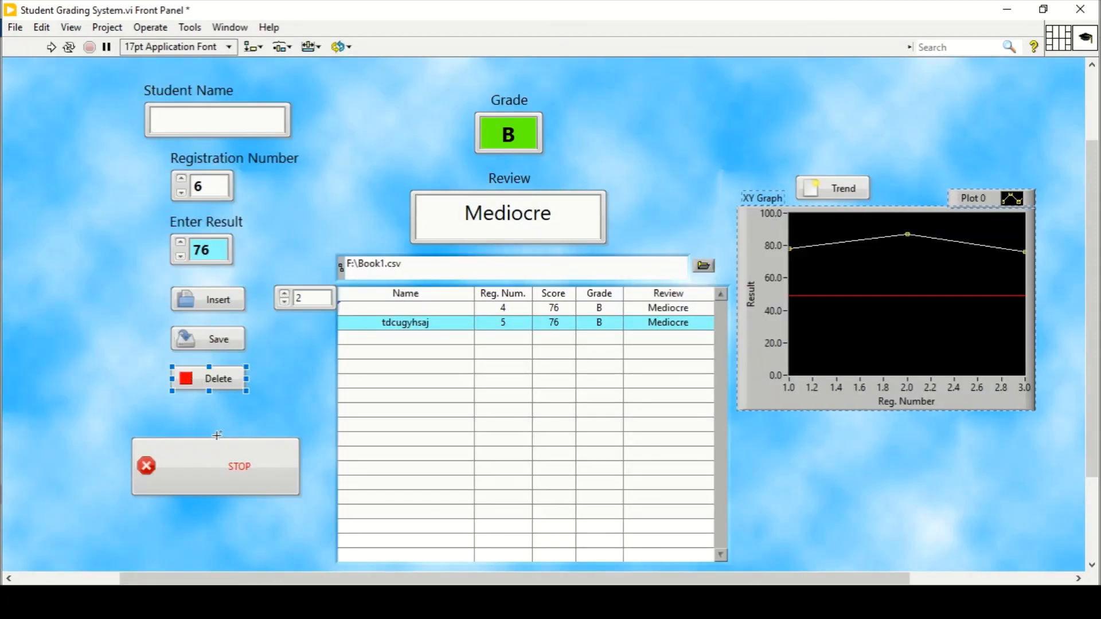
{"action": "key", "text": "ctrl+e"}
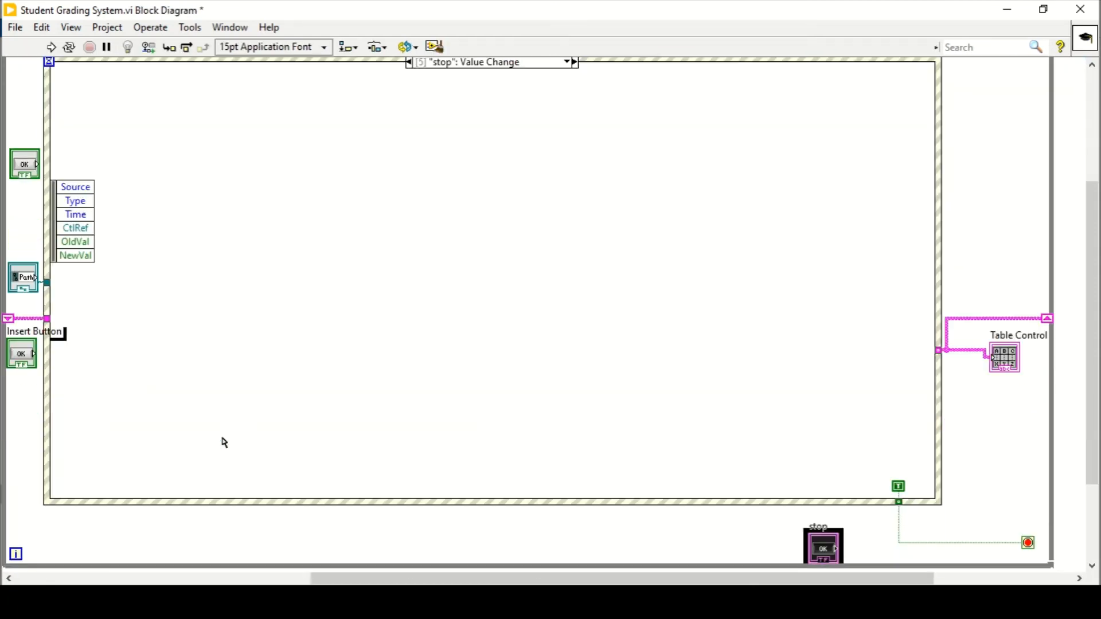